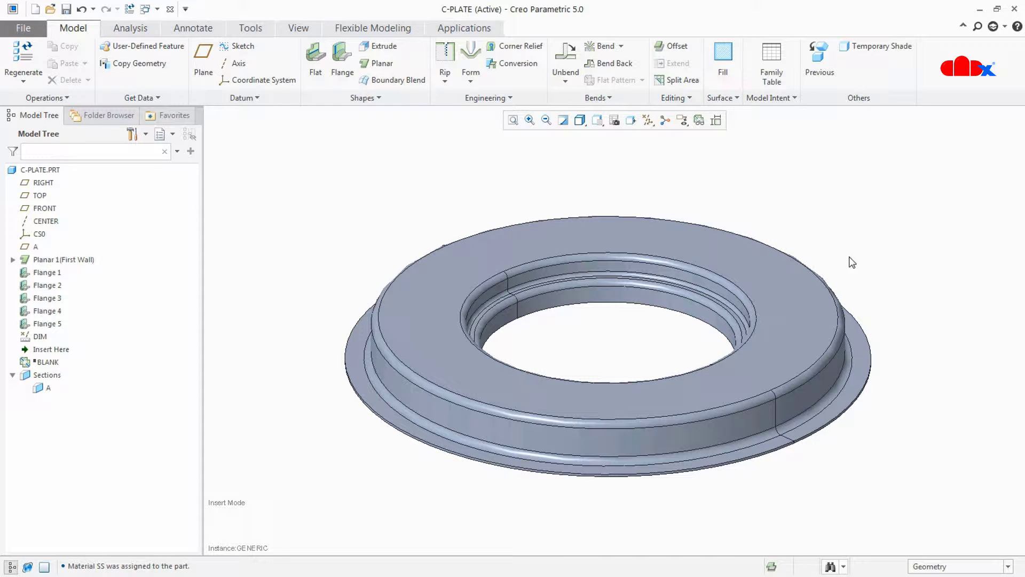
# From Model Properties, change the part material and add ss.mtl from the library to the model
pyautogui.click(23, 28)
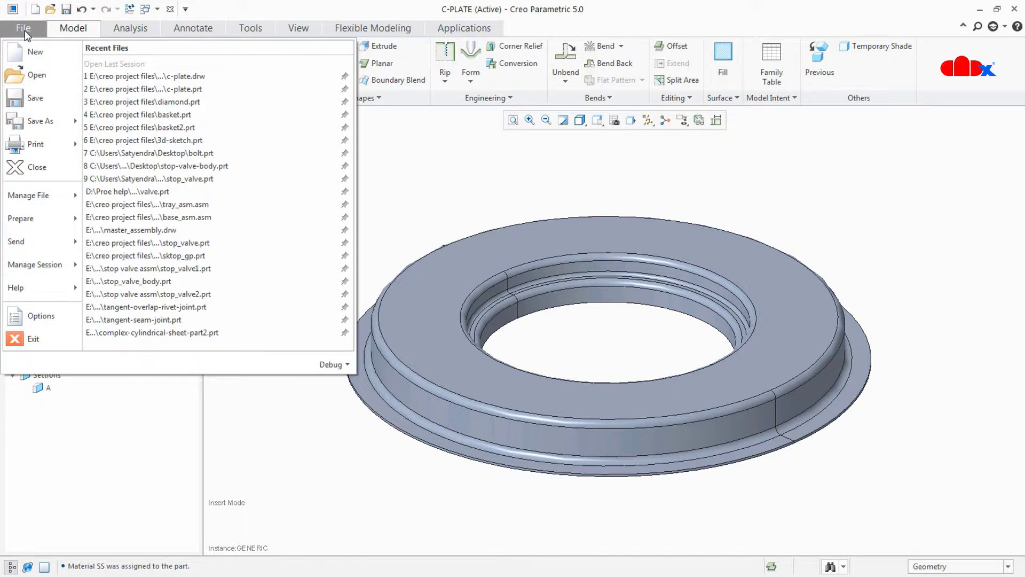
pyautogui.click(21, 217)
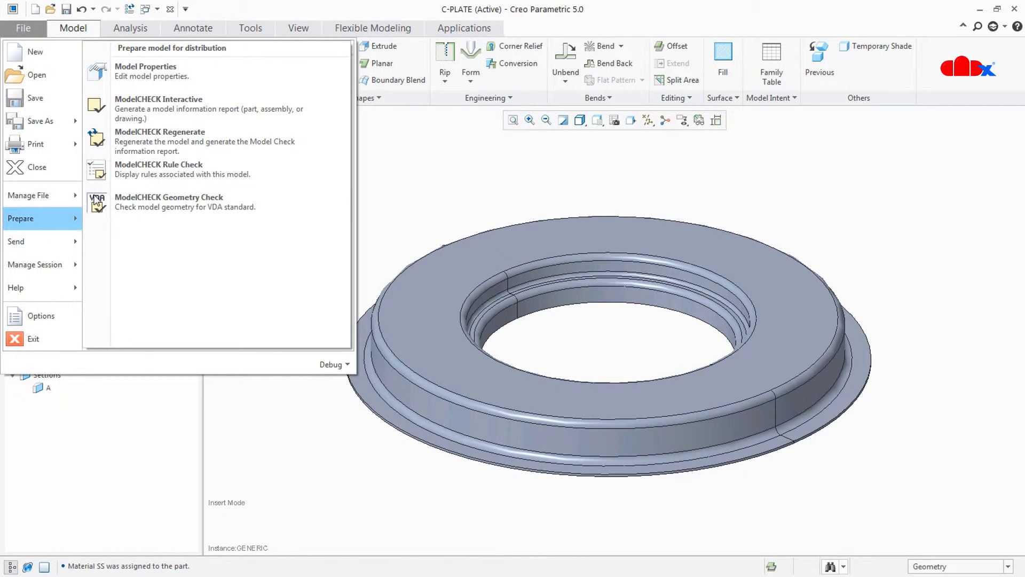
pyautogui.click(145, 71)
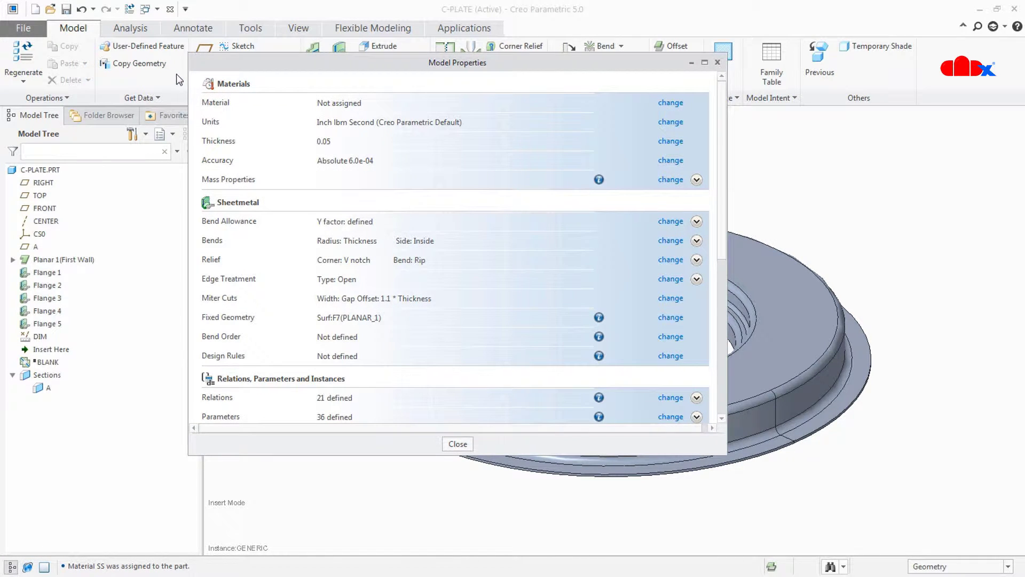
pyautogui.moveTo(334, 116)
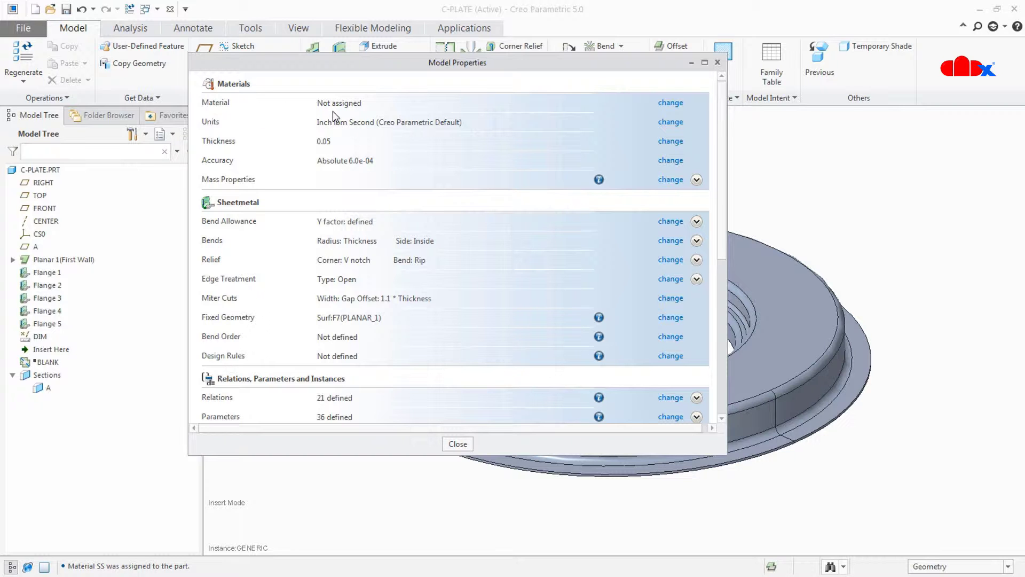
pyautogui.moveTo(670, 102)
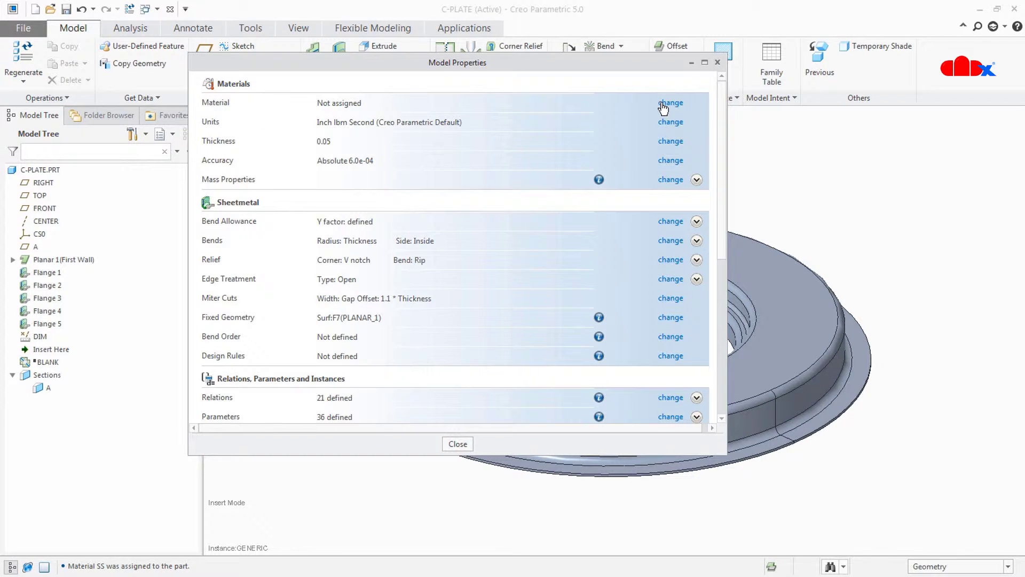
pyautogui.click(670, 102)
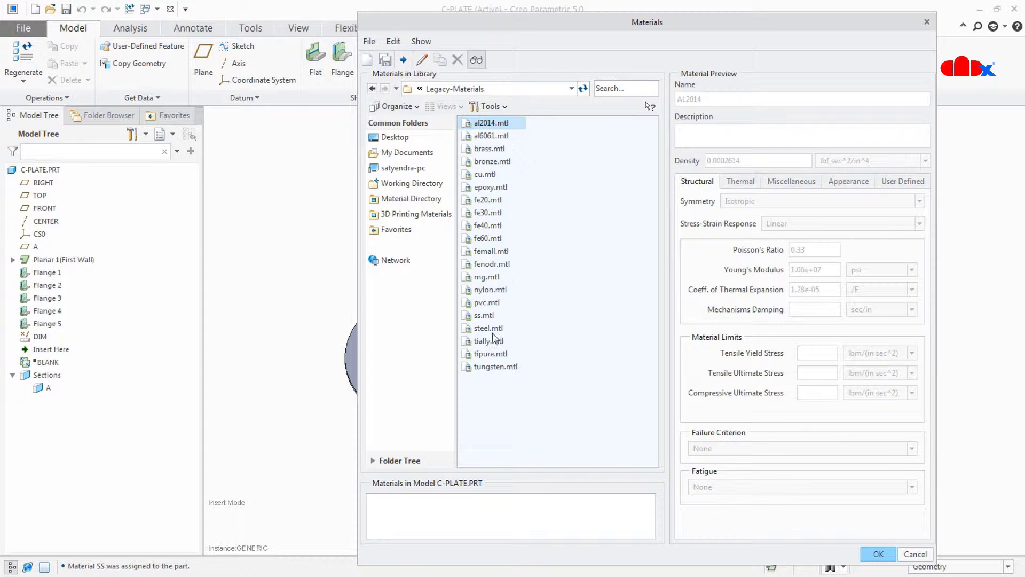
pyautogui.moveTo(496, 384)
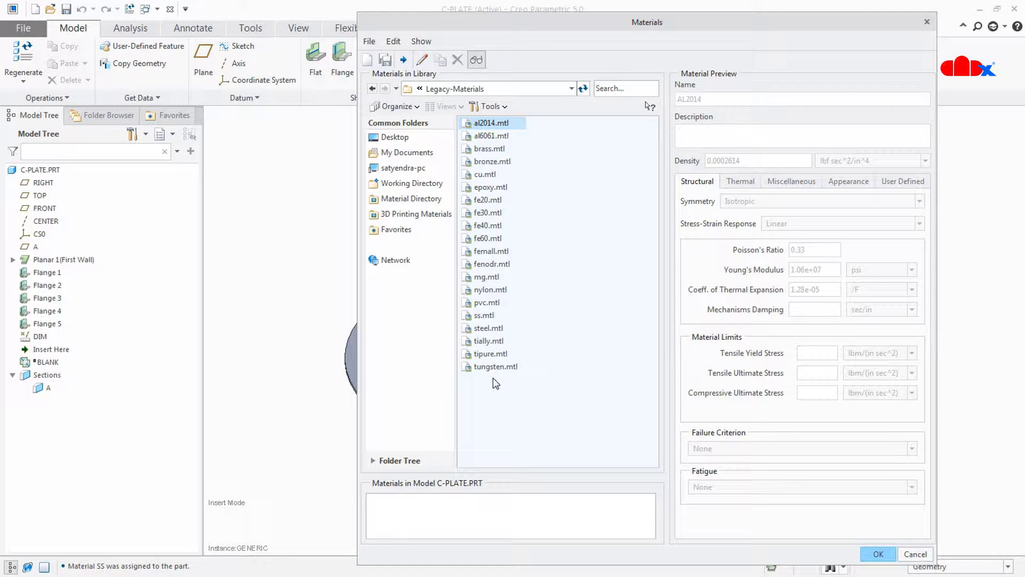
pyautogui.moveTo(494, 353)
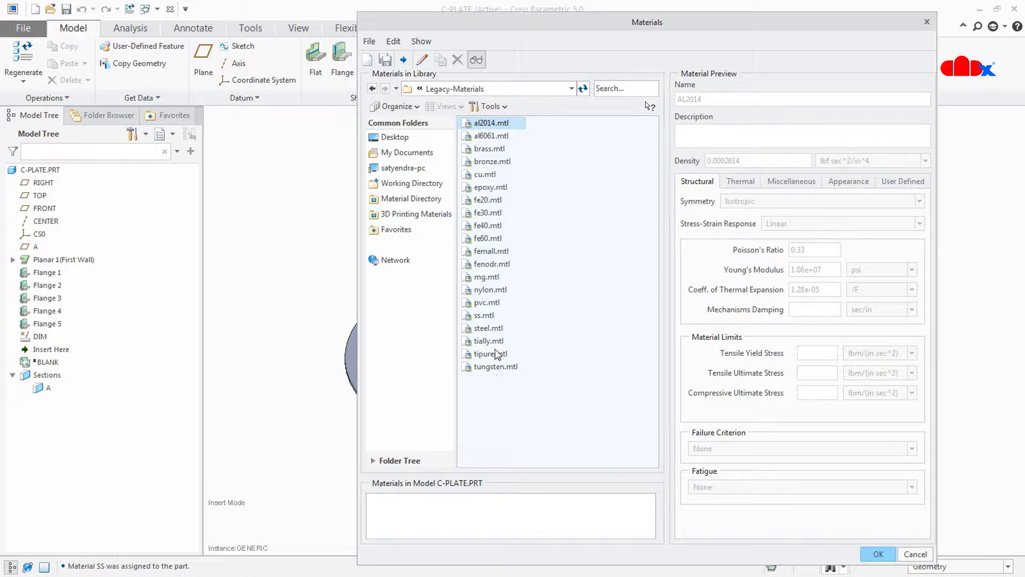
pyautogui.click(485, 315)
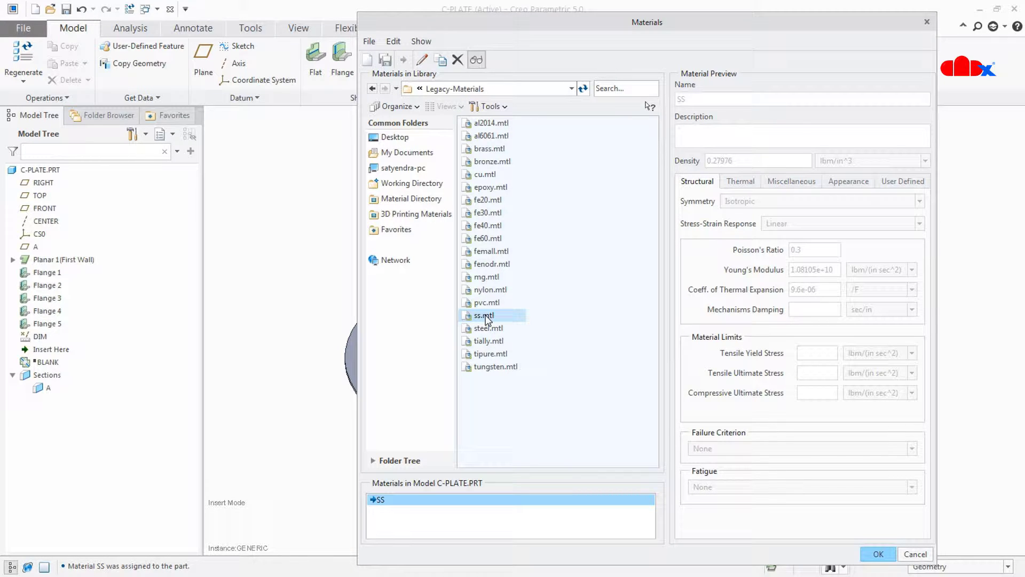
pyautogui.moveTo(421, 59)
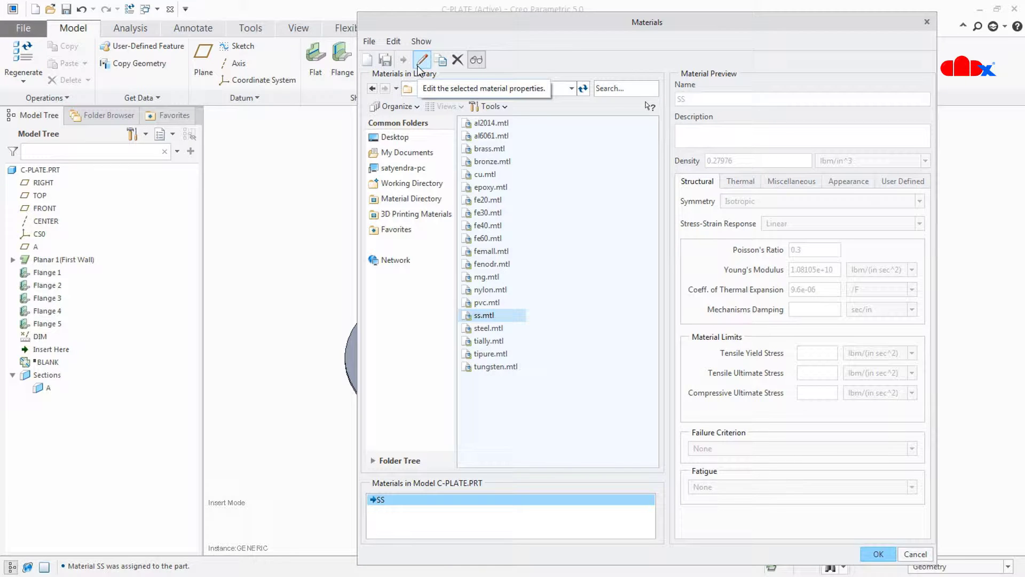
# Start editing the SS material definition, selecting its Name field for renaming
pyautogui.click(422, 60)
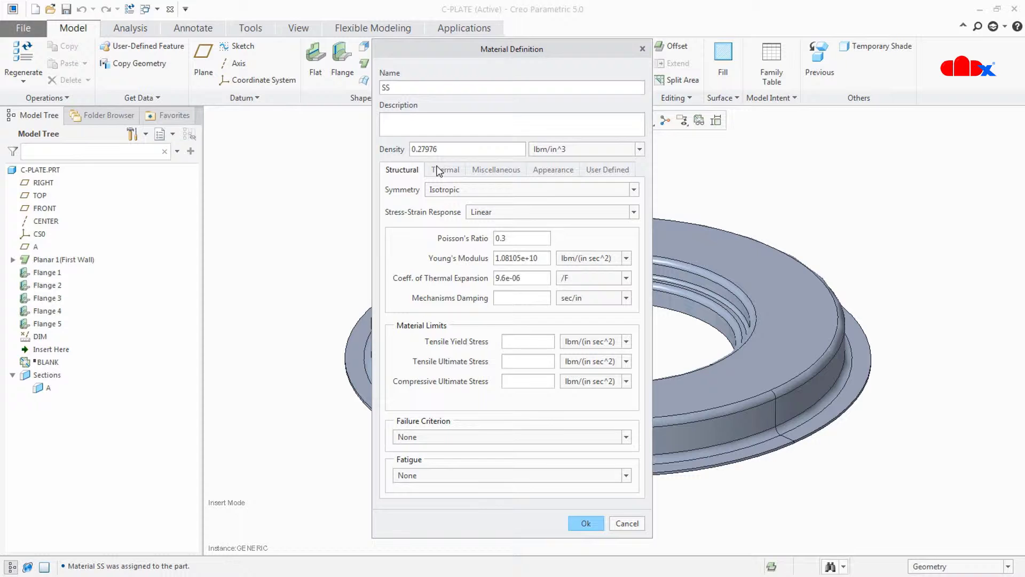
pyautogui.tripleClick(512, 87)
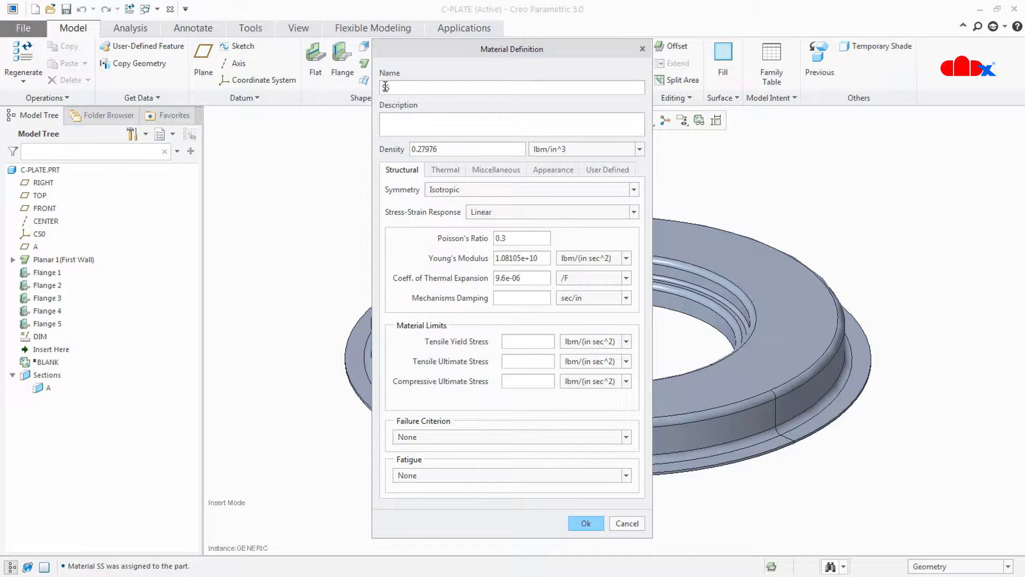
pyautogui.write('s')
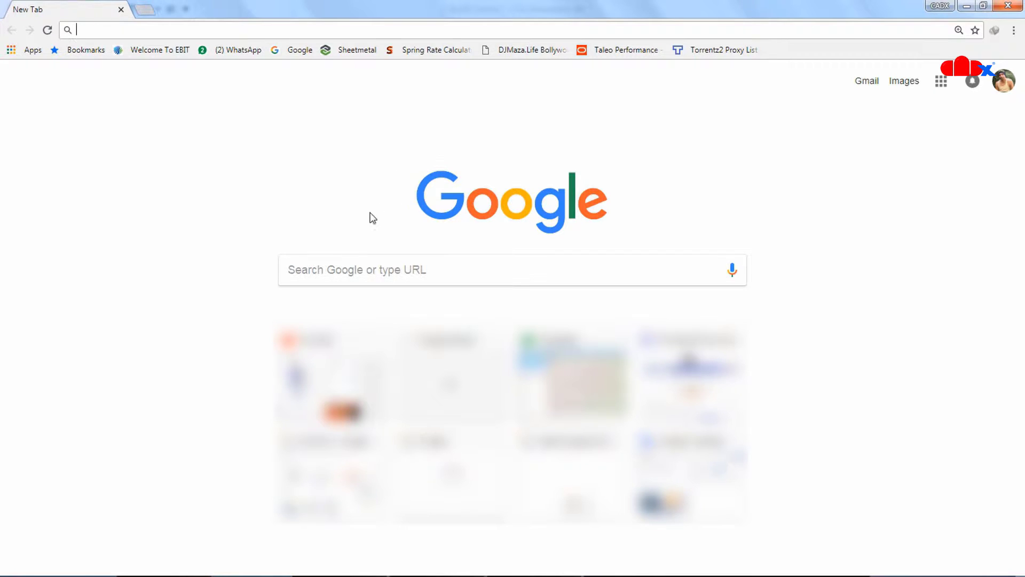
# Google '304ss properties' and reach the AZoM Stainless Steel Grade 304 properties page
pyautogui.write('304ss properties')
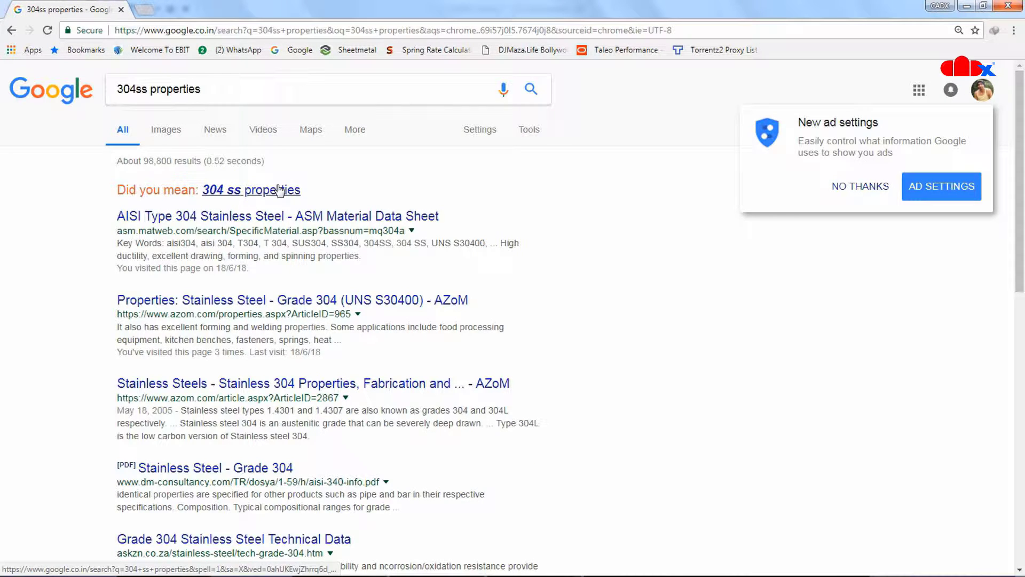
pyautogui.click(250, 190)
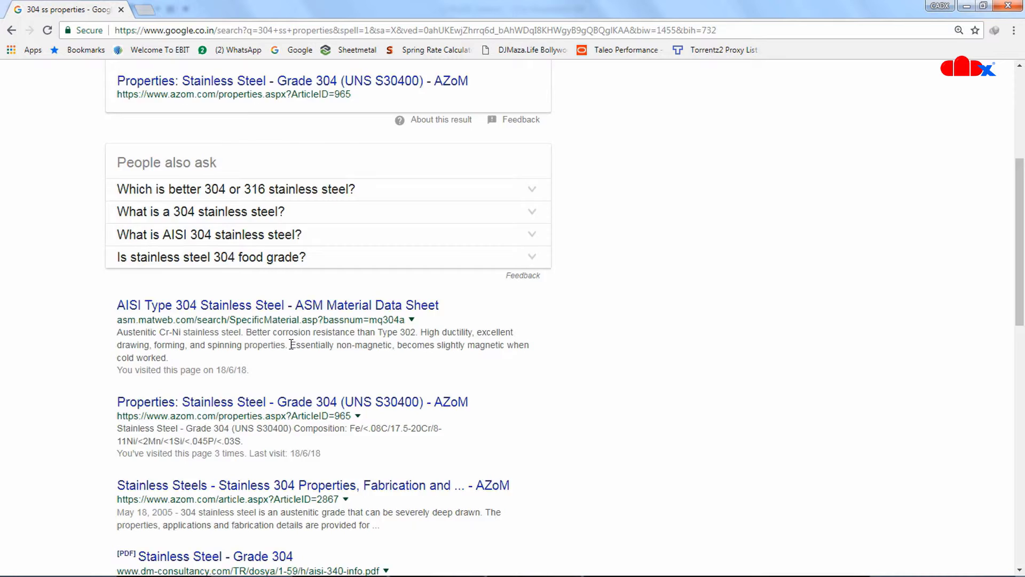
pyautogui.scroll(-3)
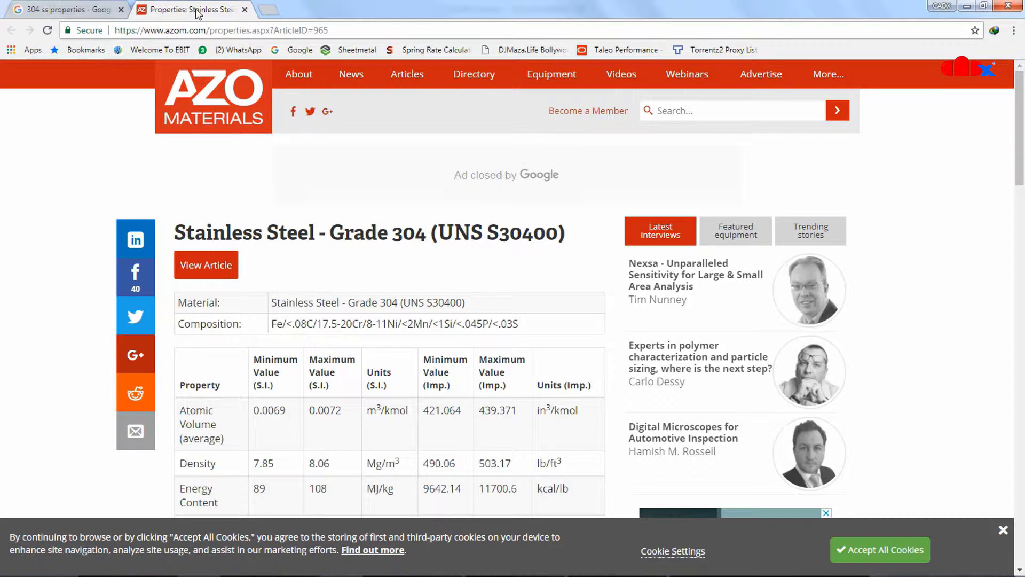
# Review the AZoM Grade 304 table, highlighting the Density values and scanning the other property rows
pyautogui.scroll(-3)
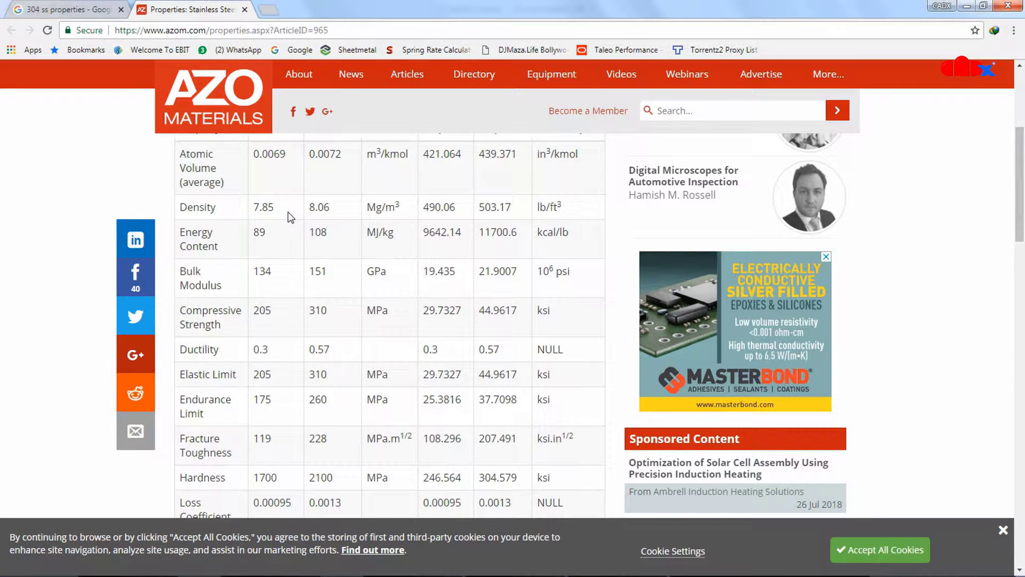
pyautogui.moveTo(255, 211)
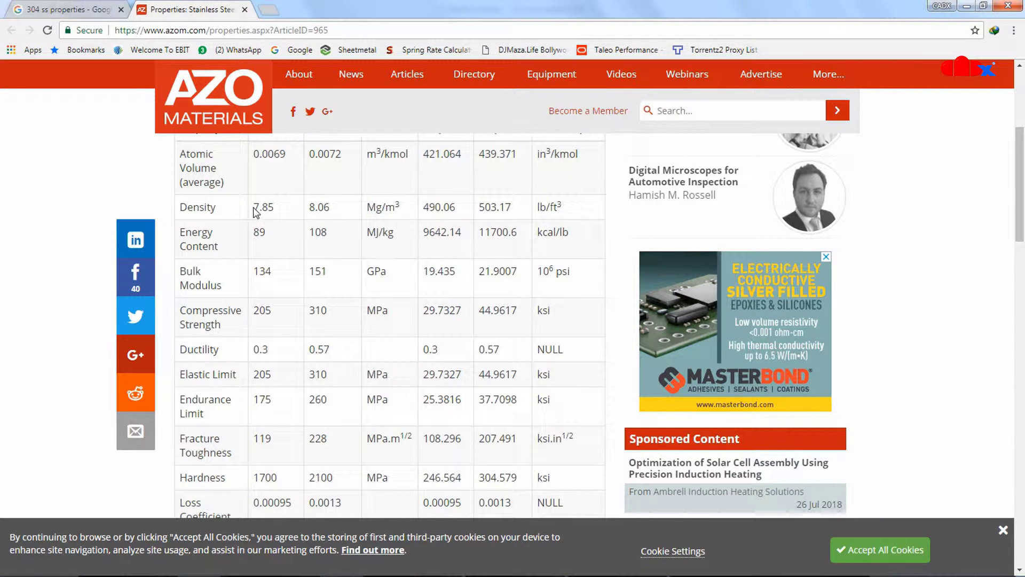
pyautogui.moveTo(255, 206); pyautogui.dragTo(513, 206)
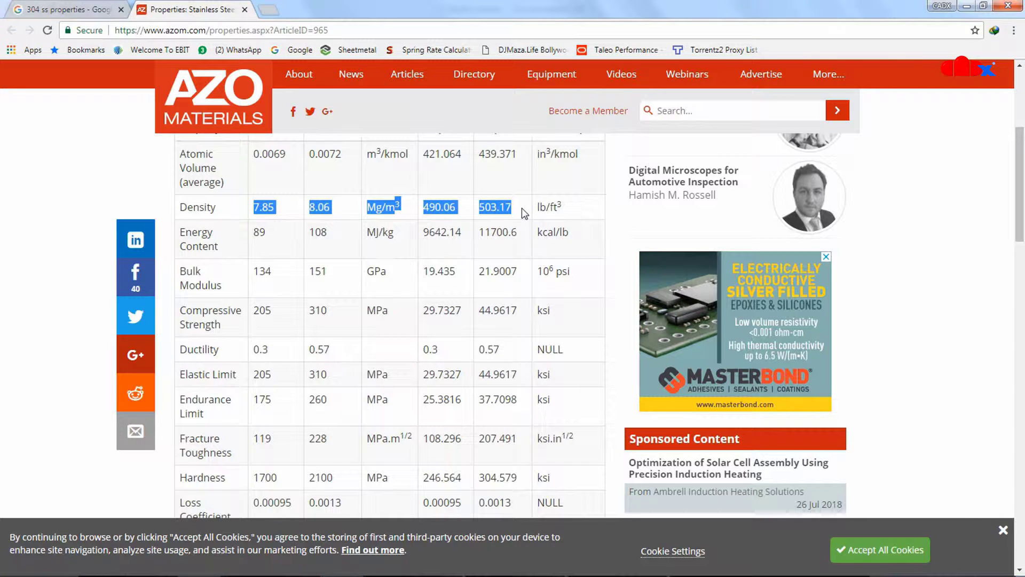
pyautogui.click(262, 270)
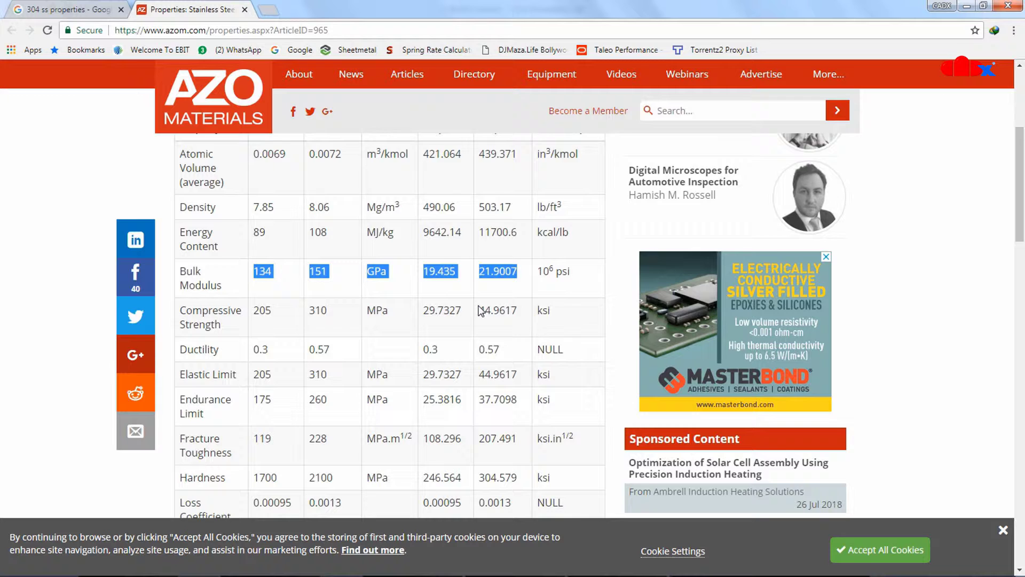
pyautogui.scroll(-3)
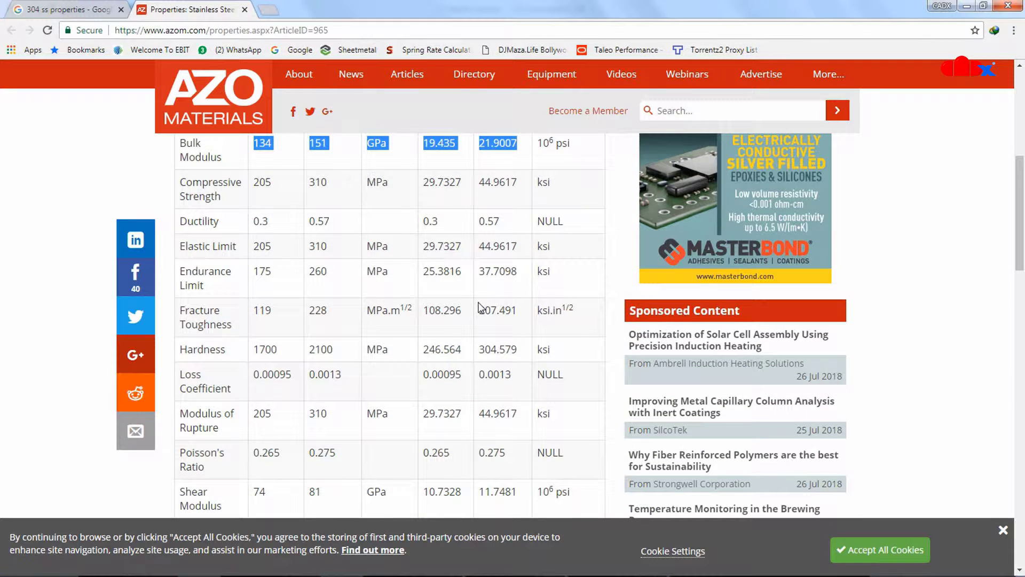
pyautogui.scroll(-3)
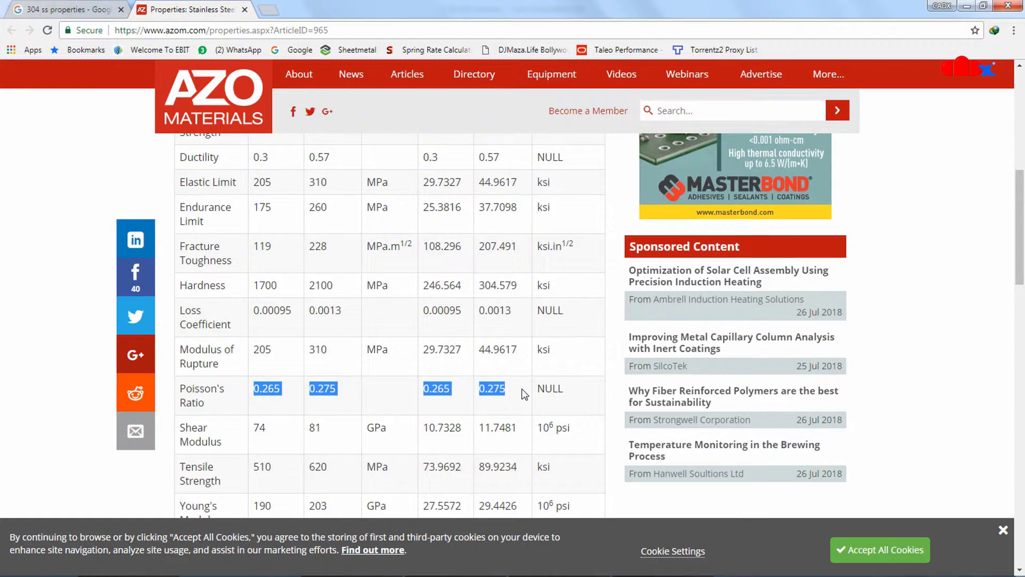
pyautogui.scroll(-3)
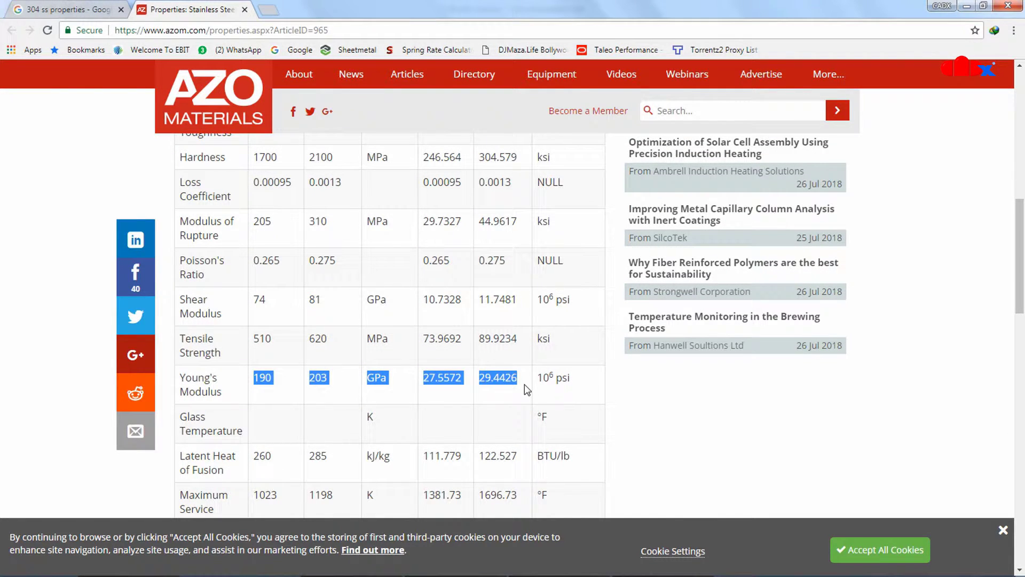
pyautogui.scroll(-3)
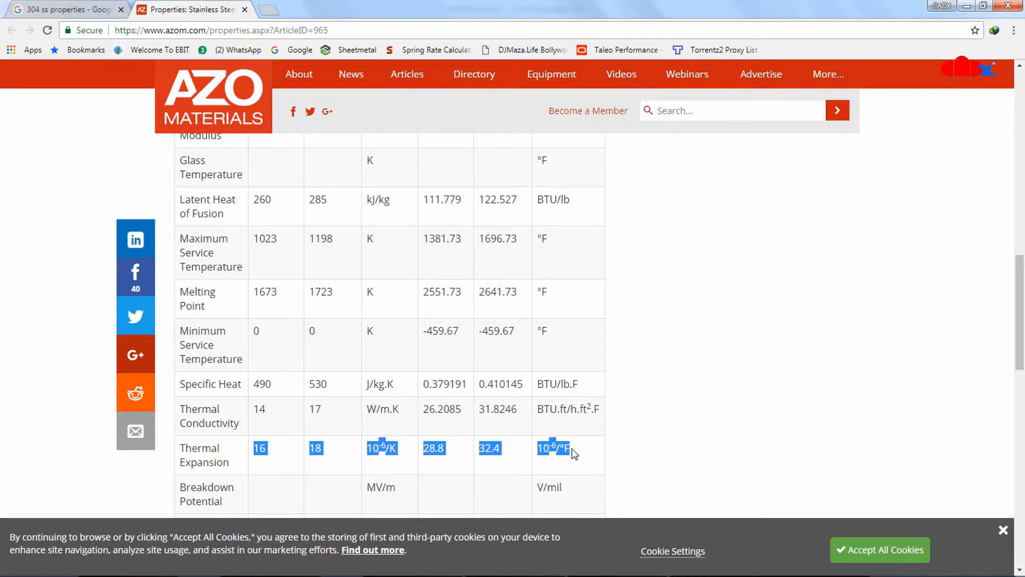
pyautogui.scroll(3)
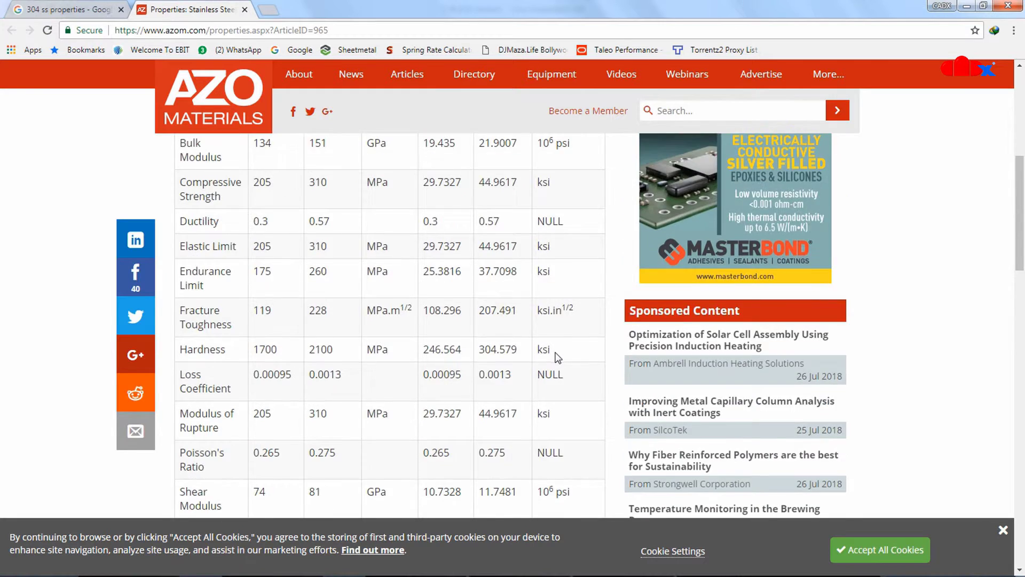
pyautogui.scroll(3)
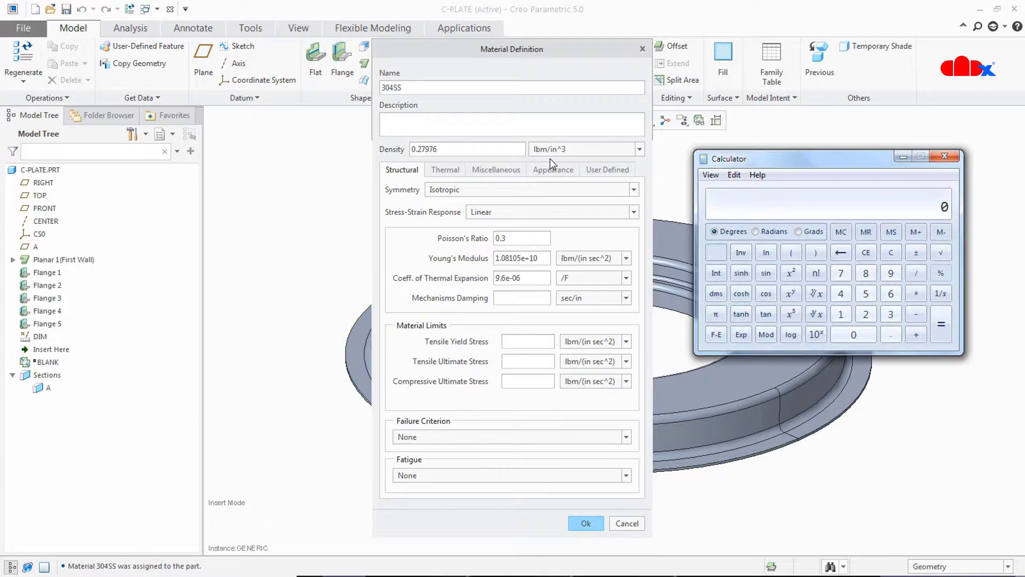
# Convert the density to pounds per cubic inch in Windows Calculator by dividing 499 by the conversion factor
pyautogui.click(840, 292)
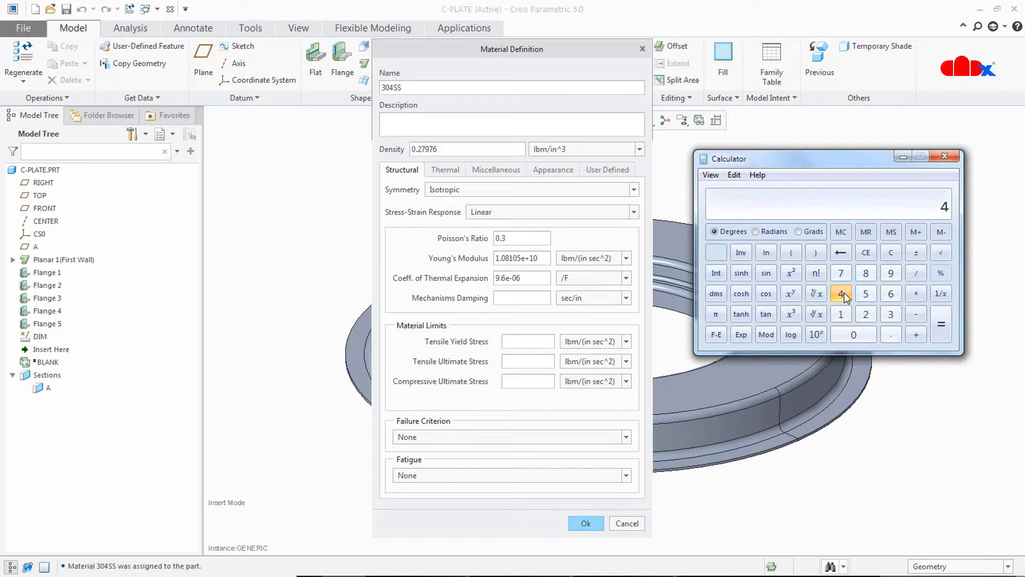
pyautogui.click(889, 272)
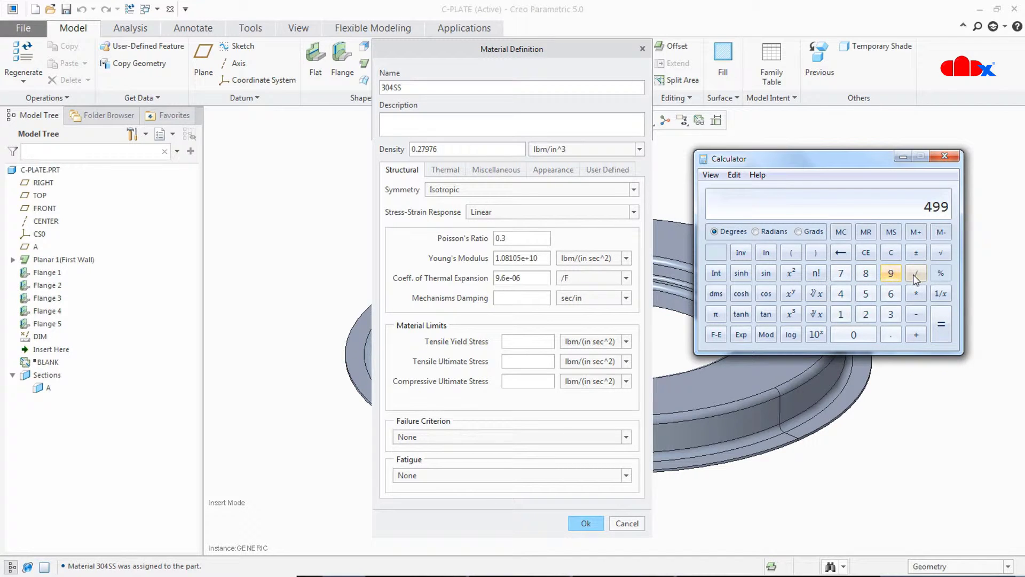
pyautogui.click(916, 272)
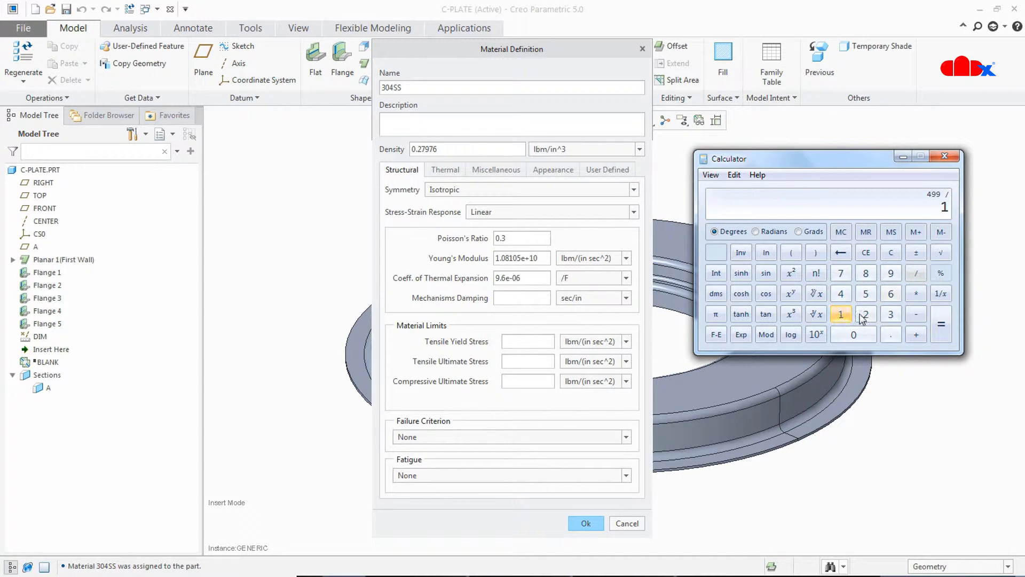
pyautogui.click(864, 314)
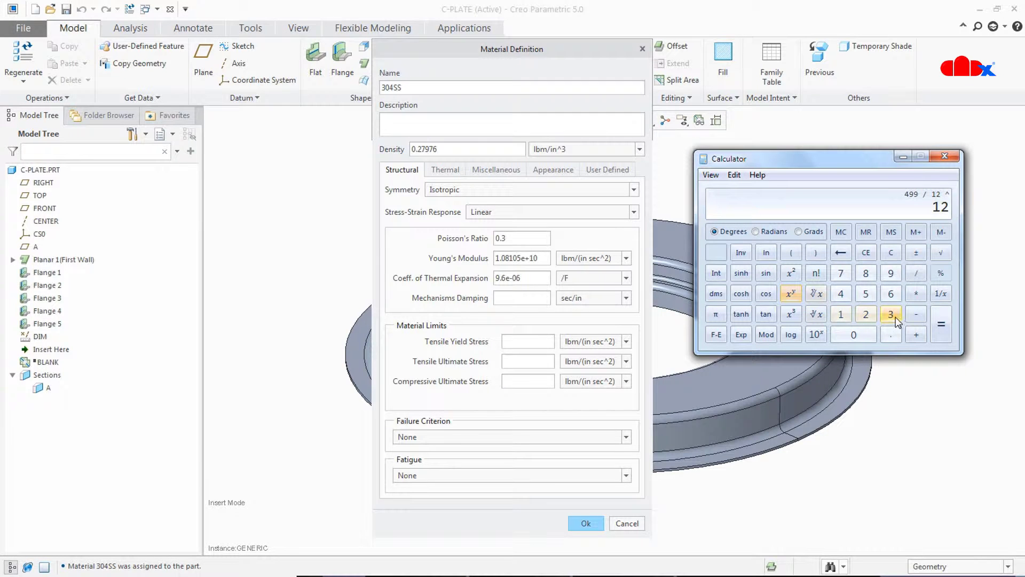
pyautogui.click(940, 325)
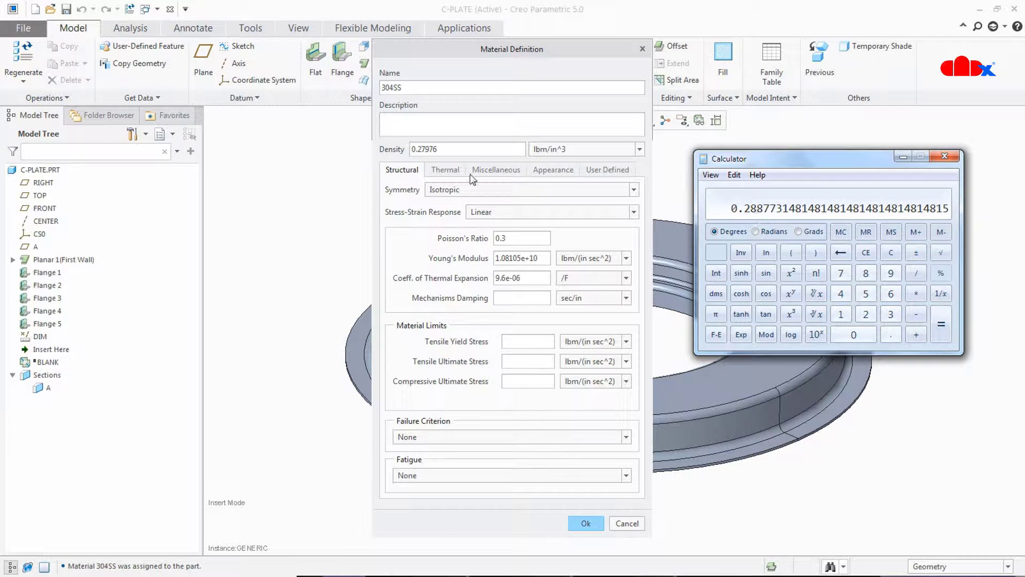
# Enter 0.289 lbm/in^3 as the 304SS density in the Material Definition dialog
pyautogui.click(944, 156)
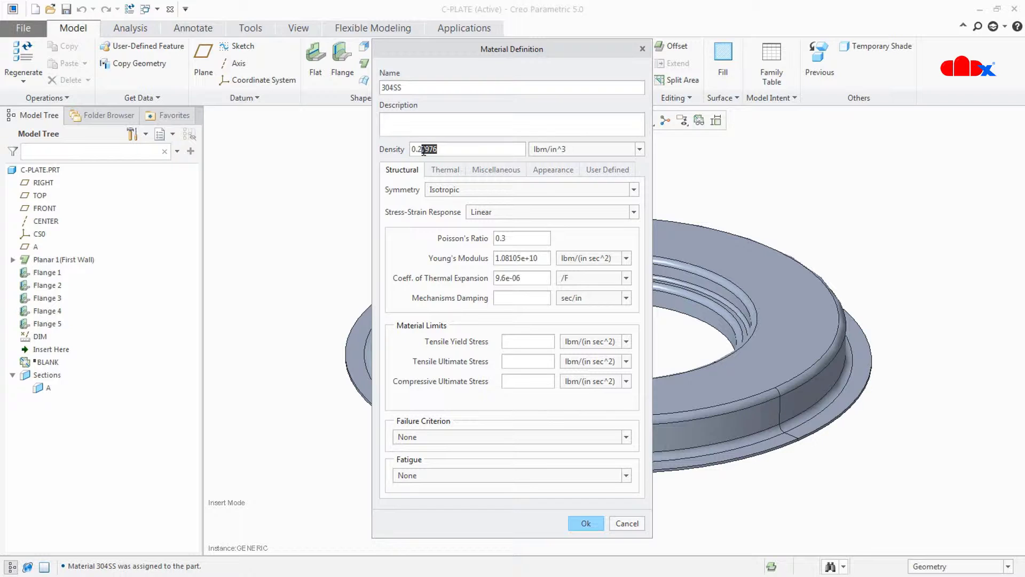
pyautogui.write('0.289')
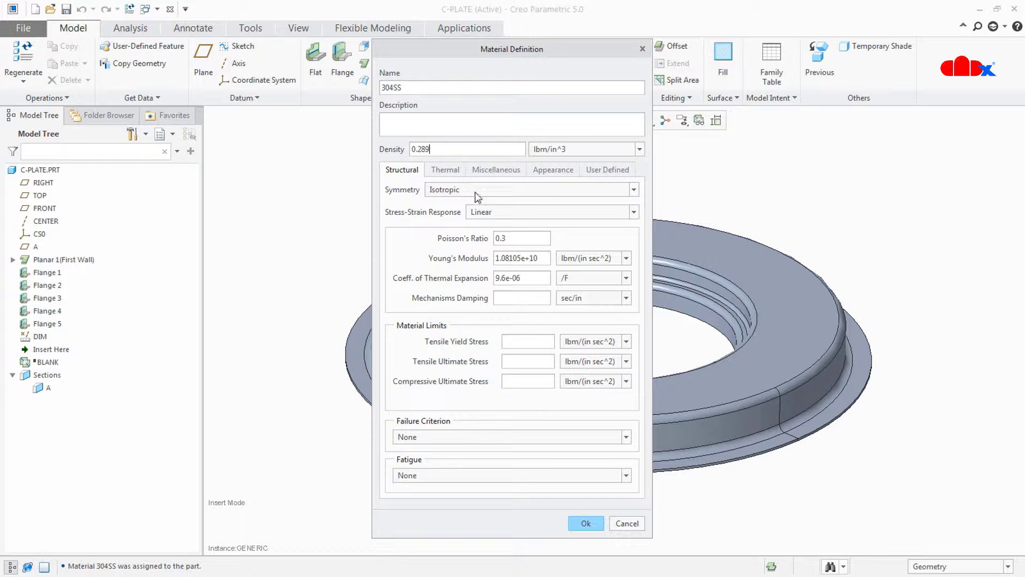
pyautogui.click(521, 238)
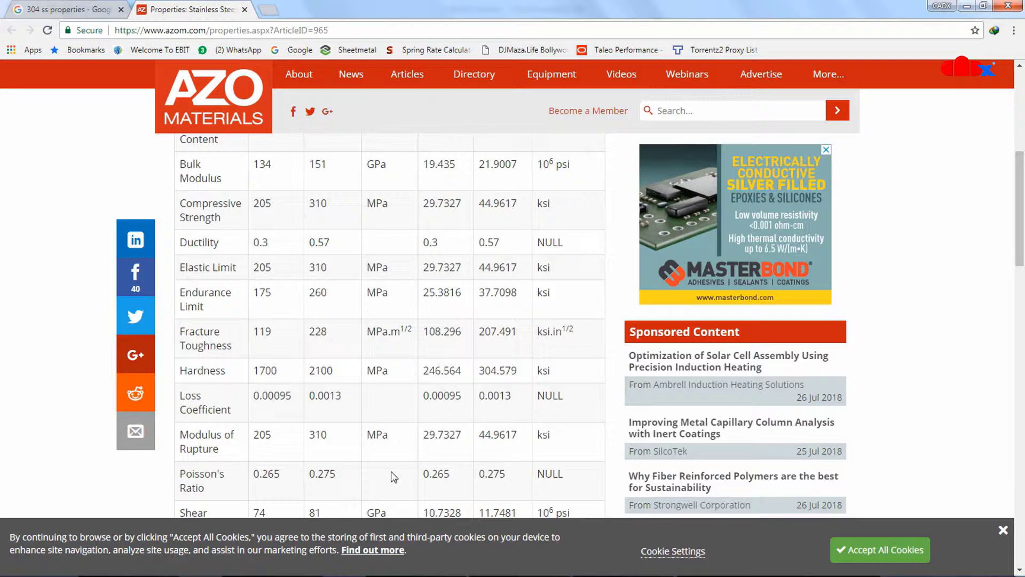
# Locate the Young's Modulus row on AZoM and mark its 190 and 203 GPa values
pyautogui.scroll(-3)
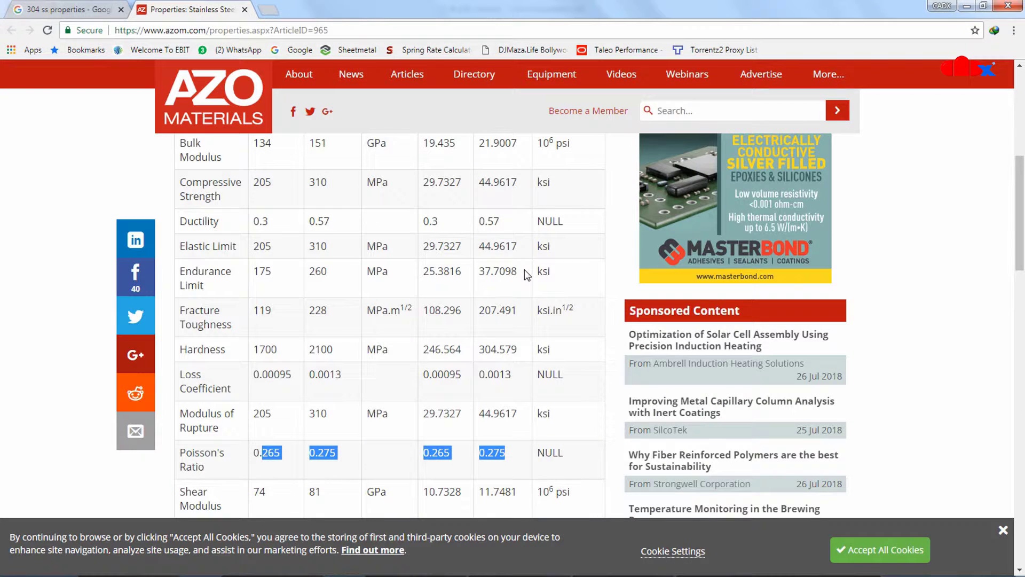
pyautogui.scroll(-3)
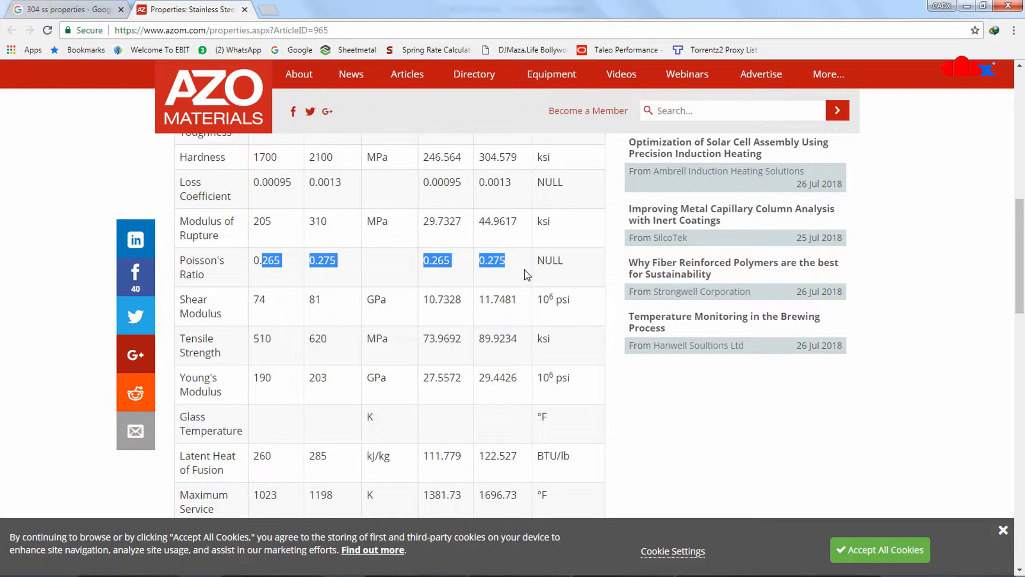
pyautogui.moveTo(263, 377)
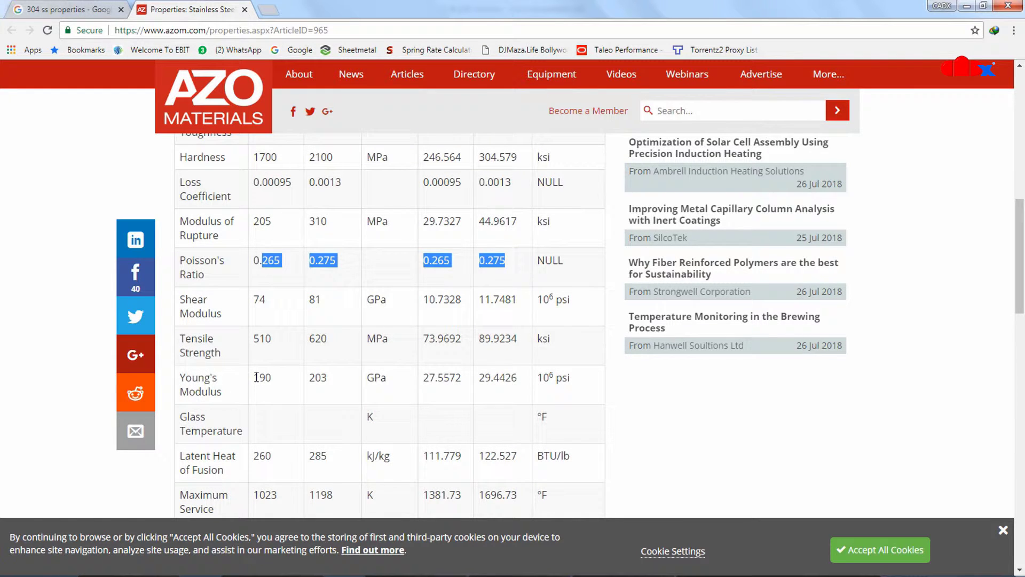
pyautogui.doubleClick(263, 377)
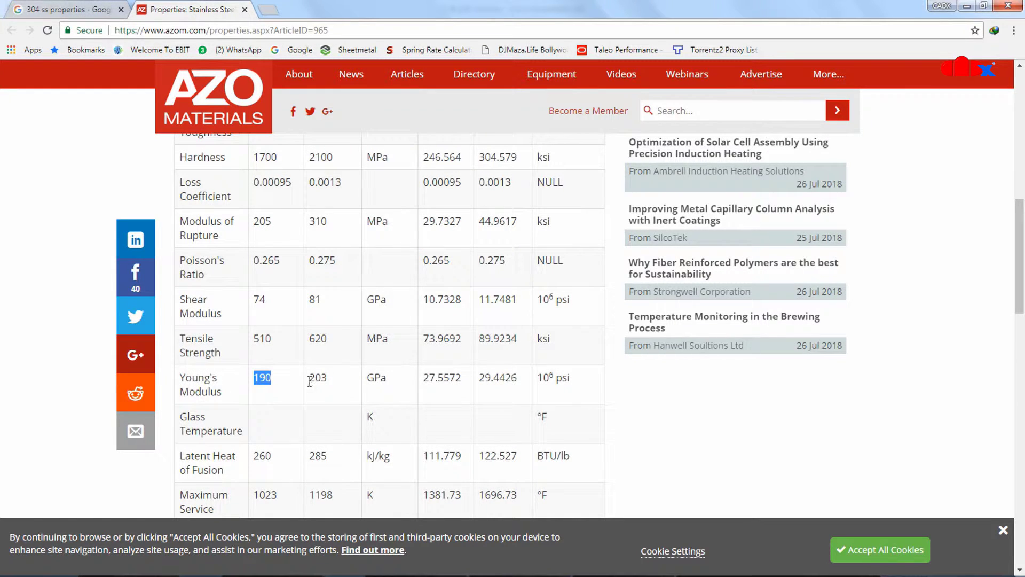
pyautogui.doubleClick(318, 376)
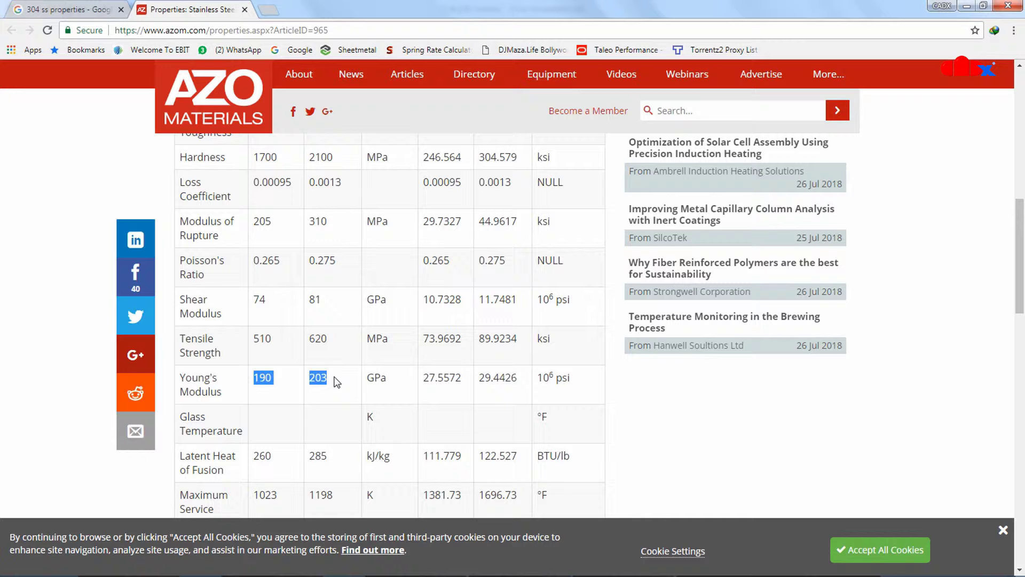
pyautogui.moveTo(360, 385)
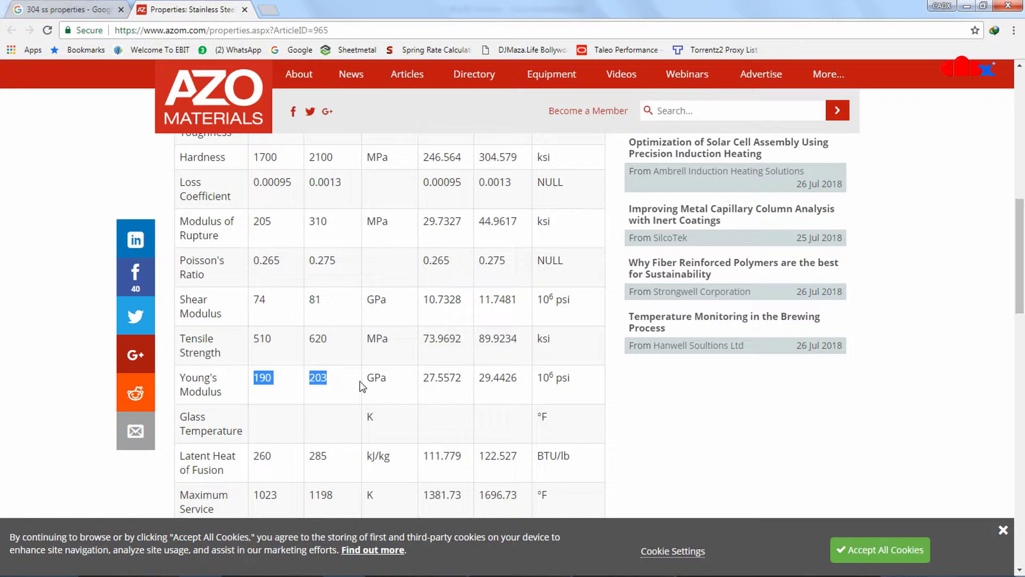
pyautogui.doubleClick(376, 377)
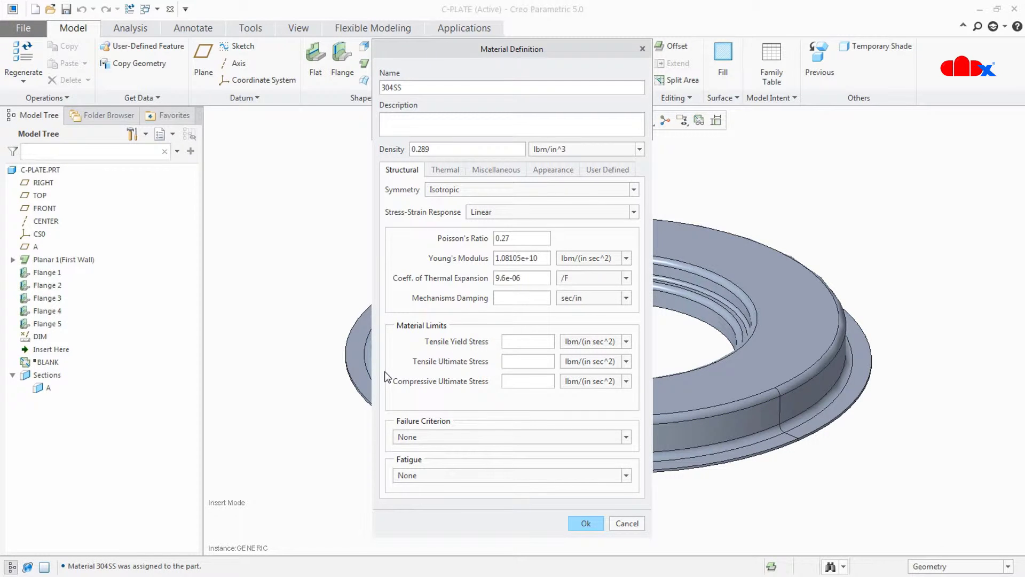
# Enter Young's Modulus as 196 GPa, converted back to 1.10035e+10 lbm/(in sec^2)
pyautogui.click(625, 257)
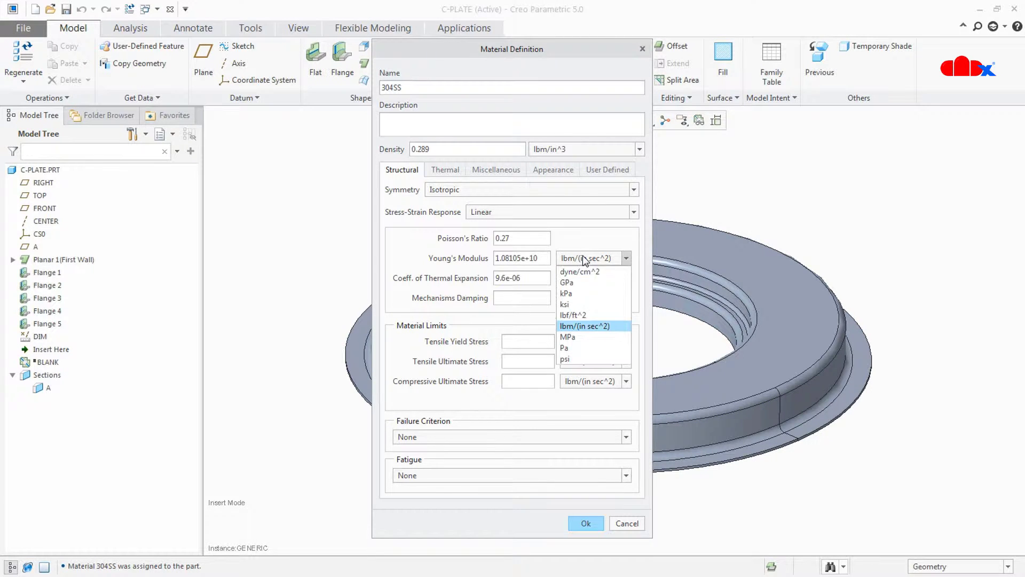
pyautogui.click(584, 326)
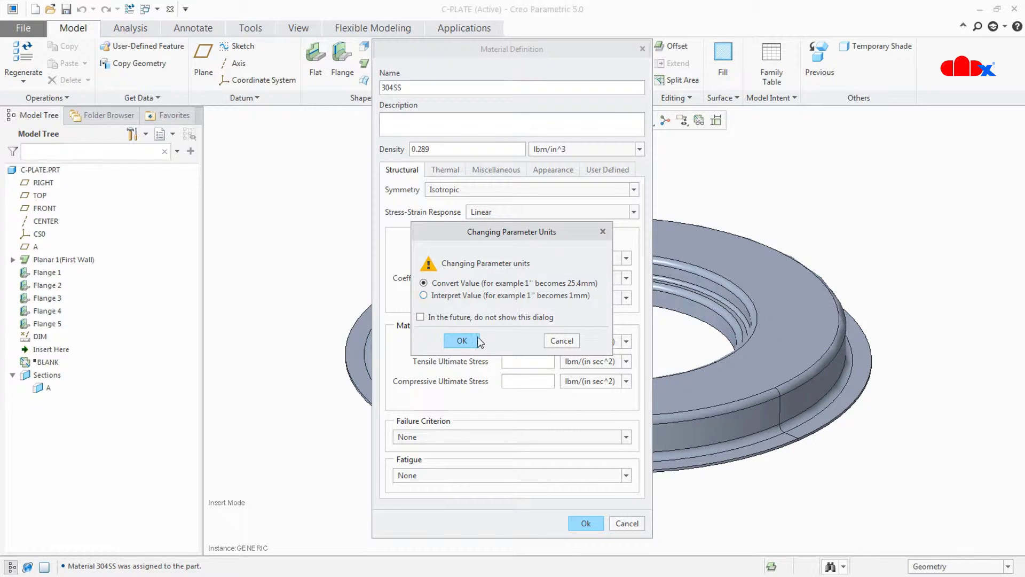
pyautogui.click(461, 341)
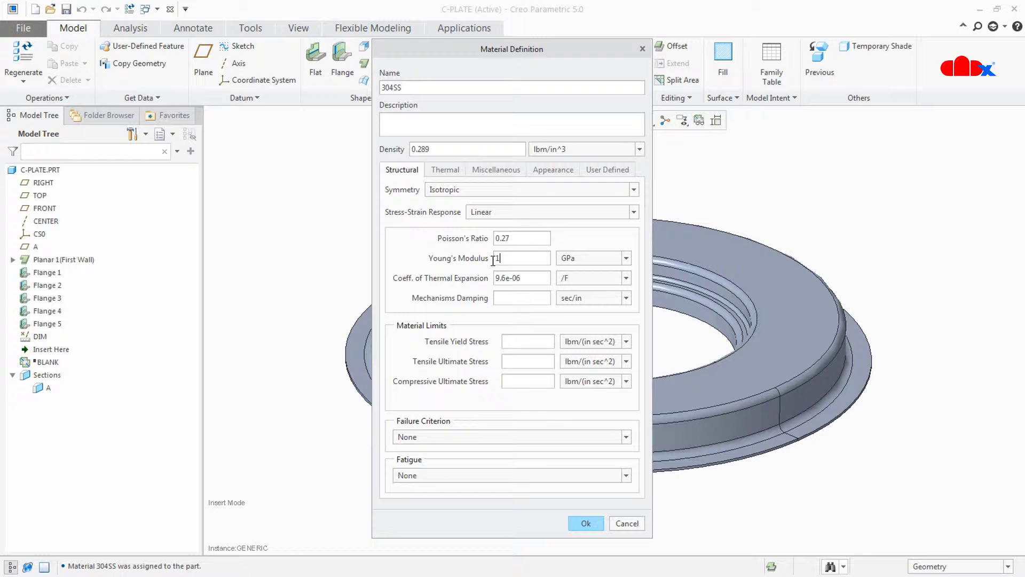
pyautogui.write('96.')
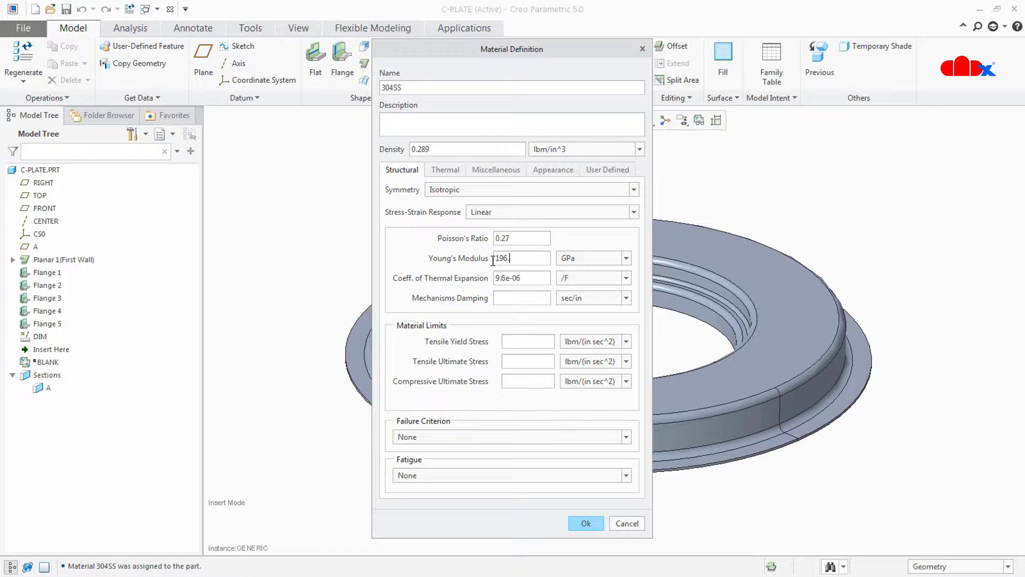
pyautogui.click(625, 257)
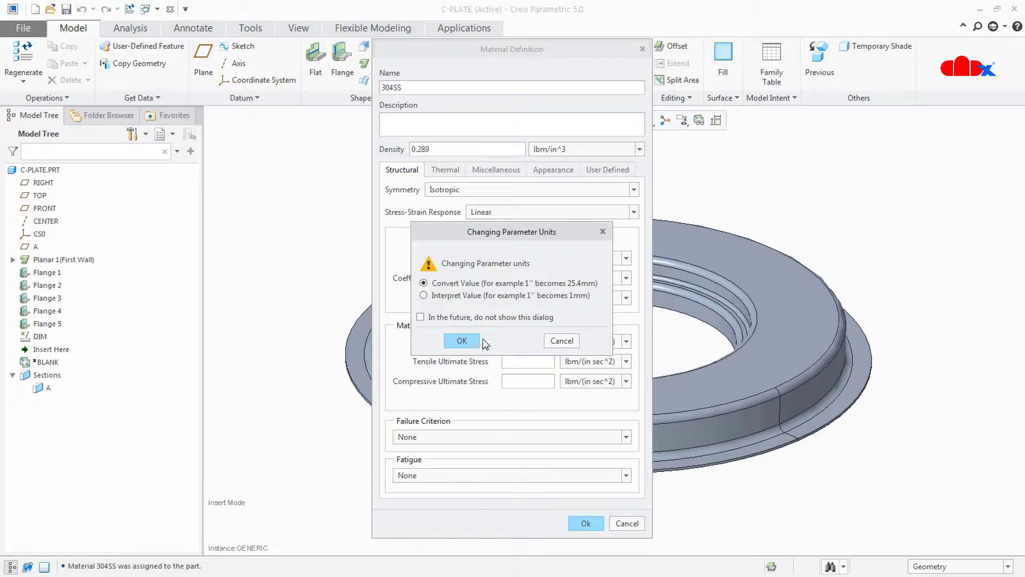
pyautogui.click(461, 340)
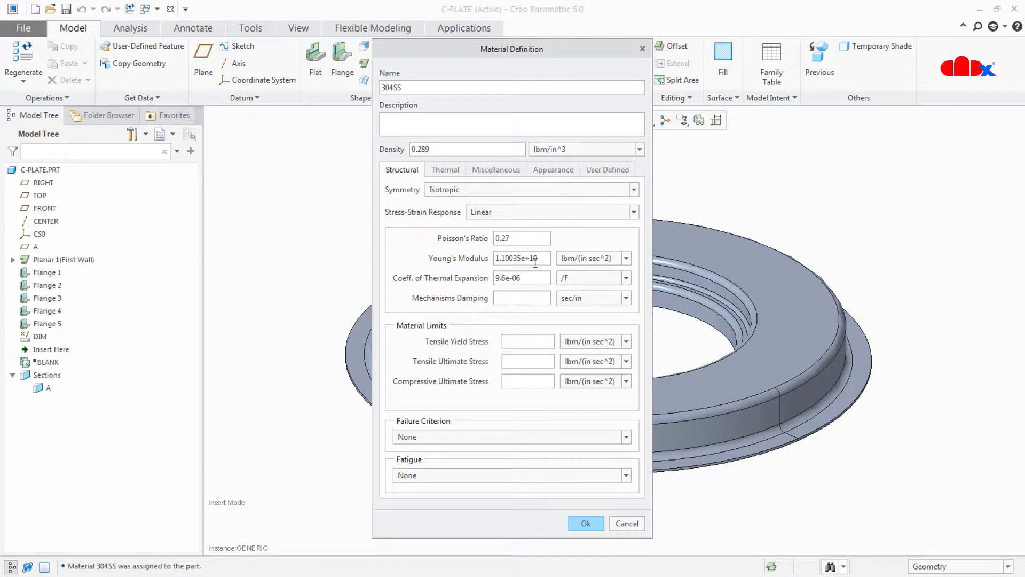
pyautogui.moveTo(557, 270)
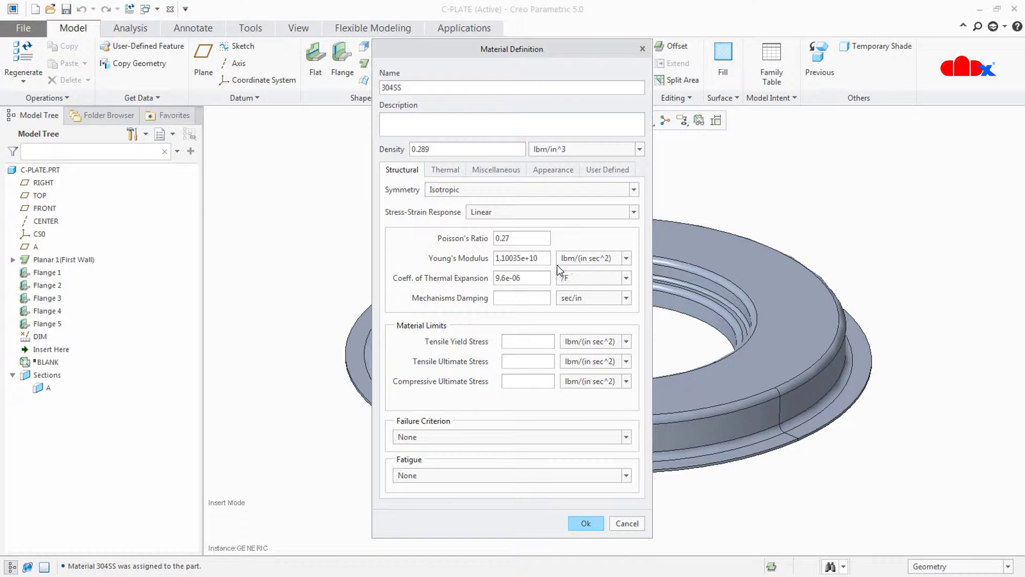
pyautogui.moveTo(541, 278)
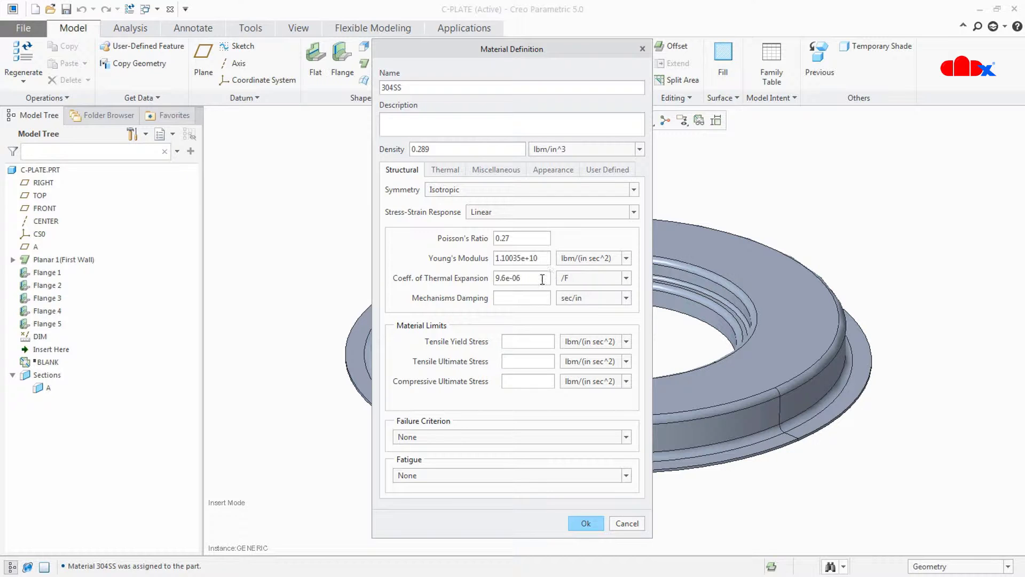
pyautogui.moveTo(477, 286)
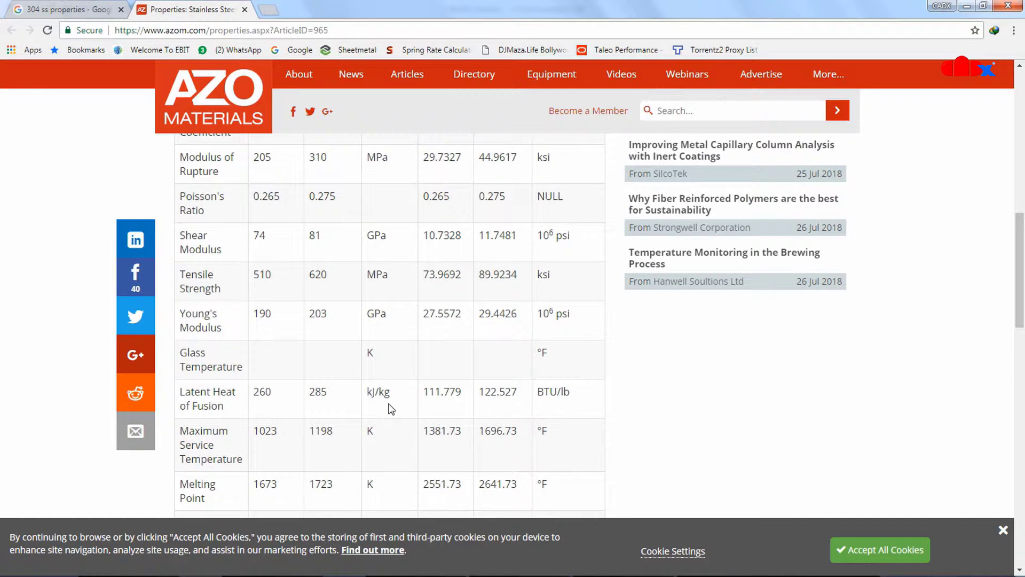
# Scroll the AZoM page down to the Thermal Expansion row showing 16–18 ×10⁻⁶/K
pyautogui.scroll(-3)
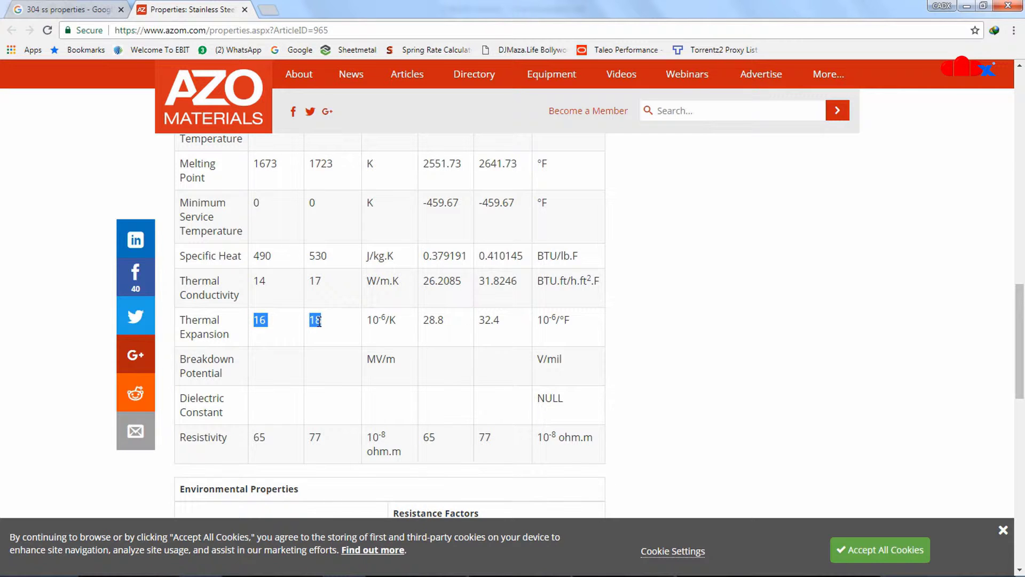
pyautogui.moveTo(282, 325)
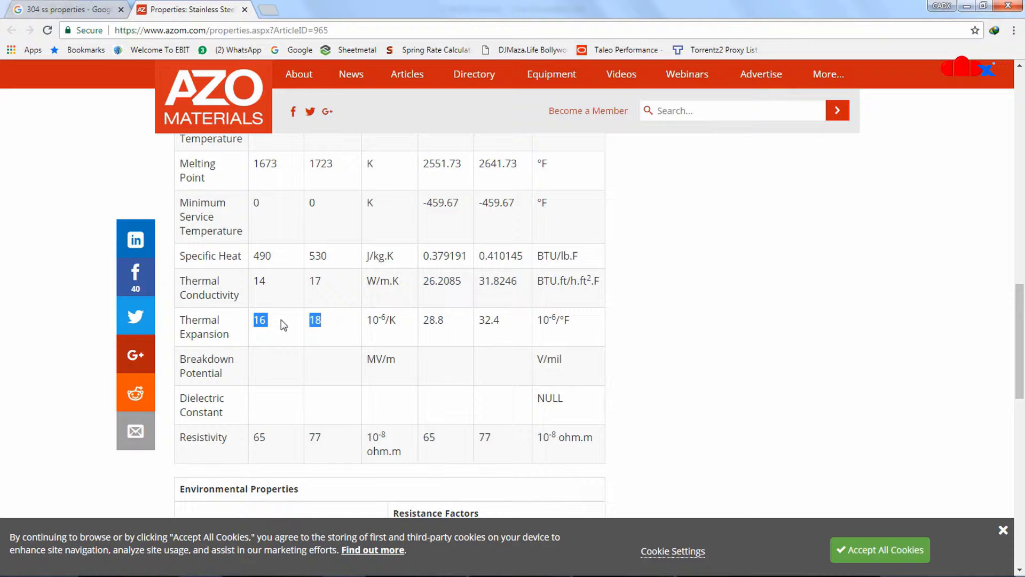
pyautogui.moveTo(375, 334)
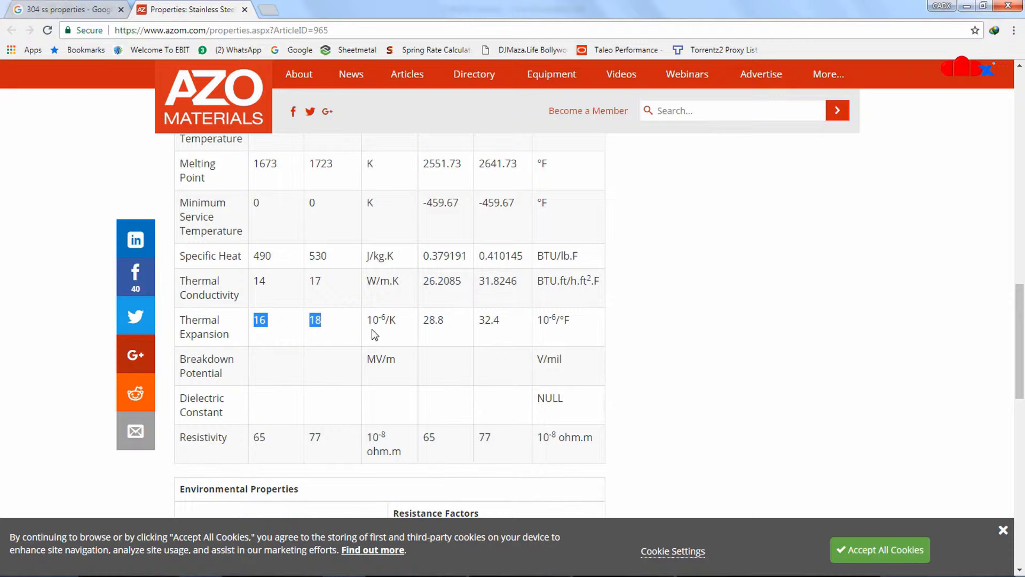
pyautogui.moveTo(392, 326)
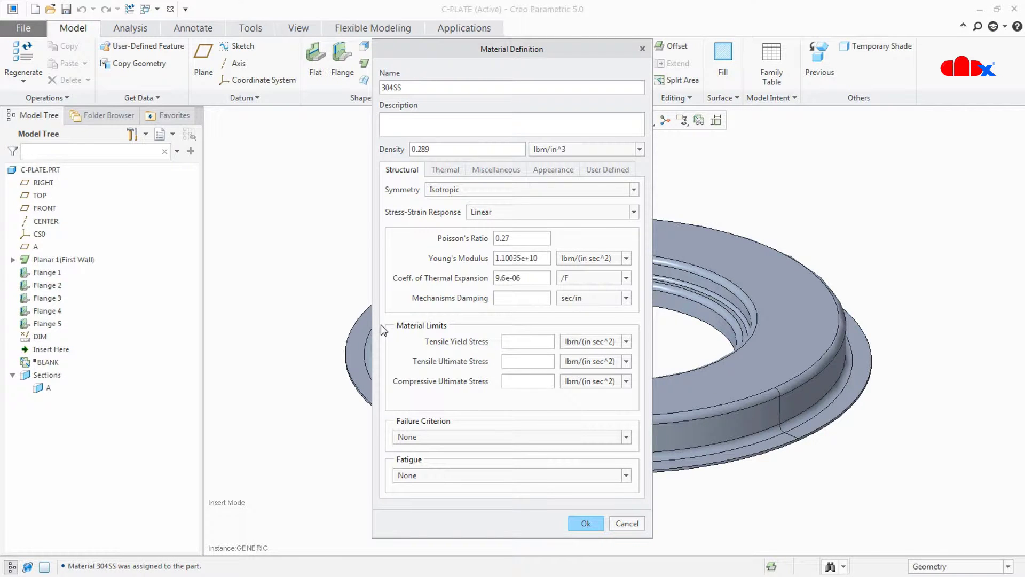
# Enter the thermal expansion coefficient as 17e-06 /K, converted to 9.44444e-06 /F
pyautogui.click(625, 277)
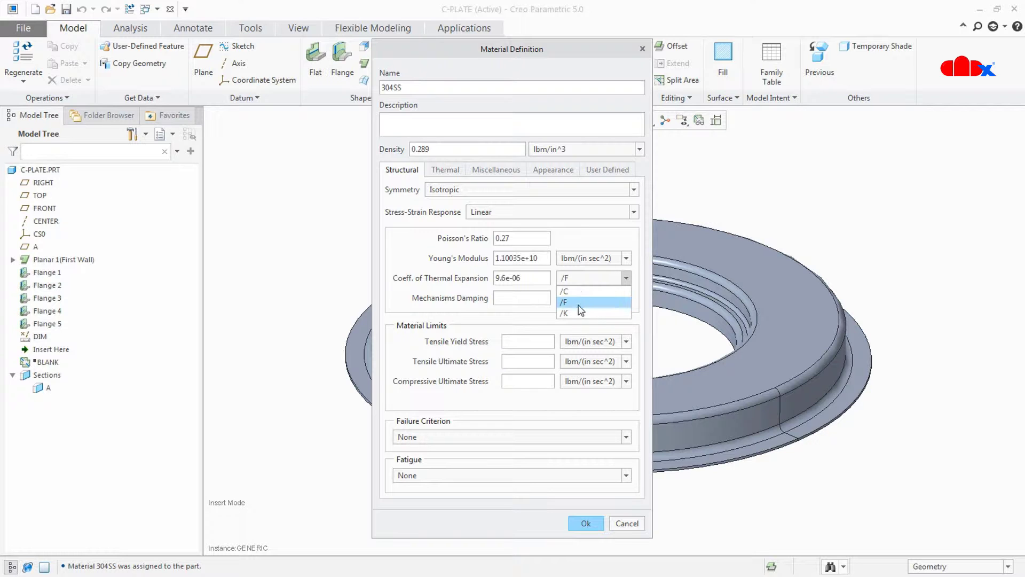
pyautogui.click(564, 312)
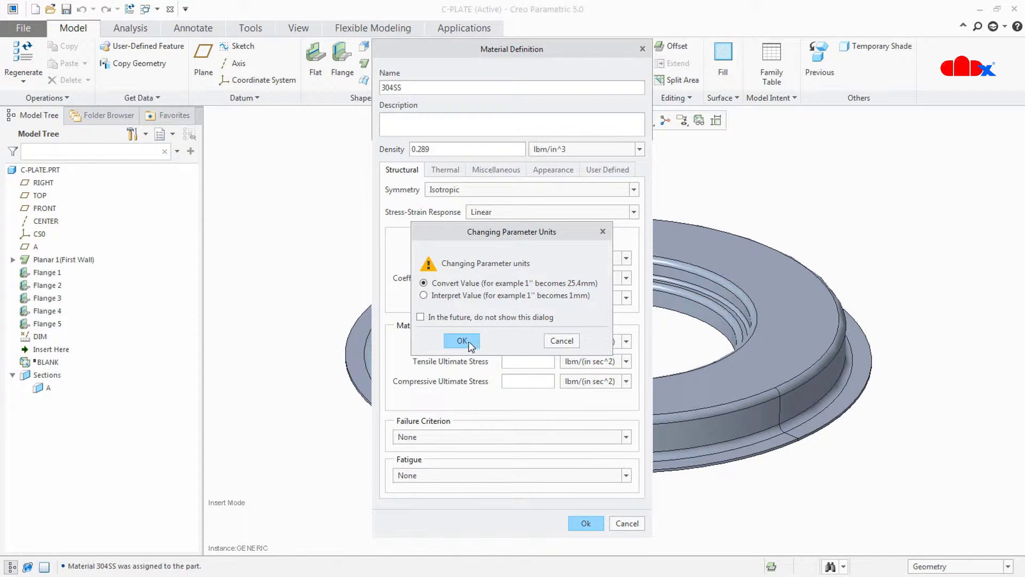
pyautogui.click(461, 340)
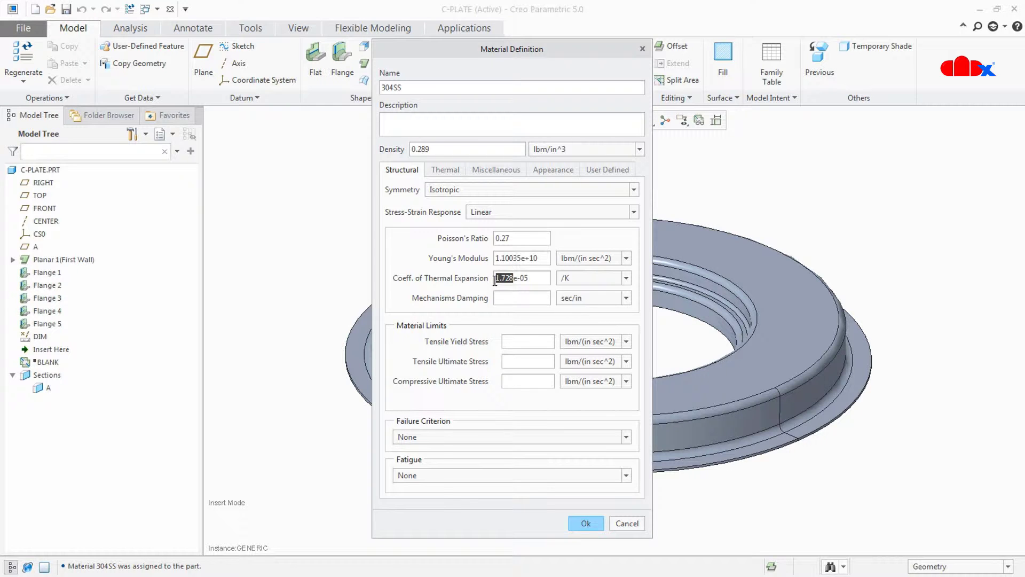
pyautogui.write('17e-05')
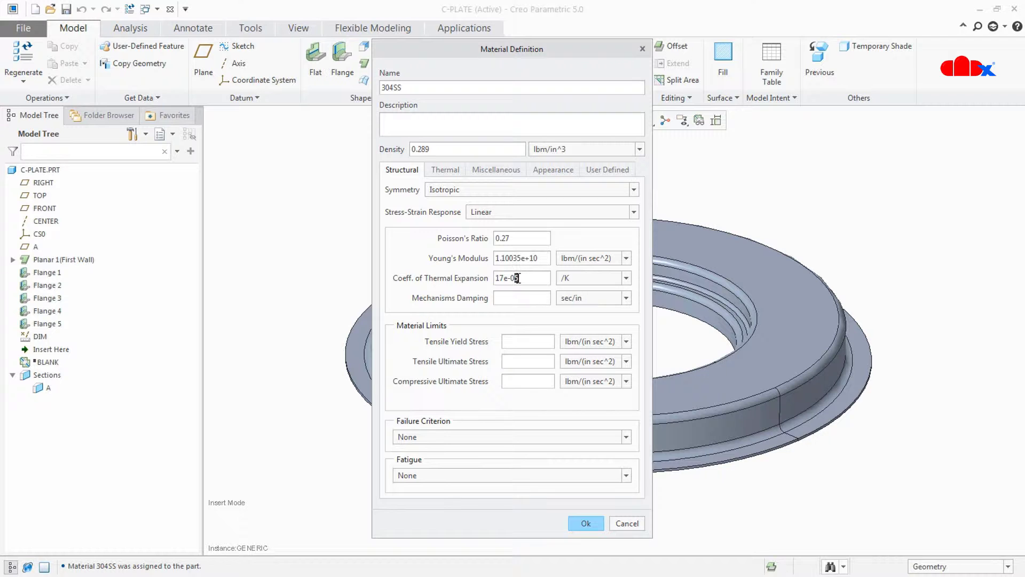
pyautogui.write('6')
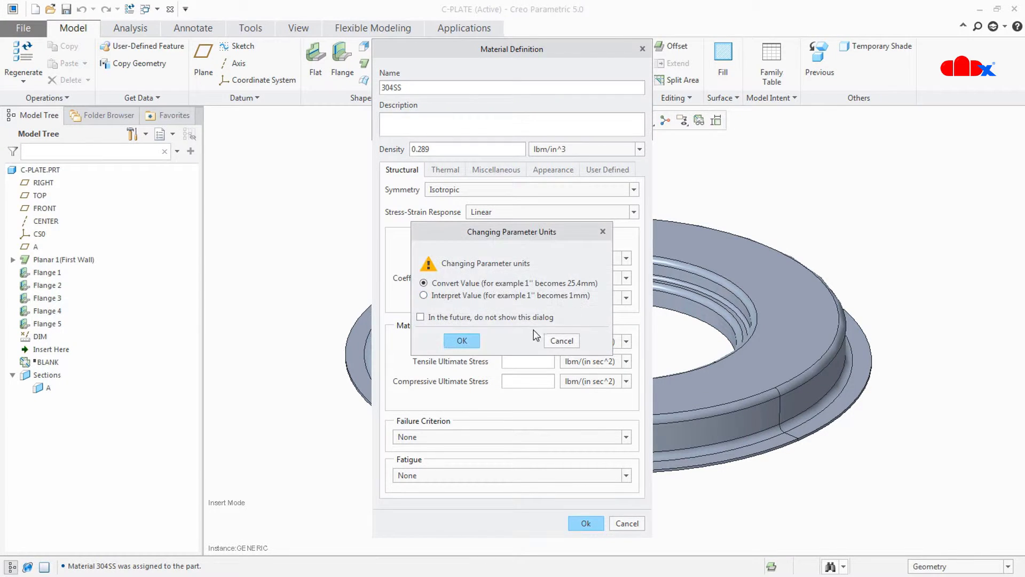
pyautogui.click(461, 340)
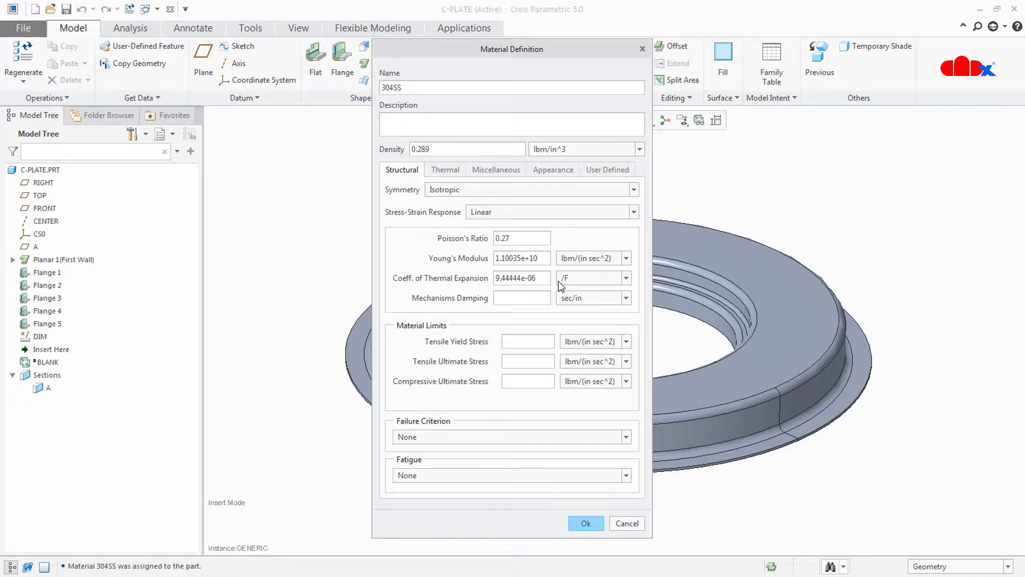
pyautogui.moveTo(556, 277)
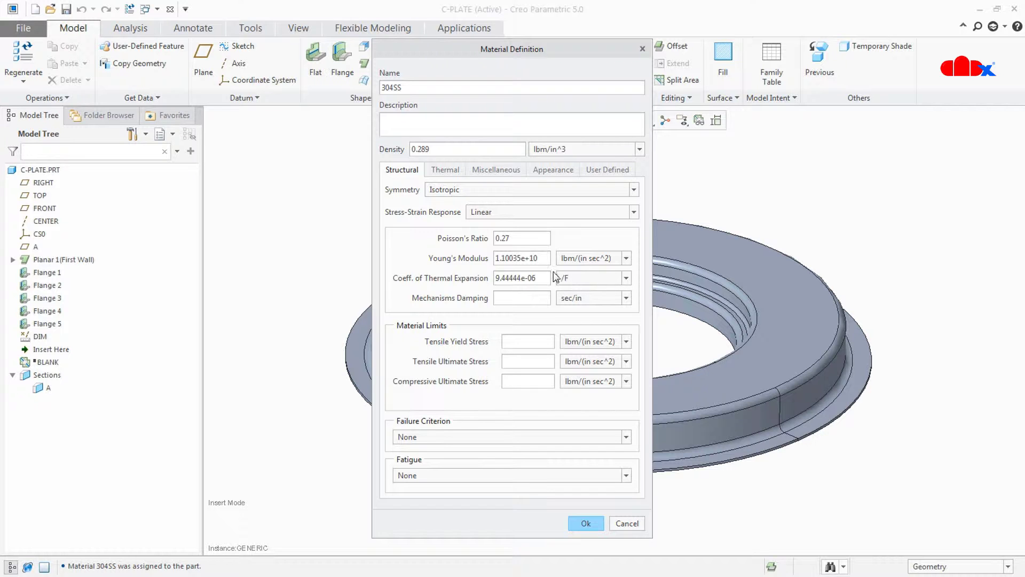
# Review the Thermal and Miscellaneous property pages and move to Appearance
pyautogui.click(444, 170)
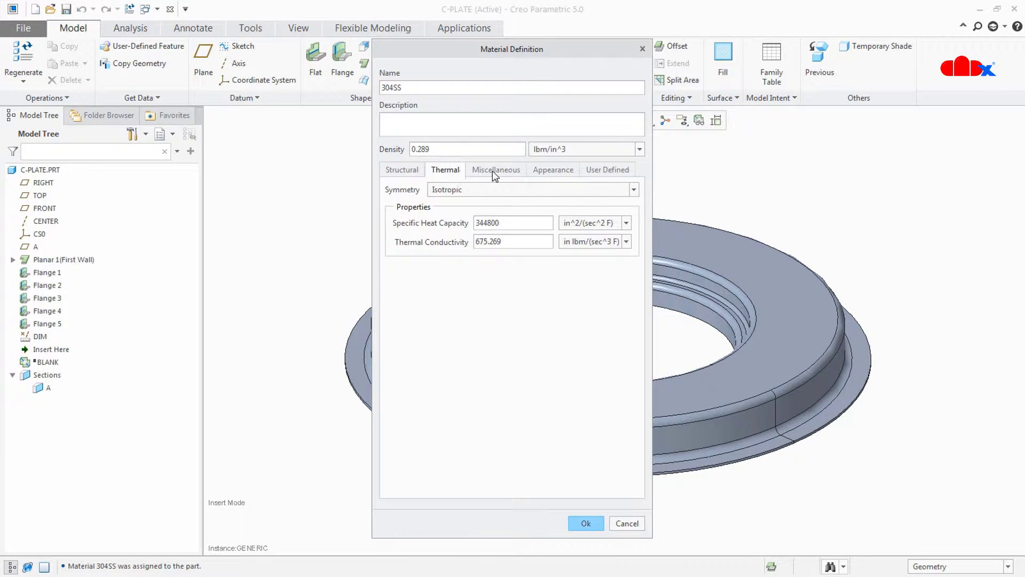
pyautogui.click(494, 169)
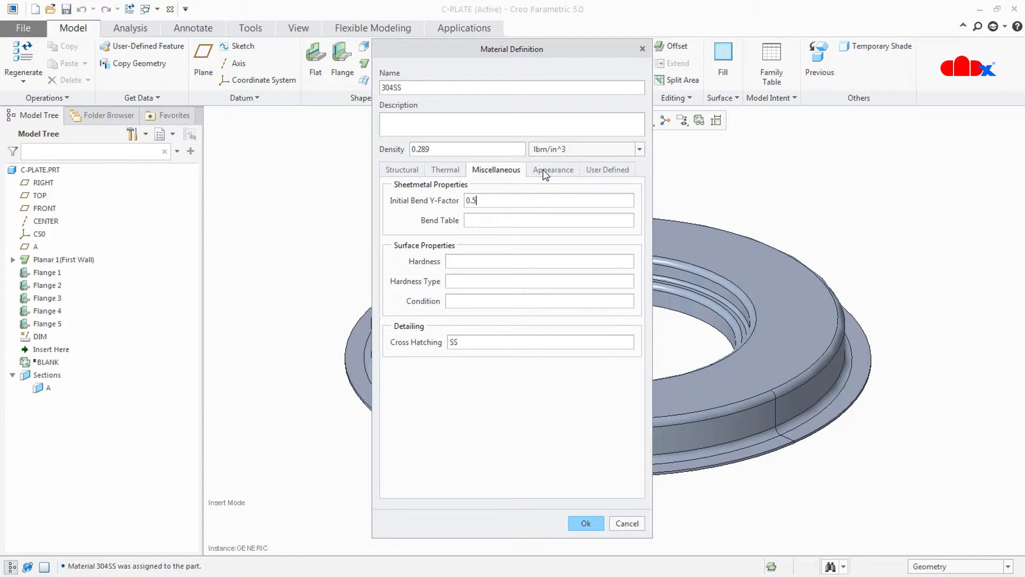
pyautogui.click(553, 170)
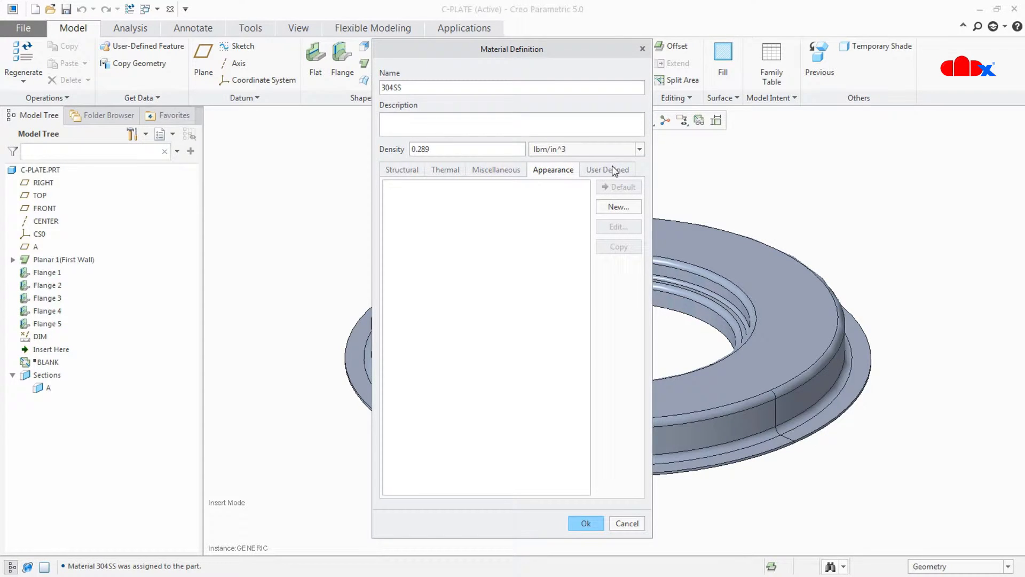
pyautogui.moveTo(583, 194)
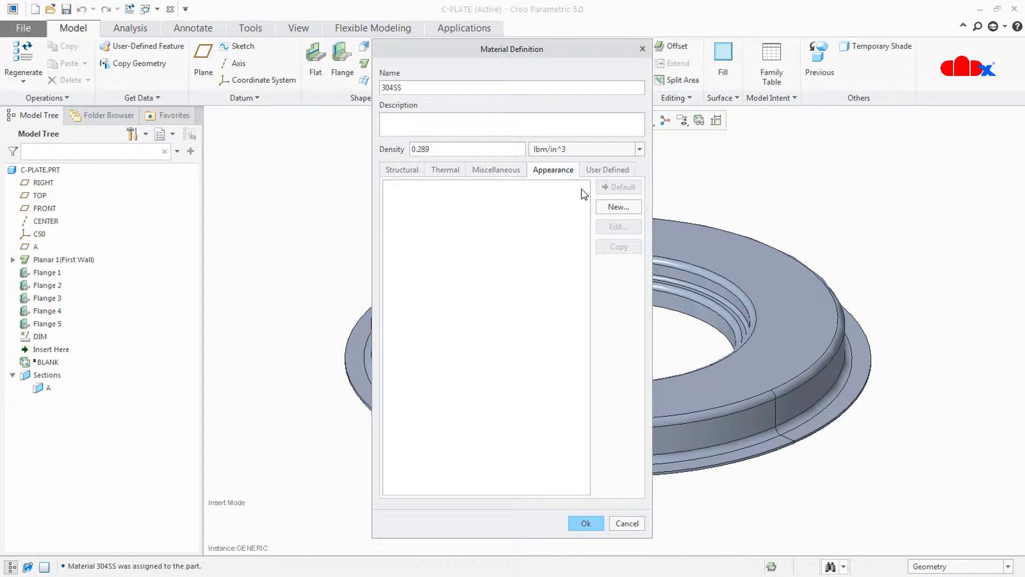
# Add the aluminum_ptc metal appearance, make it the default, and confirm the 304SS definition
pyautogui.click(617, 207)
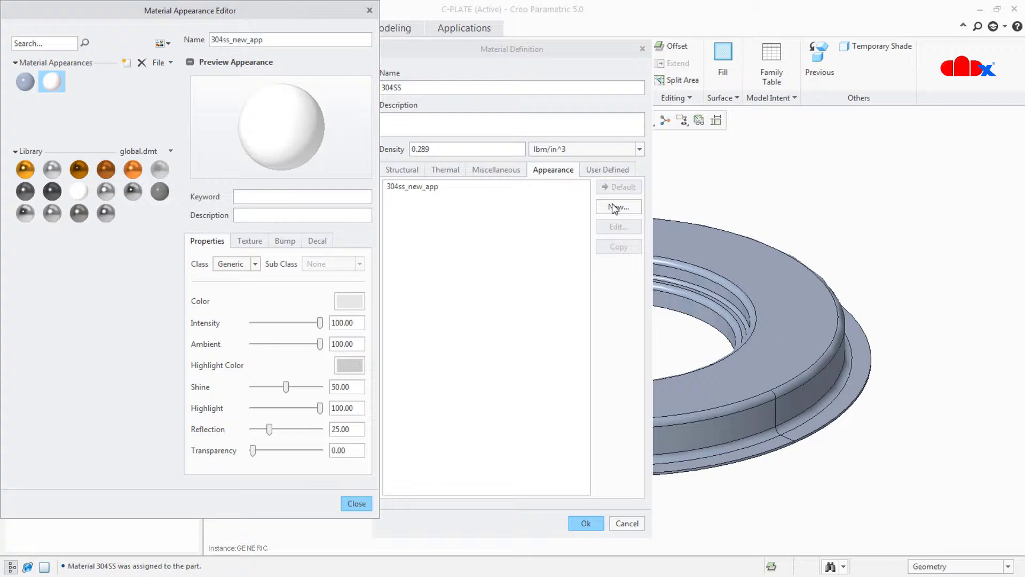
pyautogui.moveTo(564, 212)
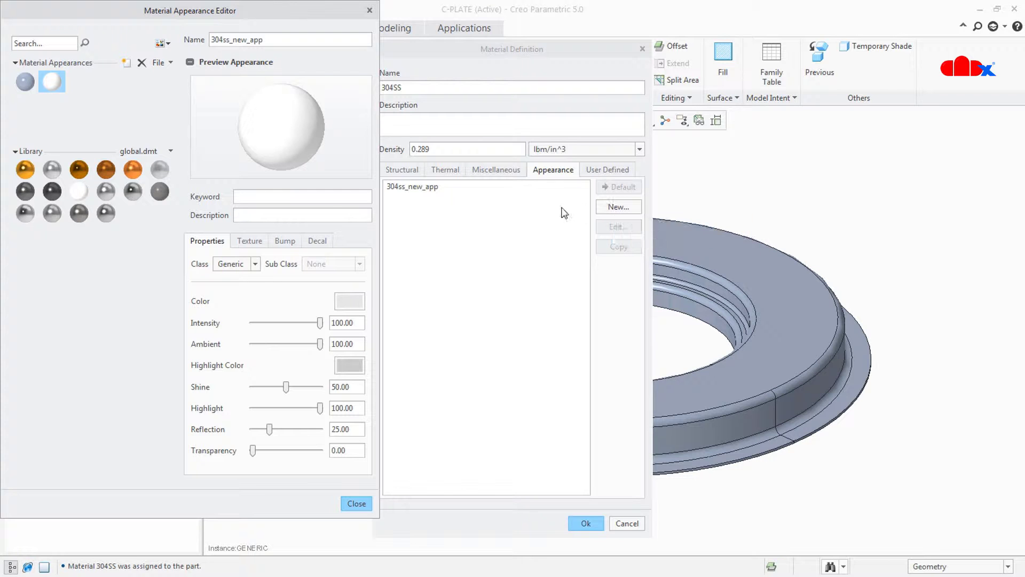
pyautogui.click(51, 169)
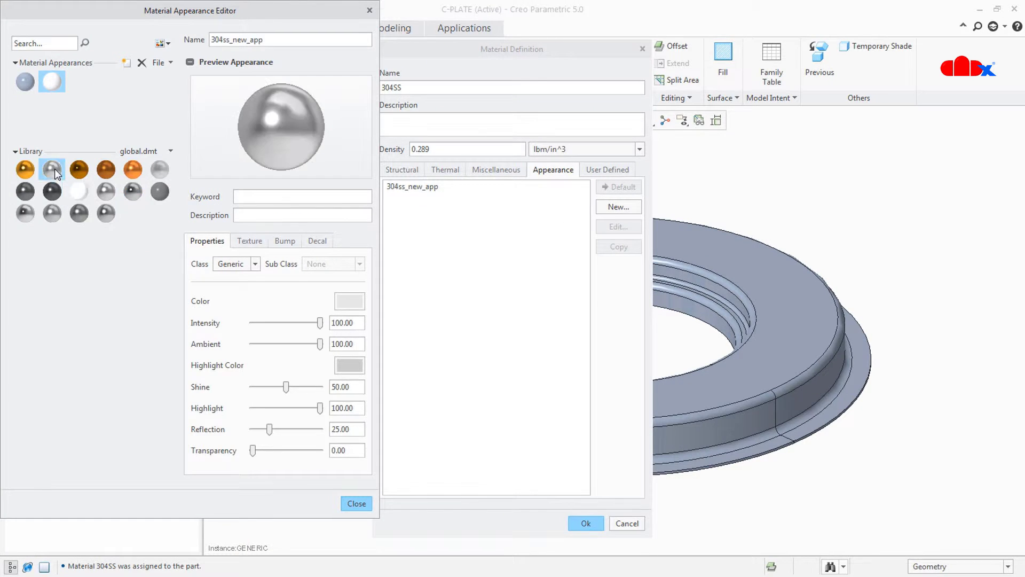
pyautogui.click(25, 169)
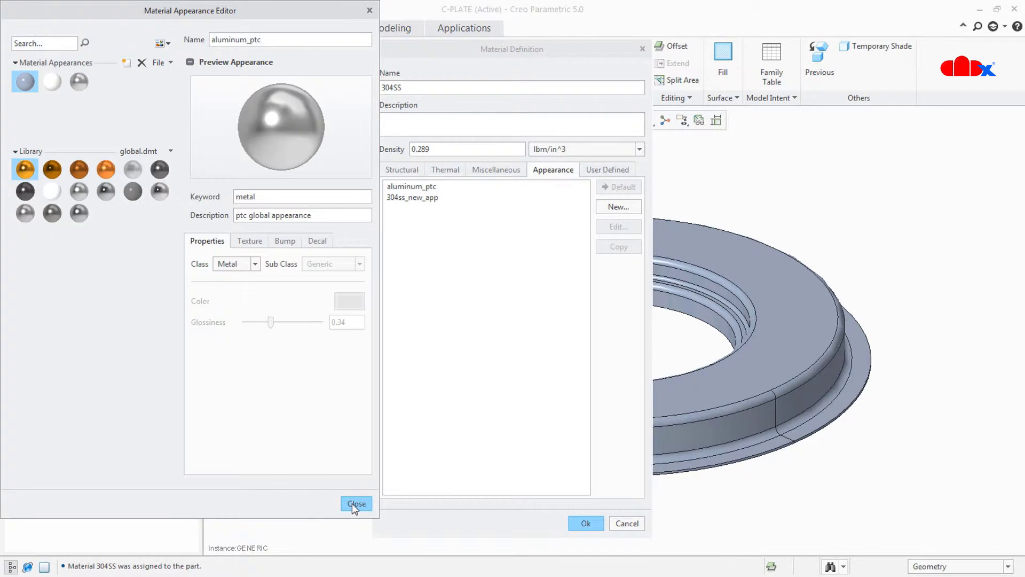
pyautogui.click(356, 503)
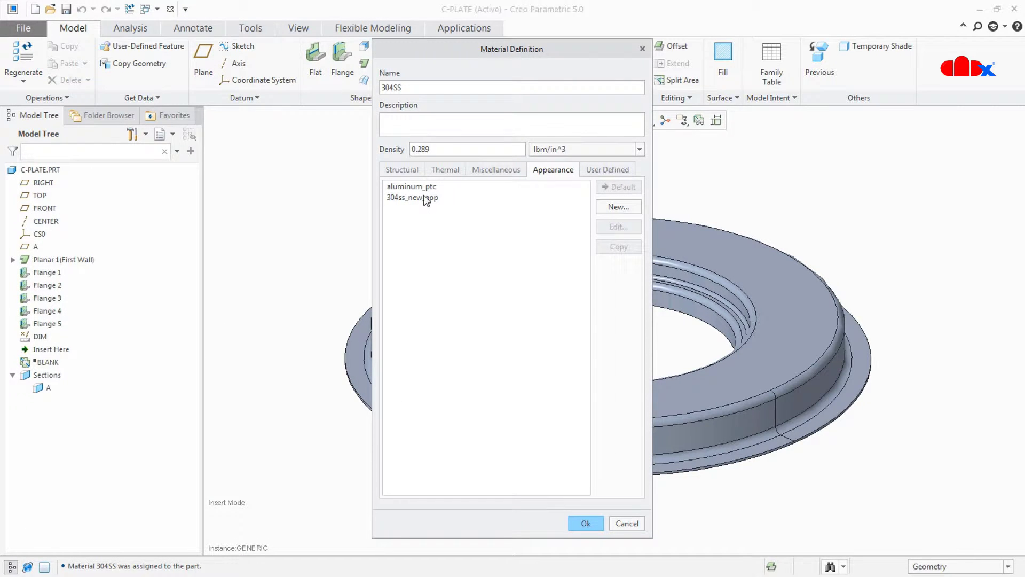
pyautogui.click(411, 186)
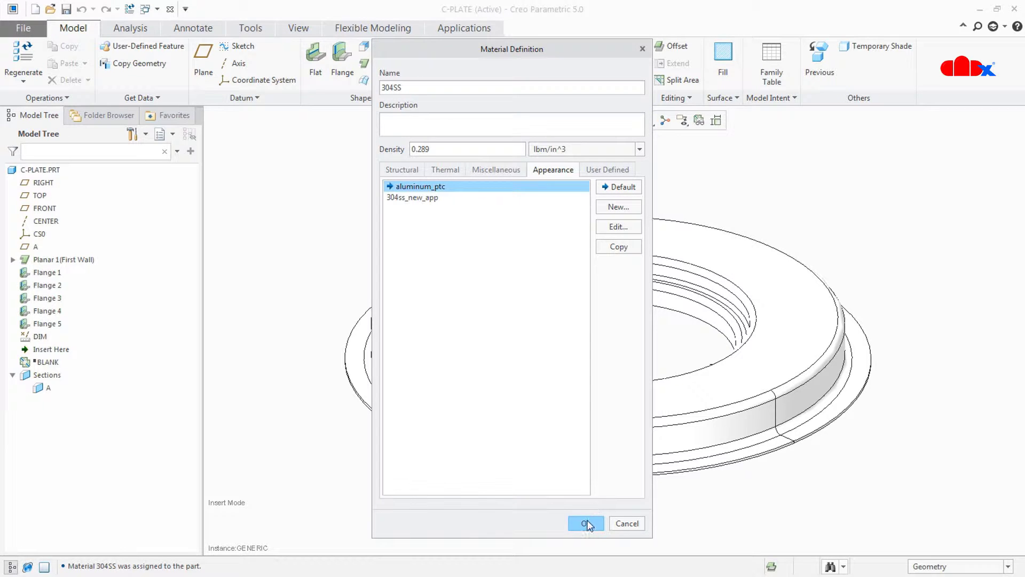
pyautogui.click(584, 523)
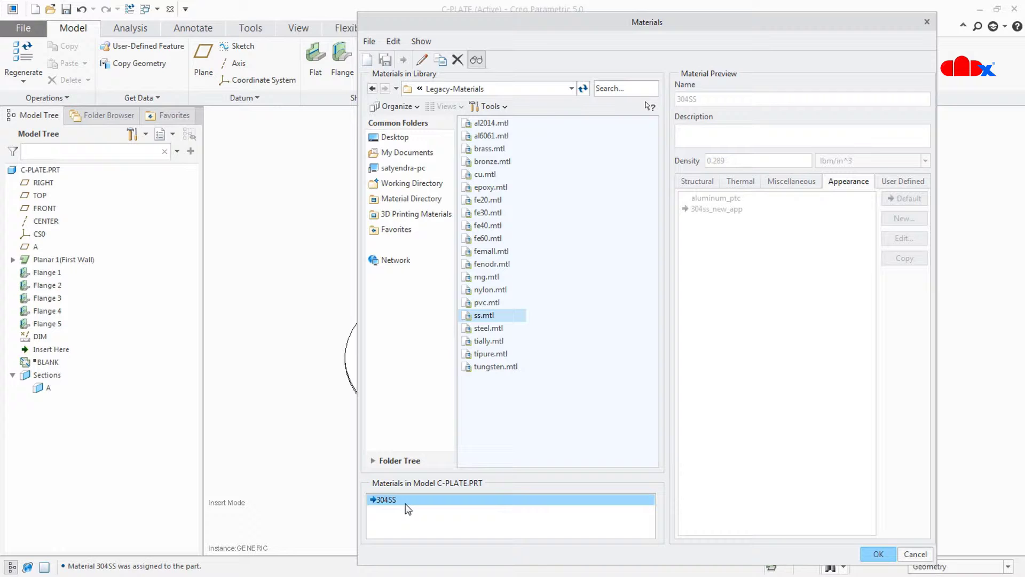
# Save a copy of the 304SS material as 304ss.mtl in the ADD MATERIAL folder
pyautogui.click(490, 123)
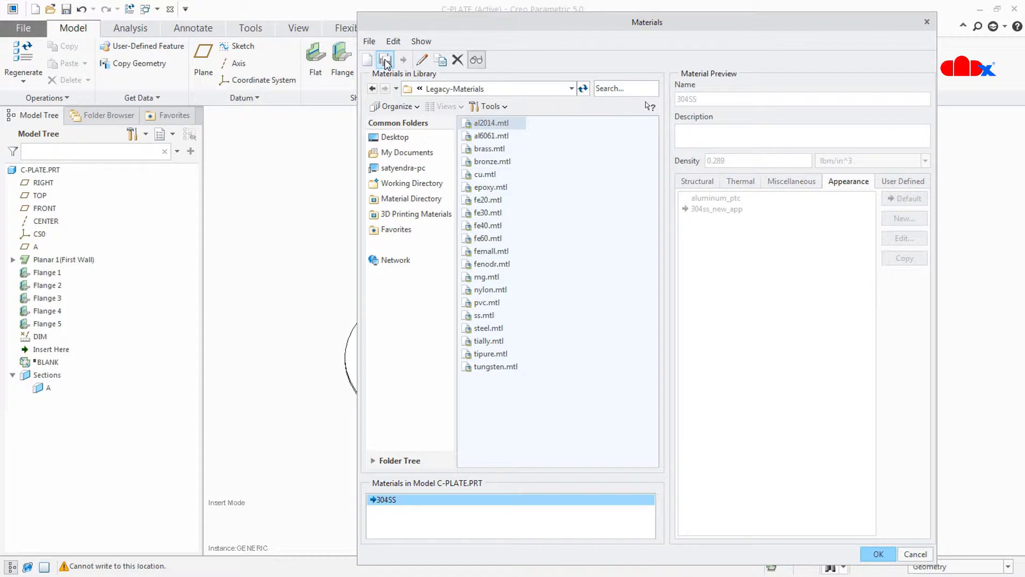
pyautogui.click(384, 60)
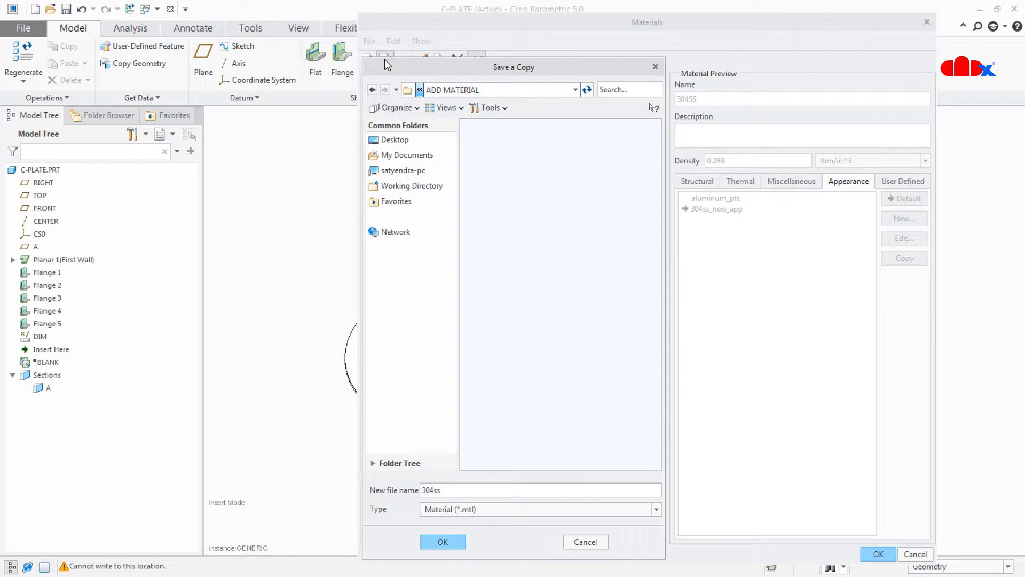
pyautogui.moveTo(412, 186)
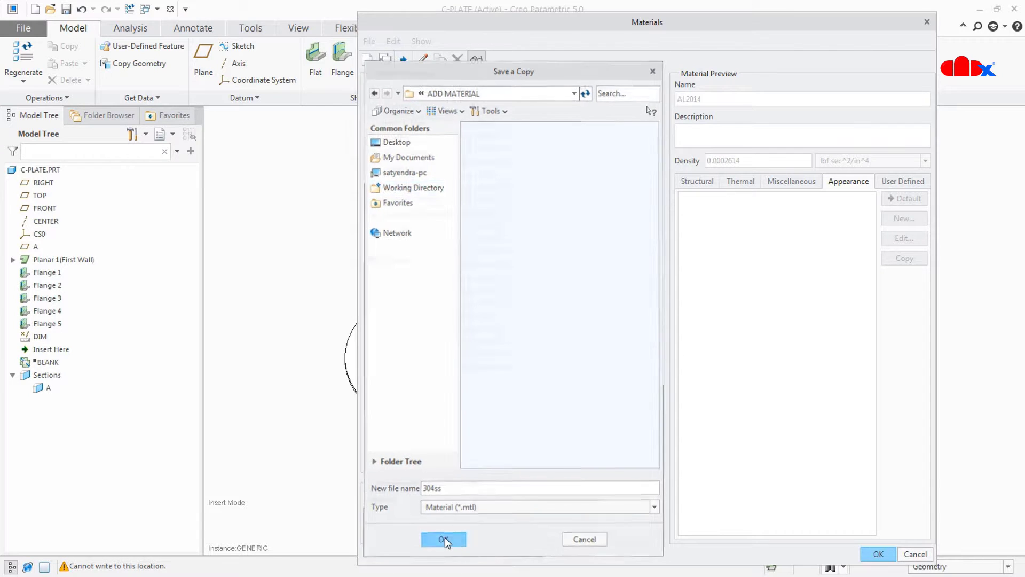
pyautogui.click(445, 539)
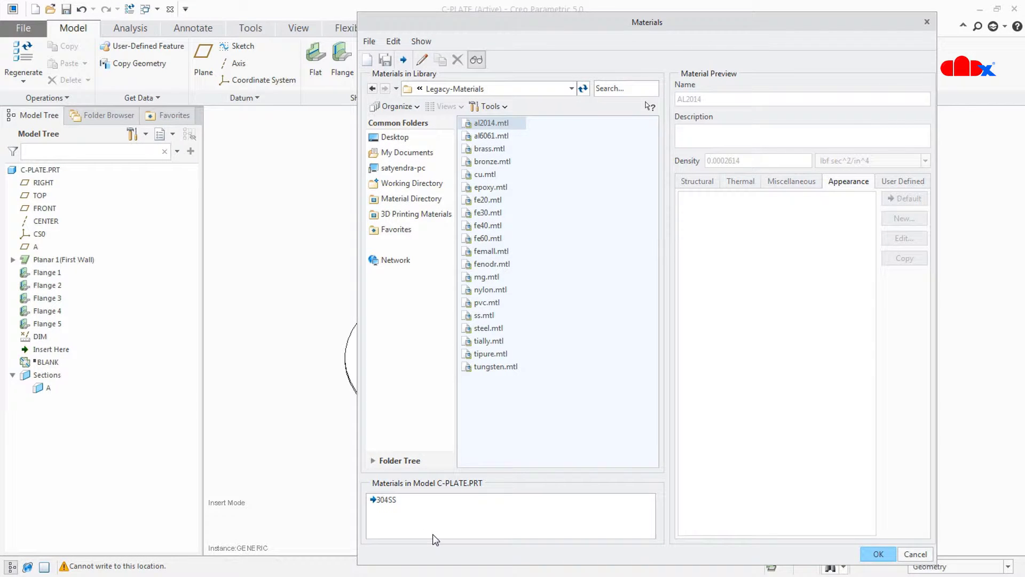
pyautogui.moveTo(395, 506)
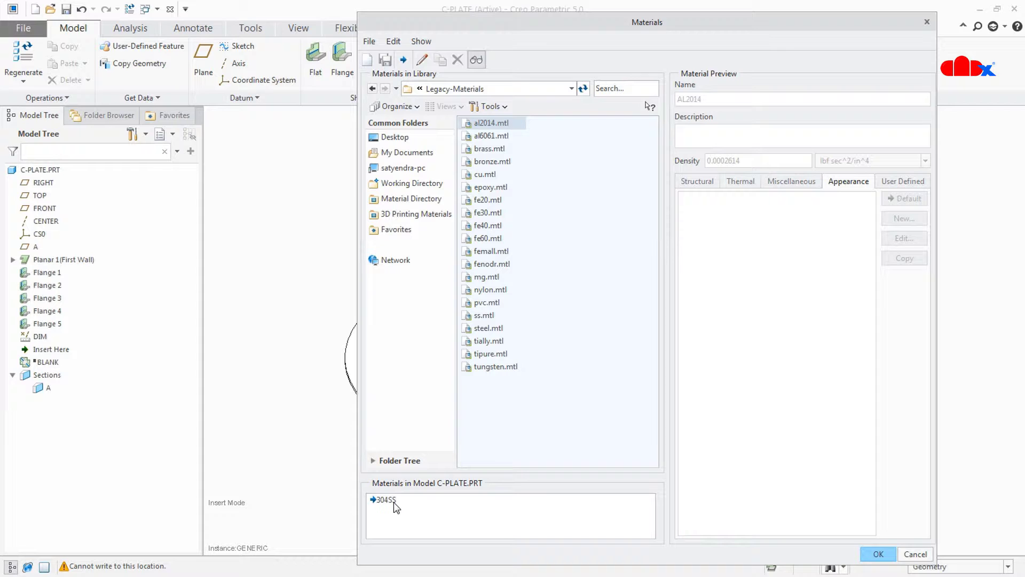
pyautogui.moveTo(387, 508)
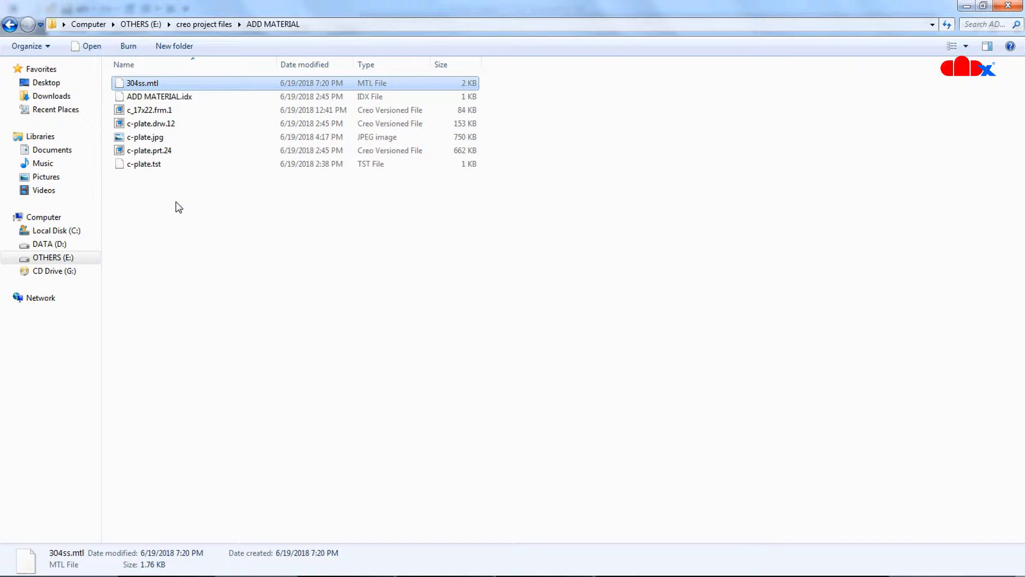
# Browse to C:\Program Files\PTC\Creo 5.0.0.0\...\Legacy-Materials in Windows Explorer
pyautogui.click(56, 231)
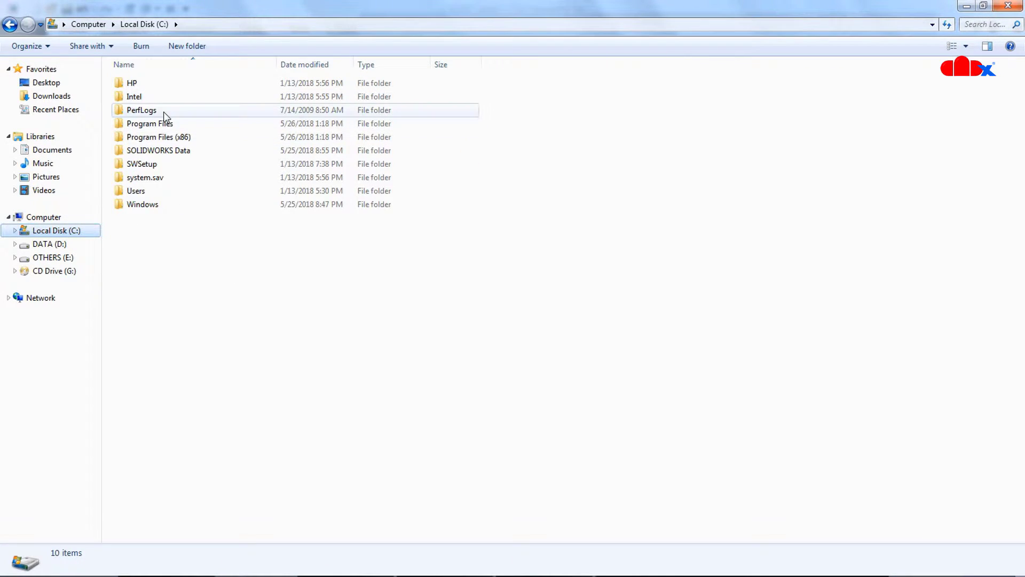
pyautogui.doubleClick(150, 123)
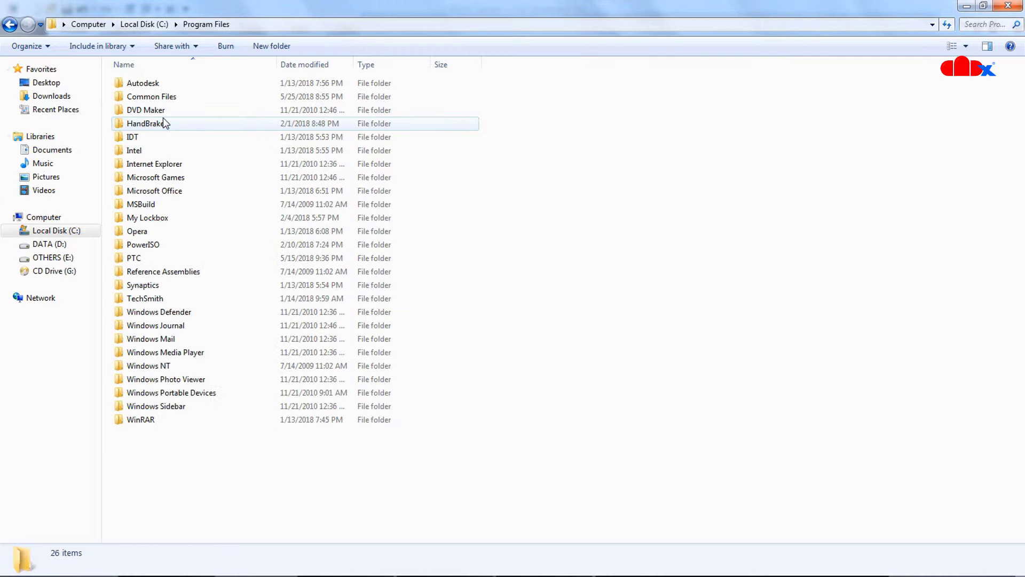
pyautogui.doubleClick(134, 258)
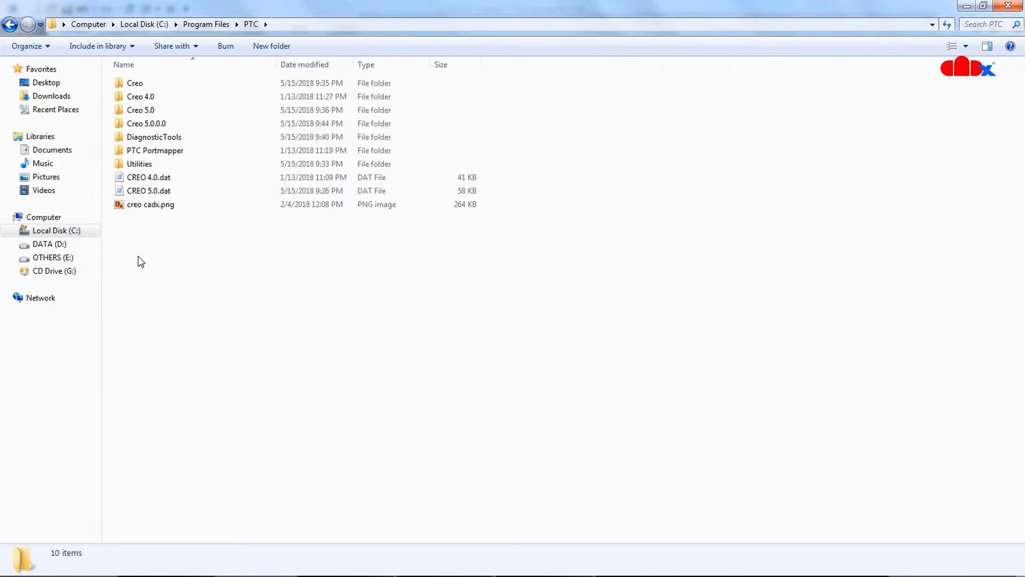
pyautogui.click(146, 124)
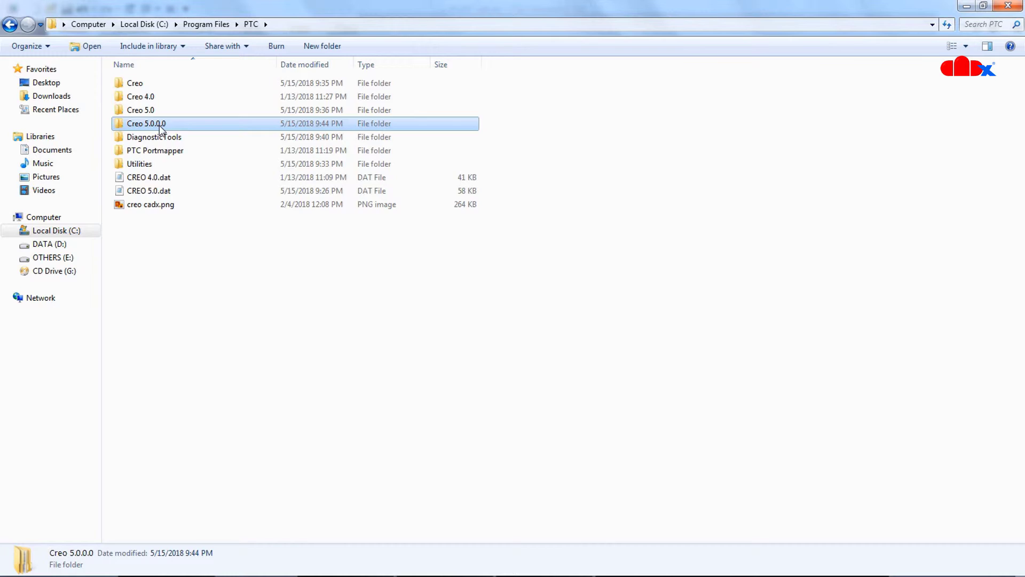
pyautogui.doubleClick(145, 124)
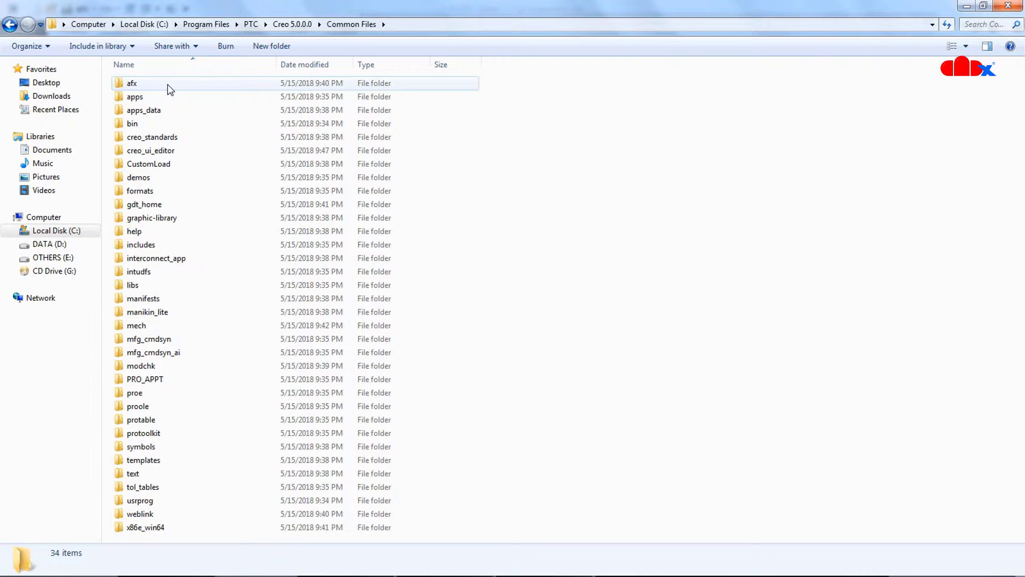
pyautogui.doubleClick(132, 473)
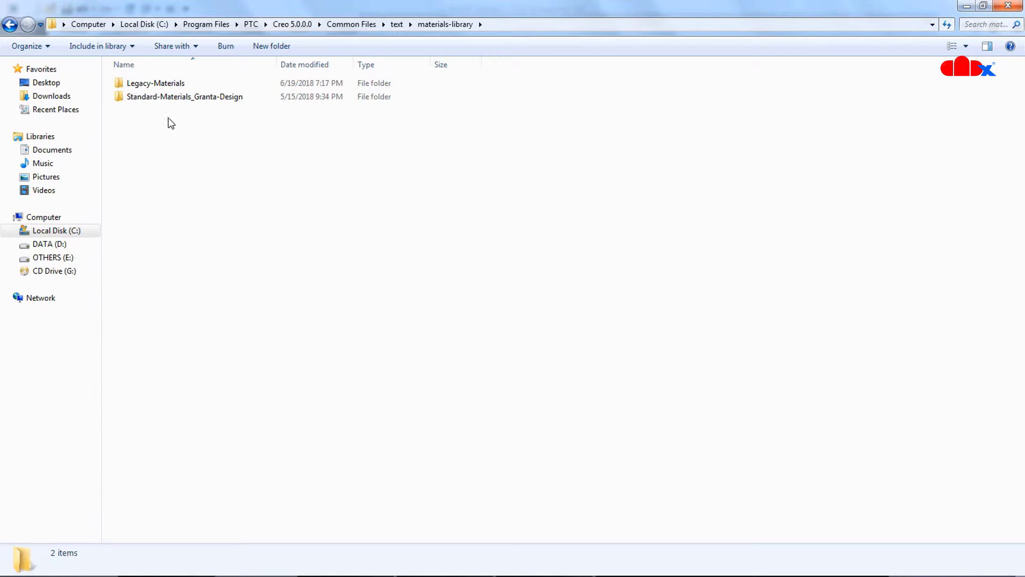
pyautogui.doubleClick(156, 83)
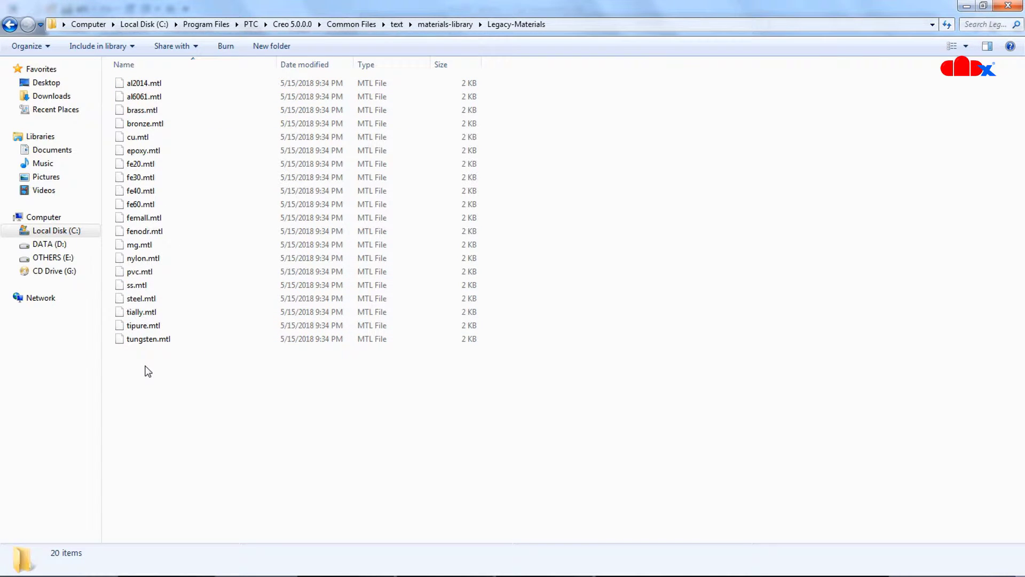
# Paste 304ss.mtl into Legacy-Materials, granting administrator permission
pyautogui.rightClick(147, 371)
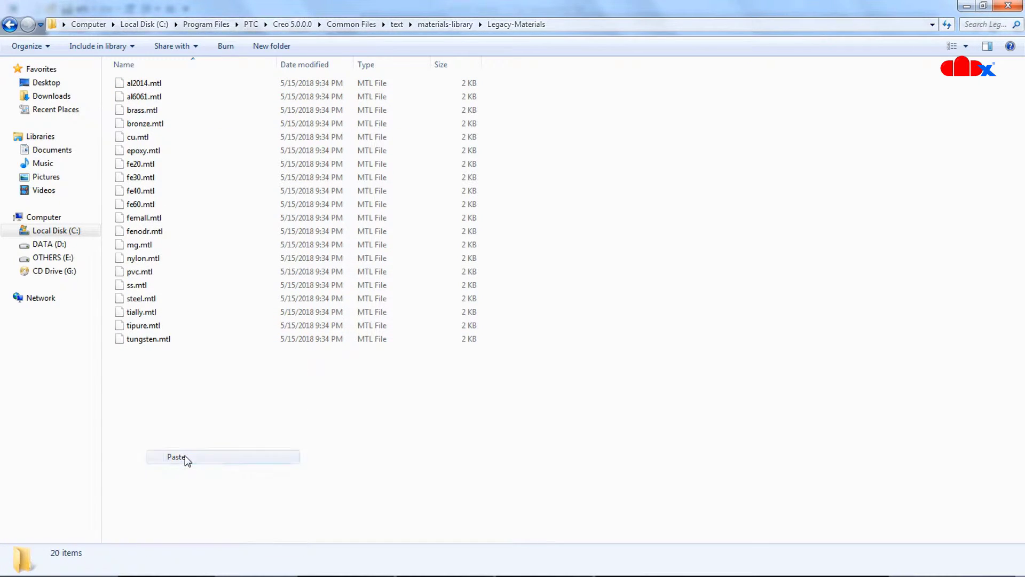
pyautogui.click(176, 456)
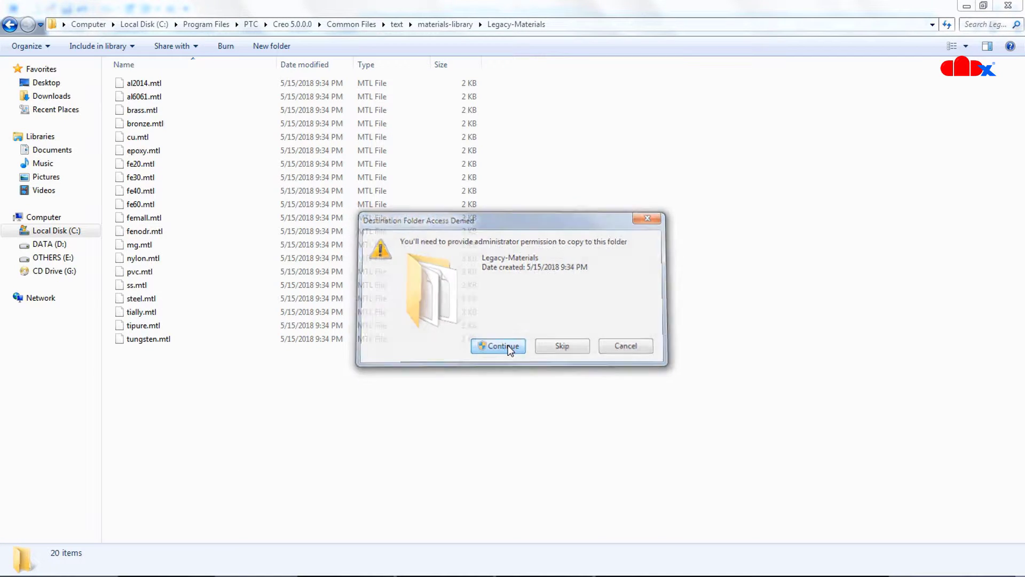
pyautogui.click(497, 346)
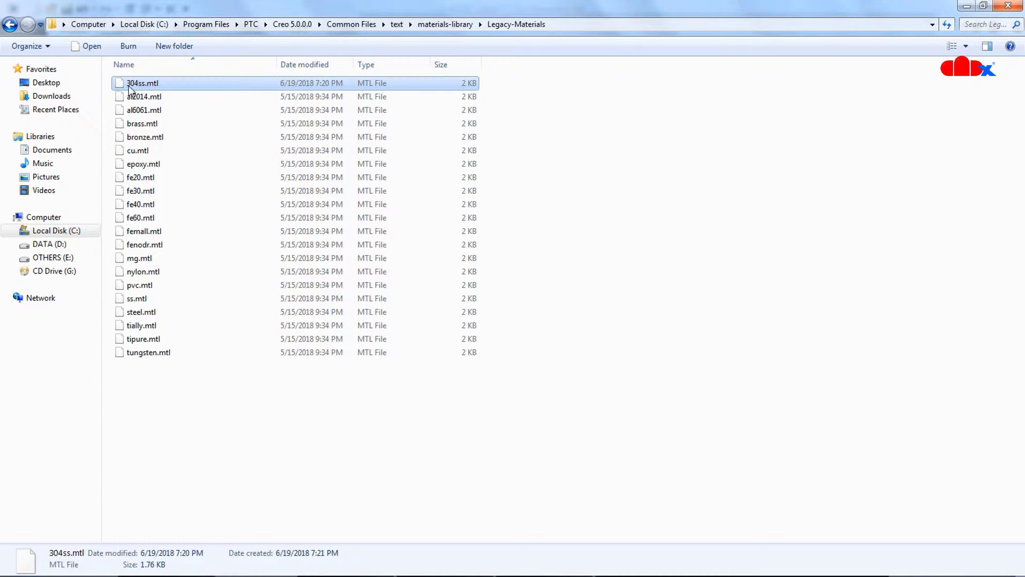
pyautogui.moveTo(145, 85)
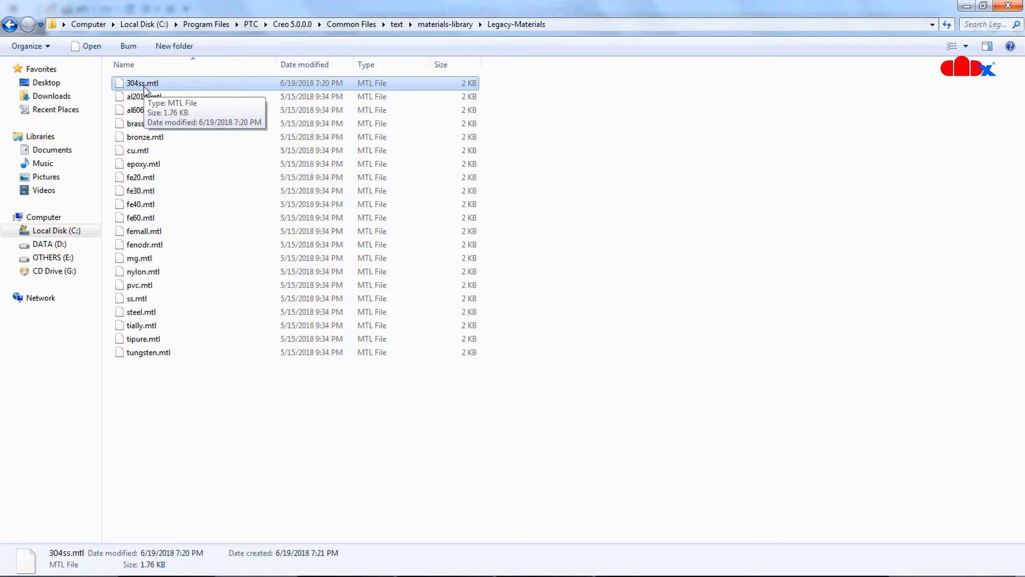
pyautogui.moveTo(169, 92)
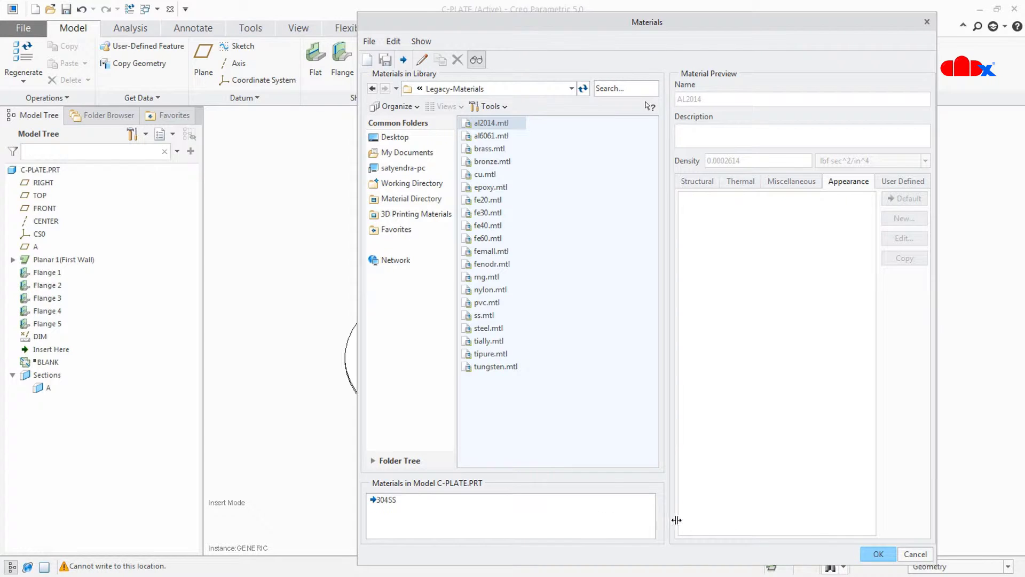
# Assign 304SS from Legacy-Materials as the C-PLATE material and close Model Properties
pyautogui.click(877, 553)
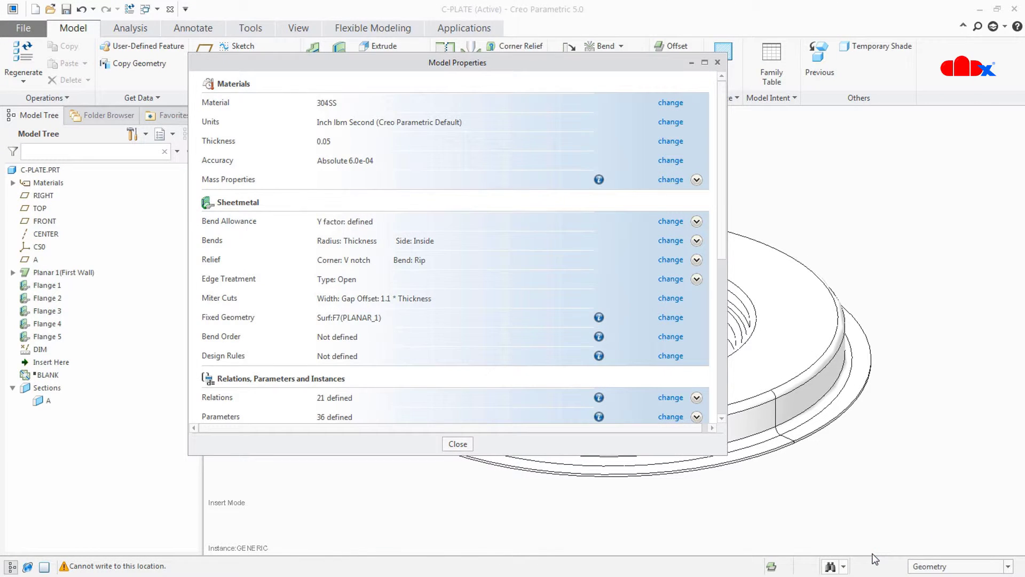
pyautogui.moveTo(335, 107)
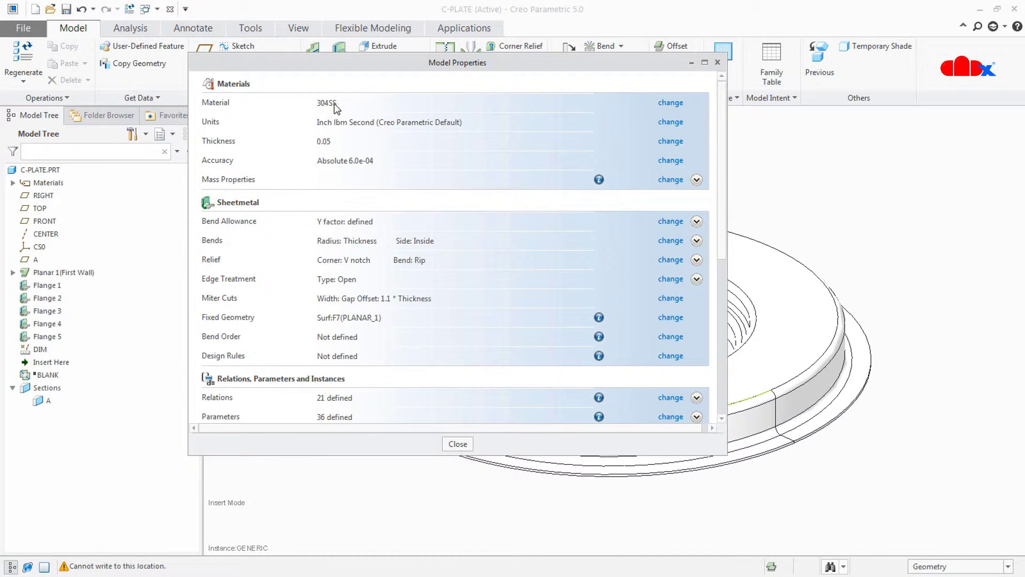
pyautogui.moveTo(670, 103)
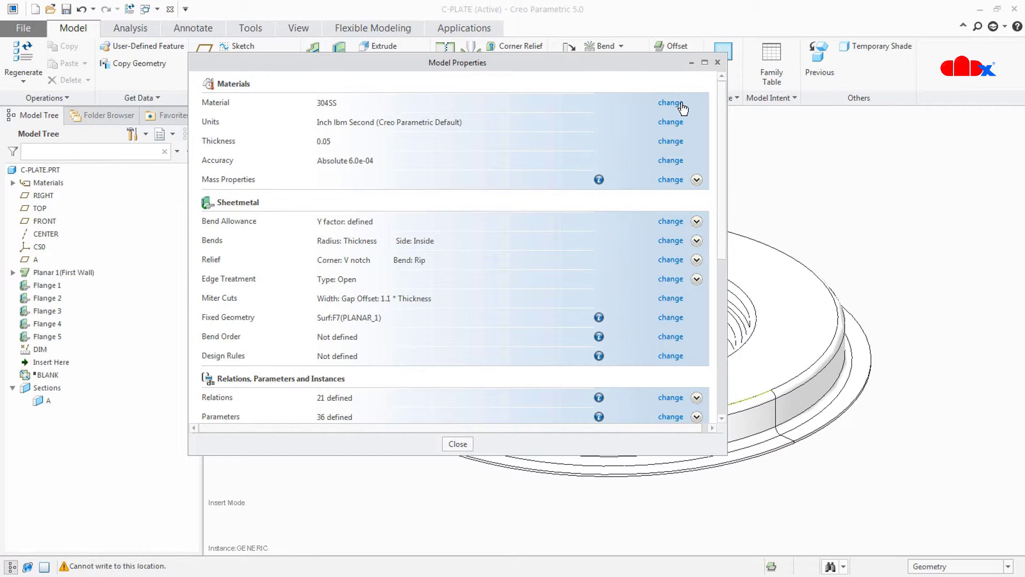
pyautogui.click(671, 102)
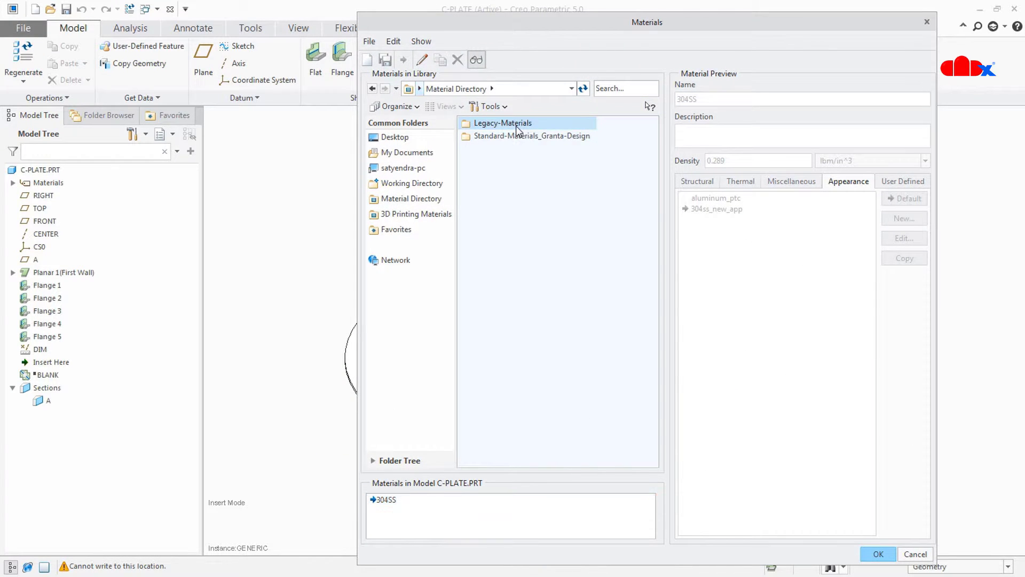
pyautogui.doubleClick(502, 123)
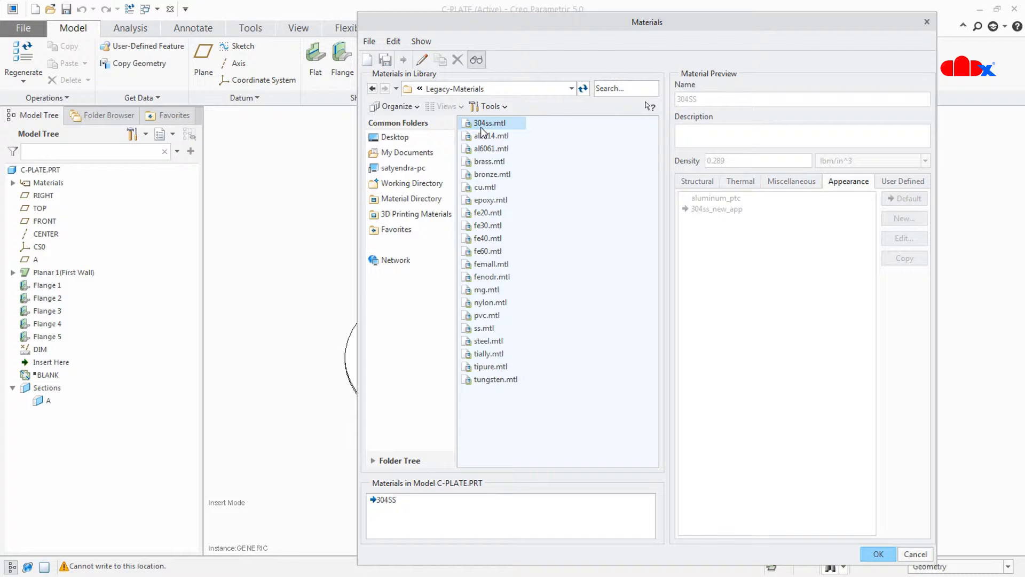
pyautogui.moveTo(503, 129)
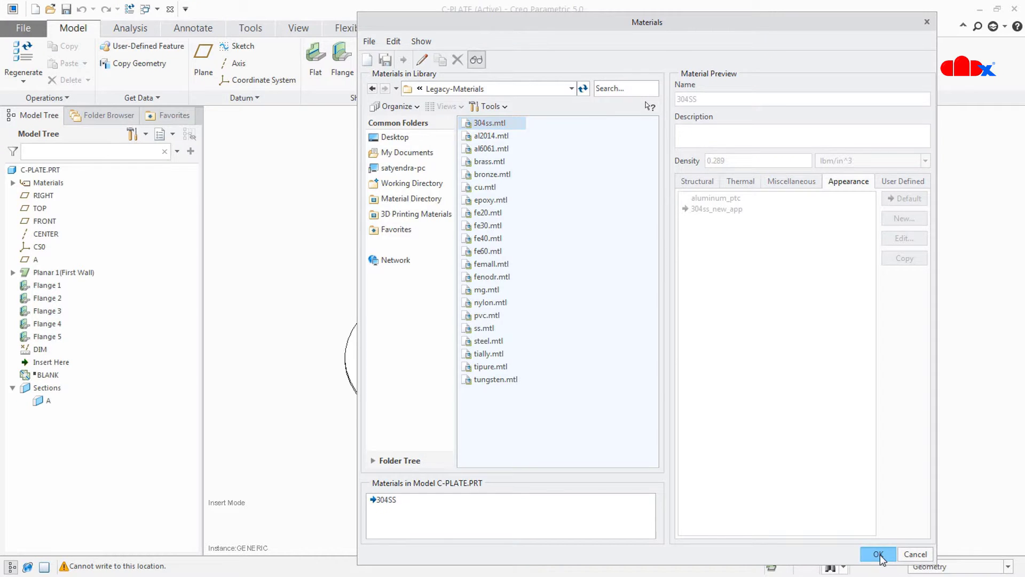
pyautogui.click(878, 555)
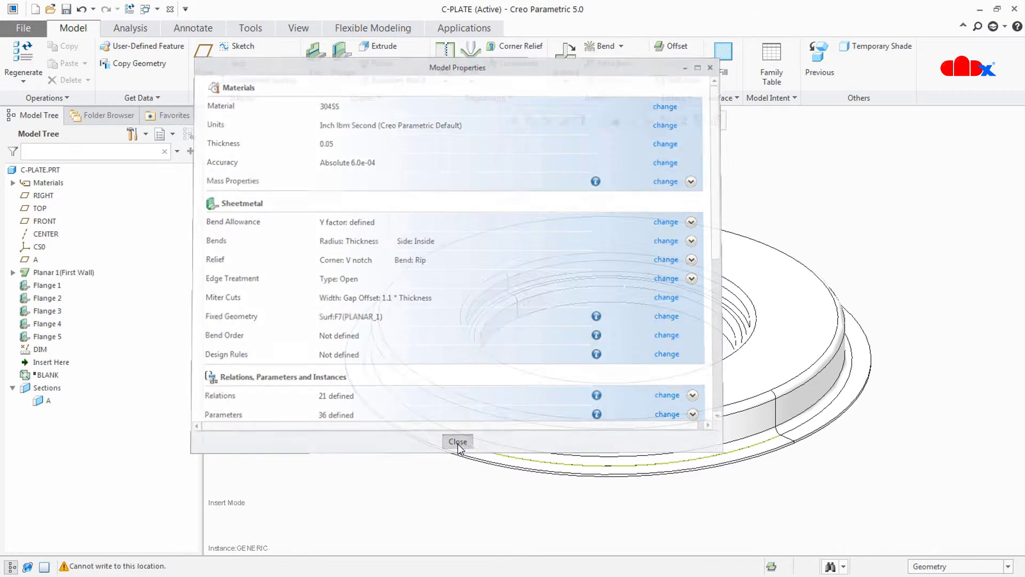
pyautogui.click(458, 441)
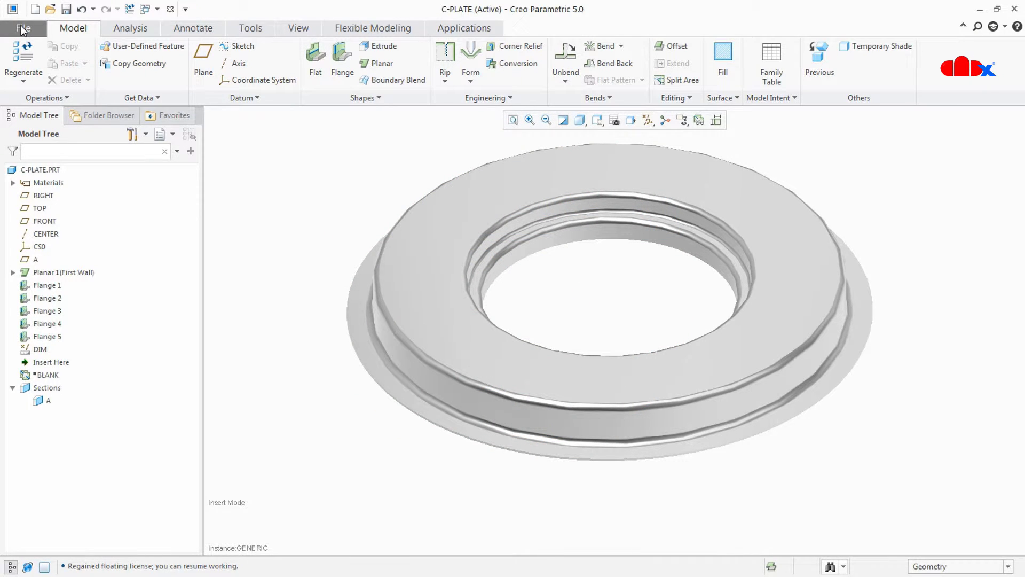
# Recalculate C-PLATE mass properties, giving 1.639 lbm at density 0.289 lbm/in^3
pyautogui.click(22, 28)
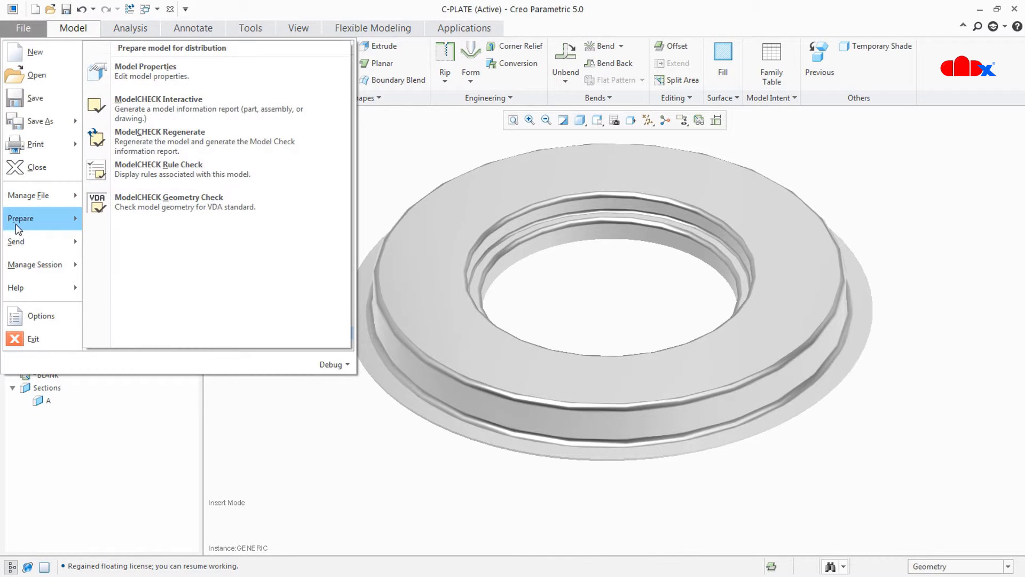
pyautogui.click(145, 66)
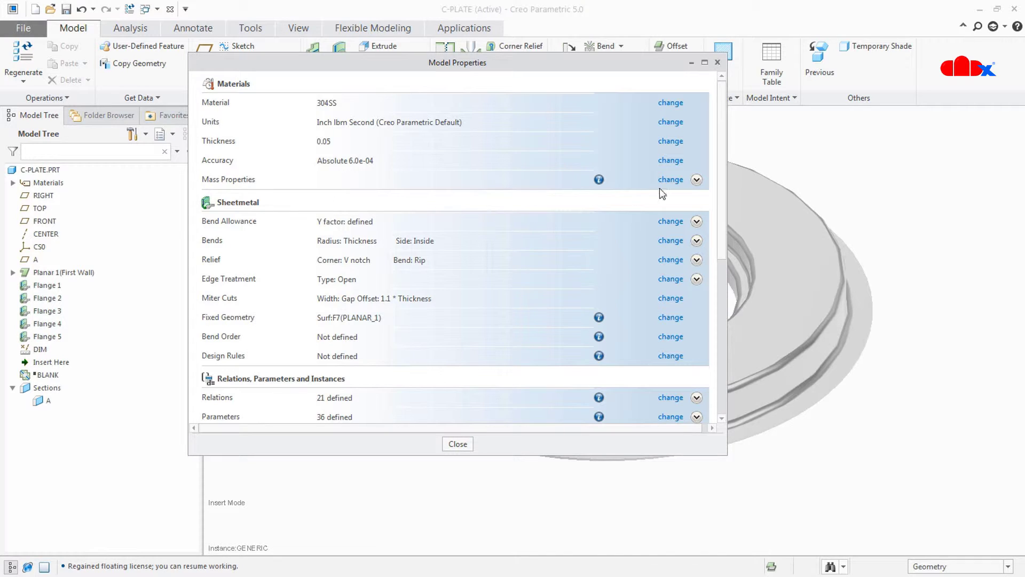
pyautogui.click(670, 180)
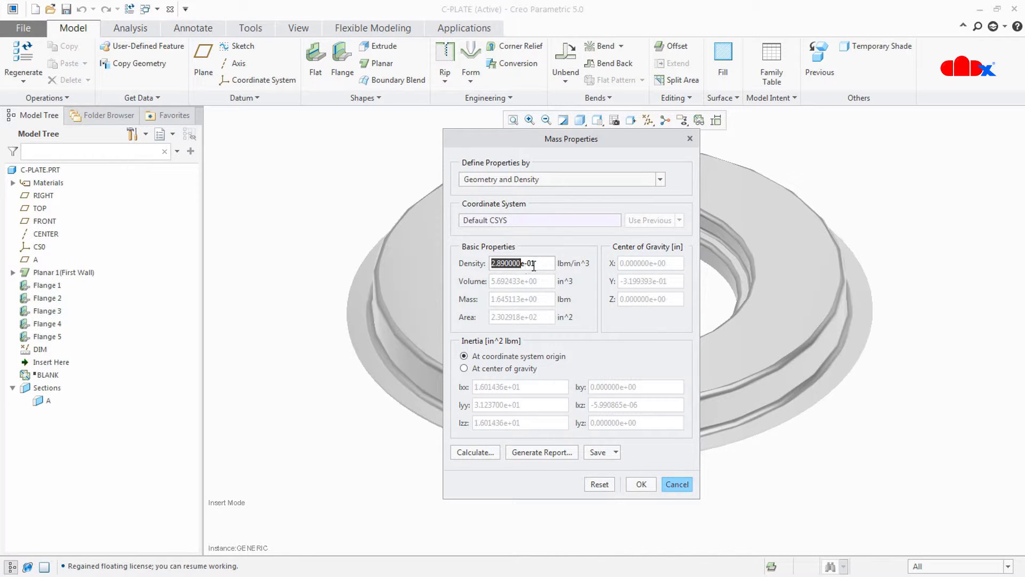
pyautogui.click(474, 452)
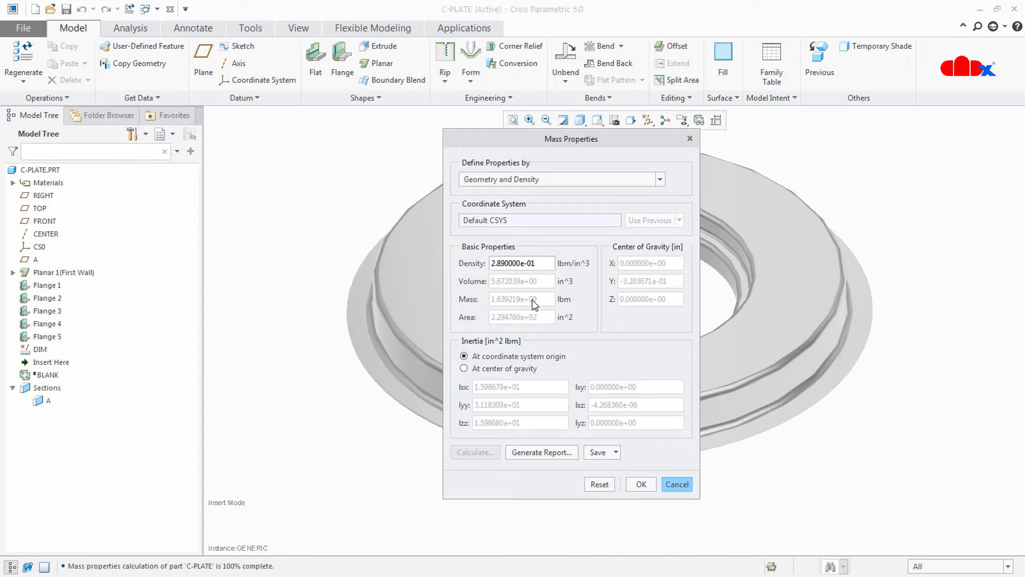
pyautogui.moveTo(569, 304)
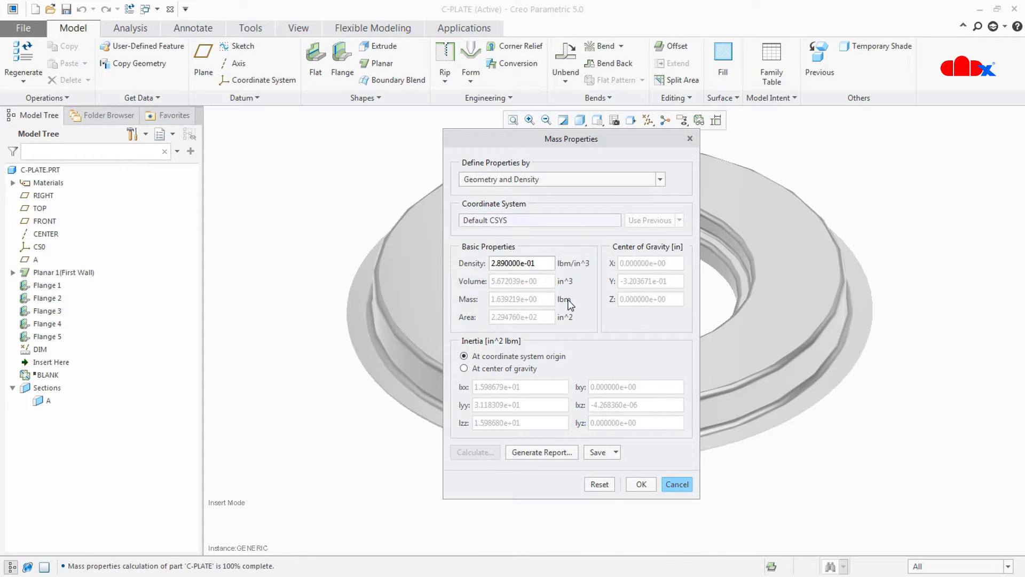
pyautogui.click(640, 484)
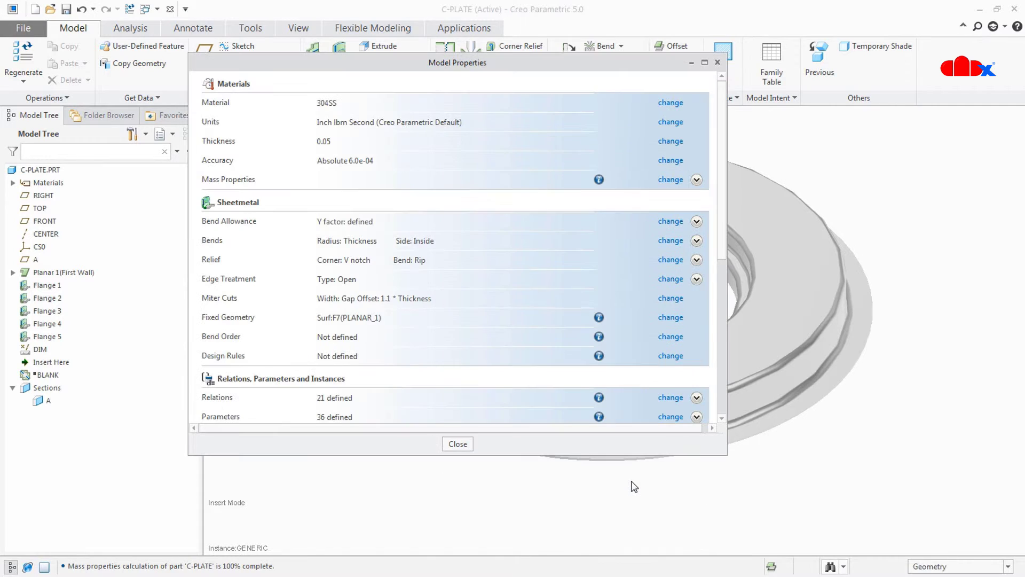
pyautogui.click(457, 443)
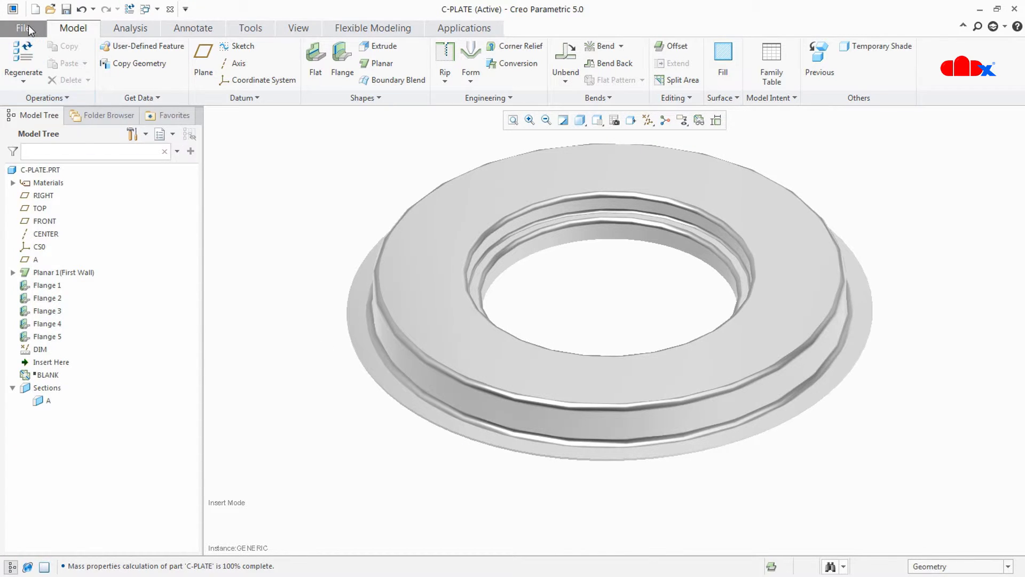
# Find the mass_property_calculate option in the Configuration Editor by searching 'mass'
pyautogui.click(22, 28)
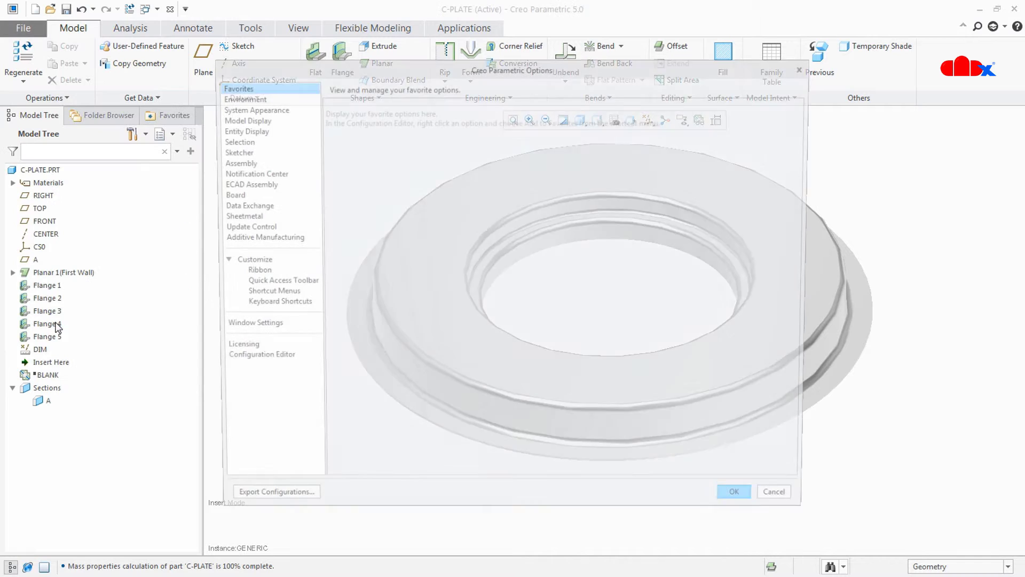
pyautogui.click(261, 360)
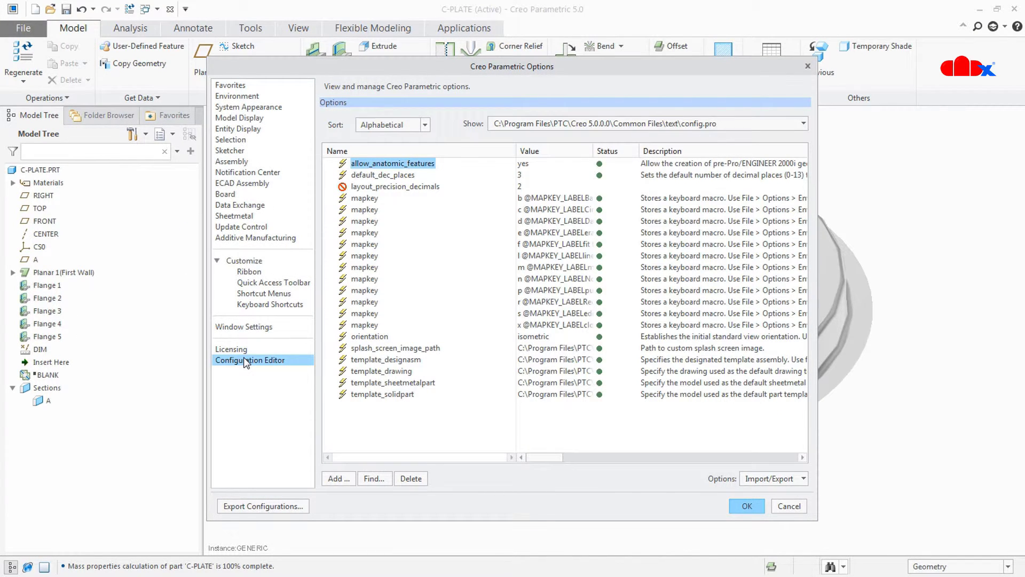
pyautogui.click(374, 478)
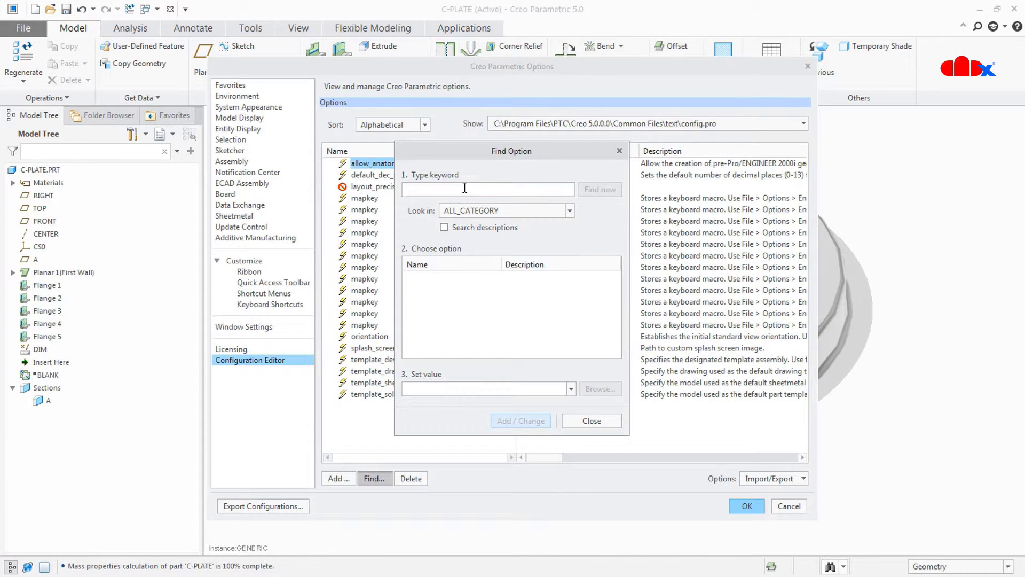
pyautogui.write('mass')
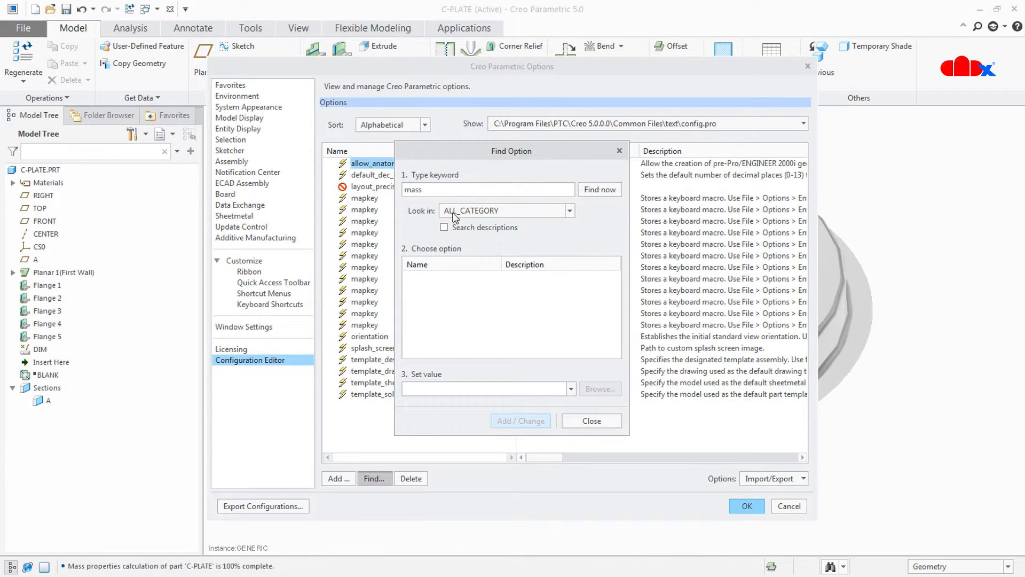
pyautogui.click(444, 226)
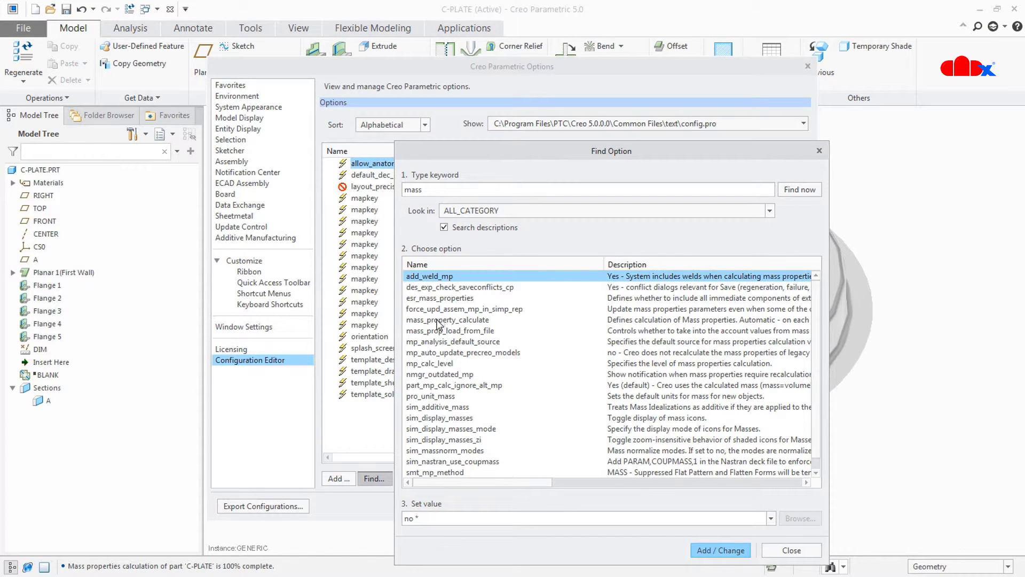
pyautogui.click(447, 319)
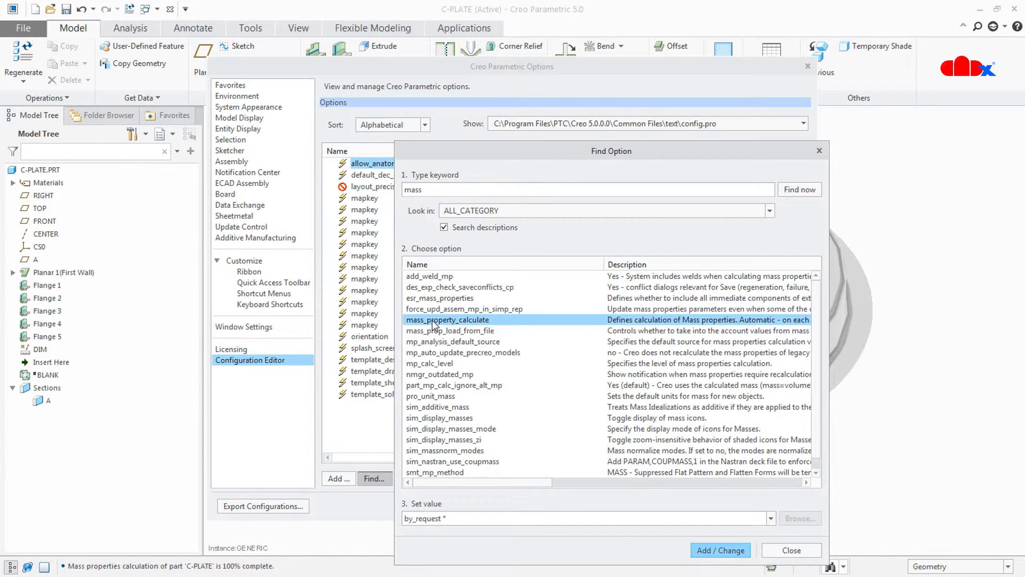
# Set mass_property_calculate to automatic and save the configuration as config.pro
pyautogui.click(771, 518)
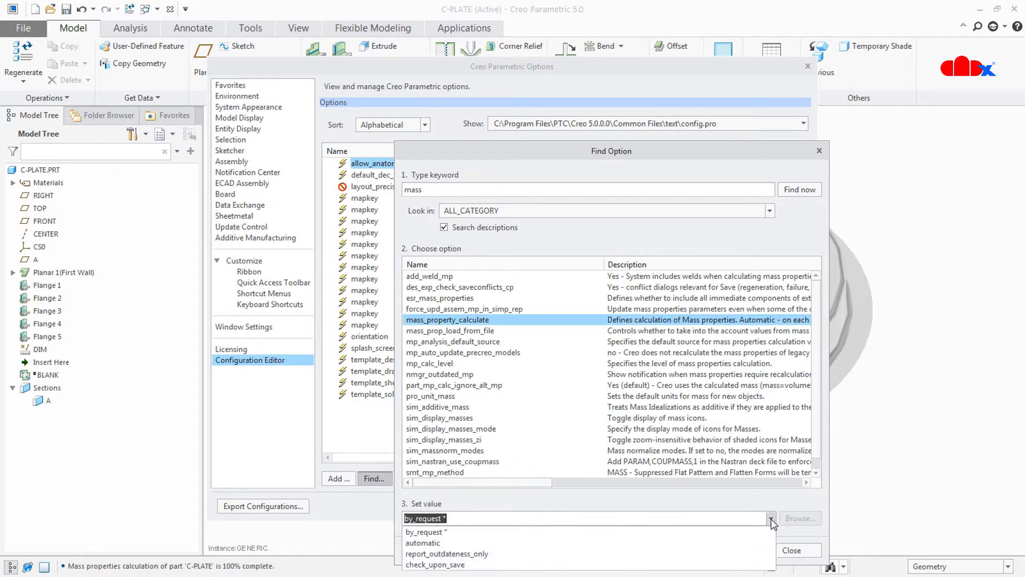
pyautogui.click(424, 543)
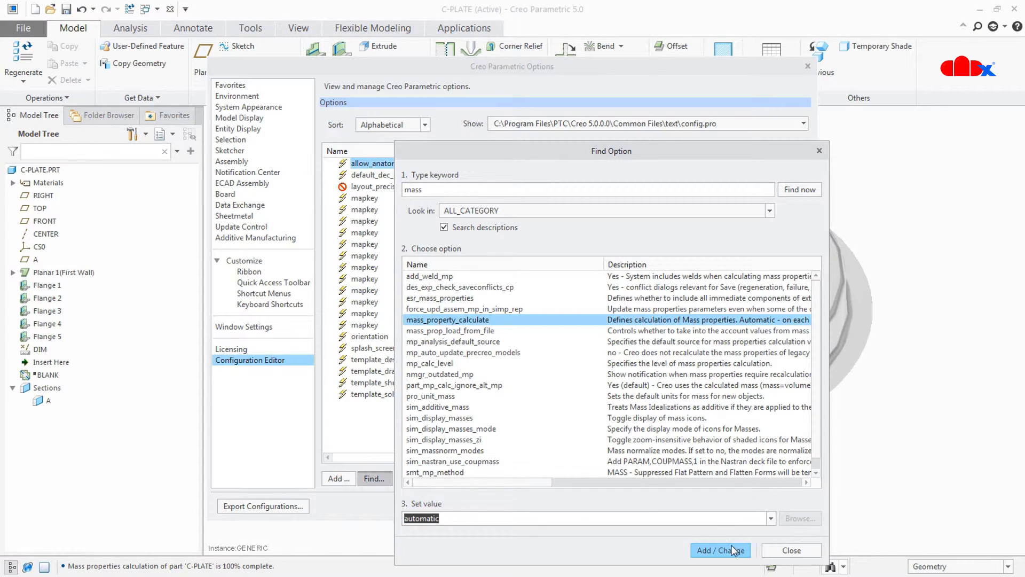
pyautogui.click(720, 550)
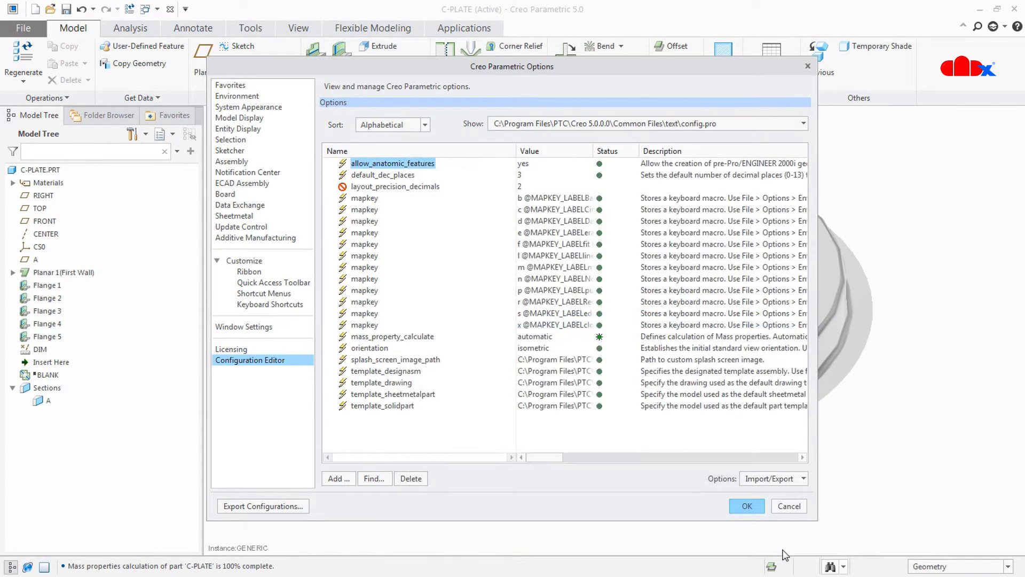
pyautogui.click(746, 505)
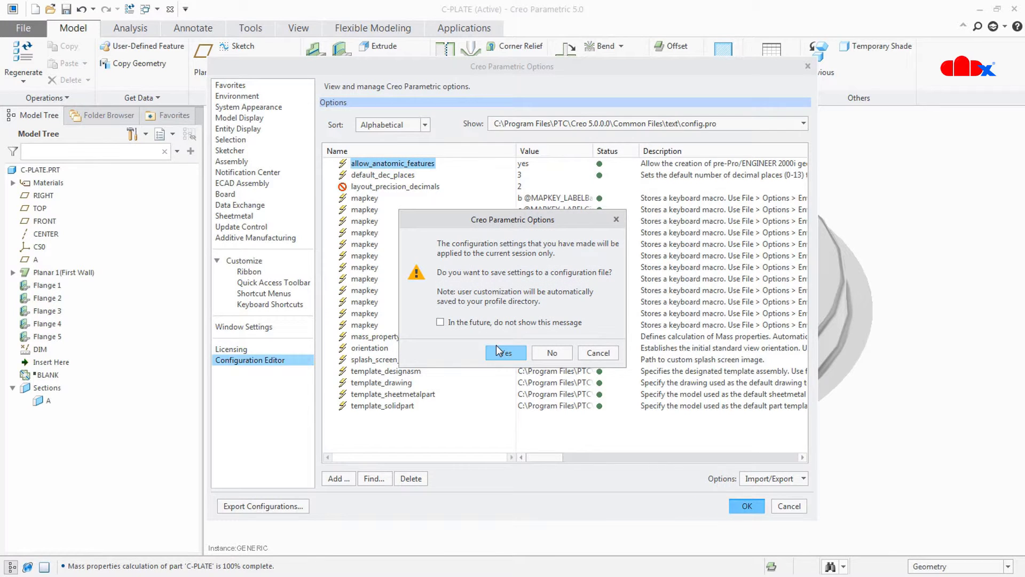
pyautogui.click(505, 352)
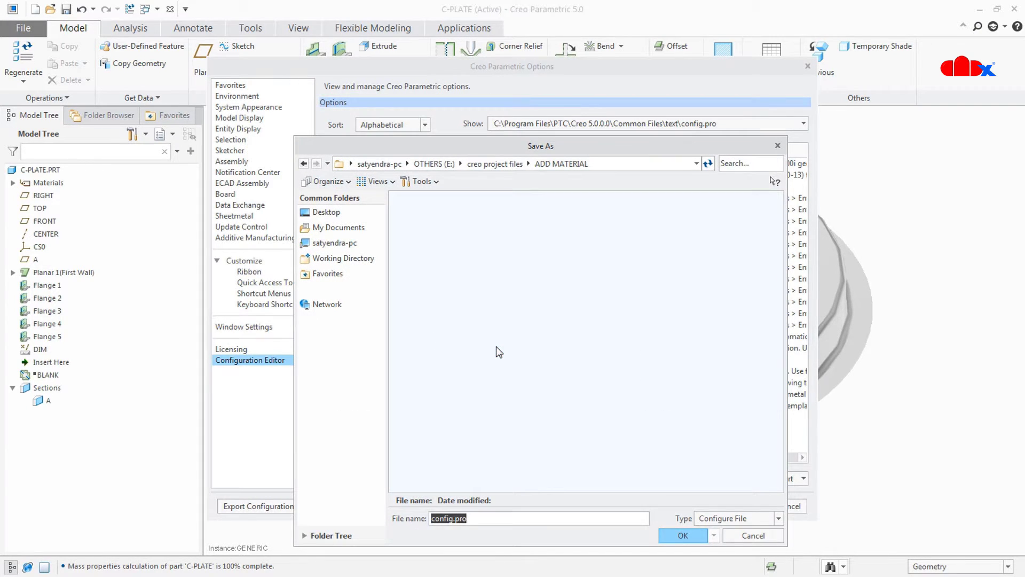
pyautogui.click(682, 535)
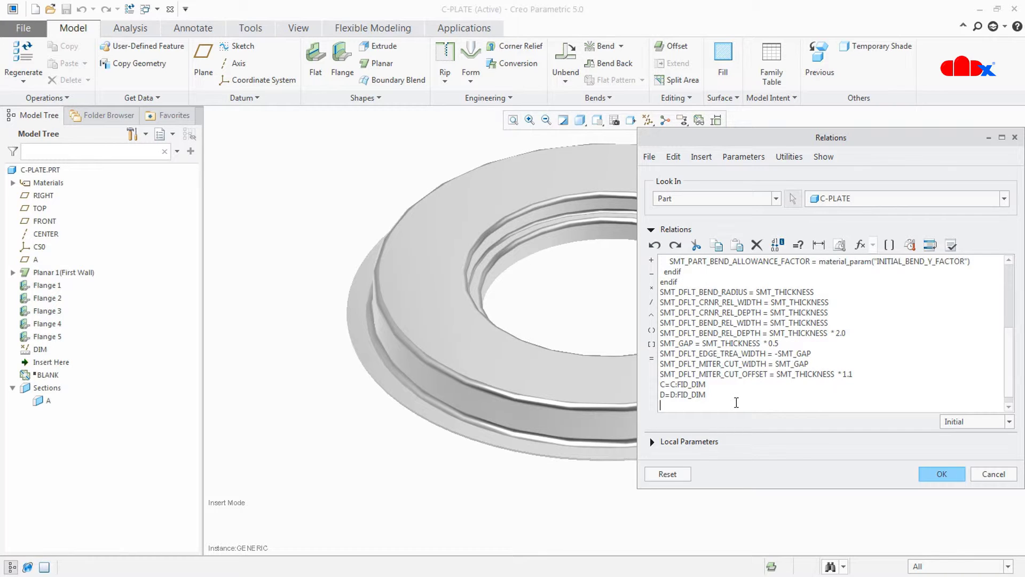
# Add the relation WT_KG=PRO_MP_MASS*.45359237 to C-PLATE
pyautogui.write('WT')
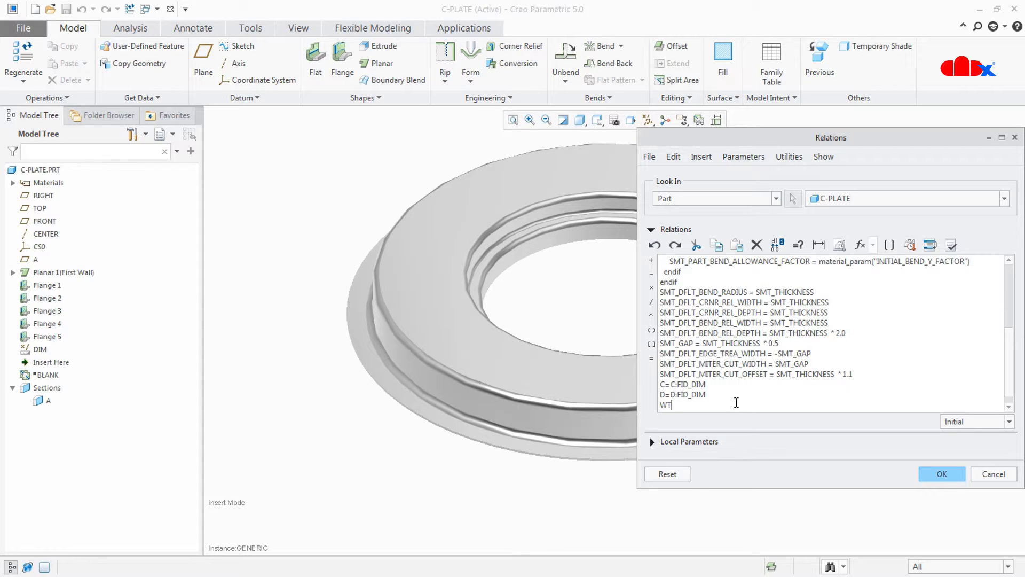
pyautogui.write('_K')
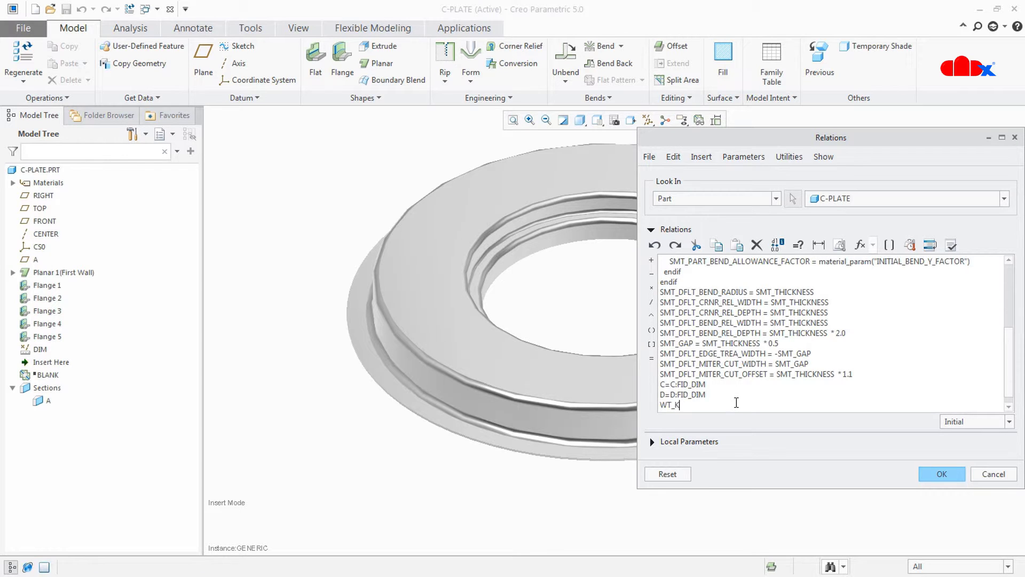
pyautogui.write('G')
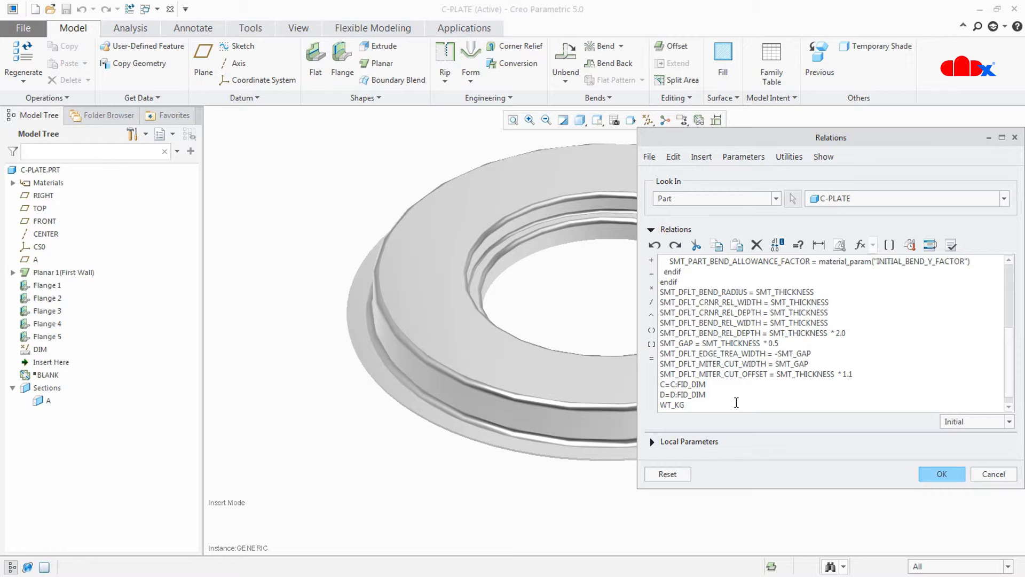
pyautogui.write('=')
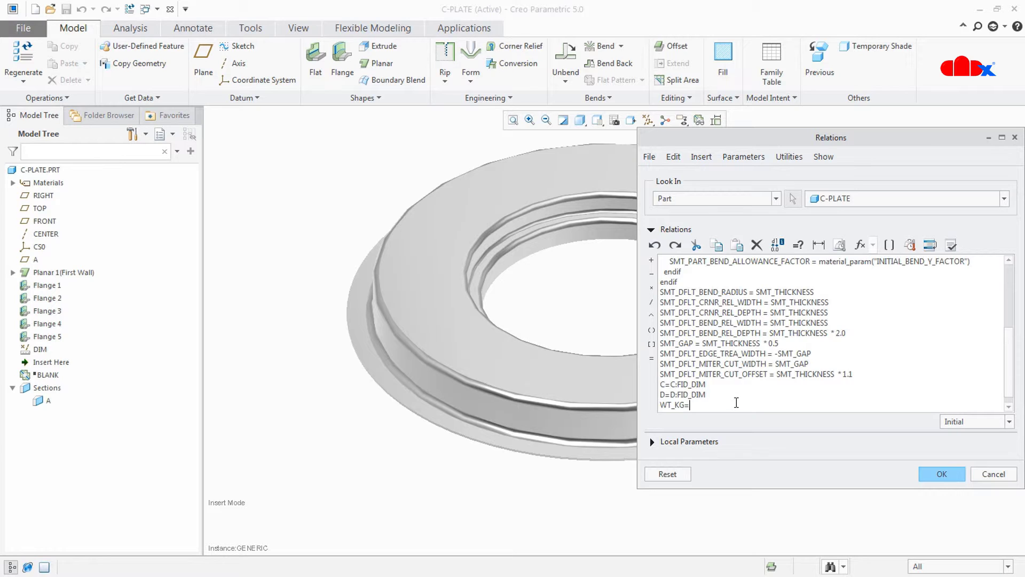
pyautogui.write('PR')
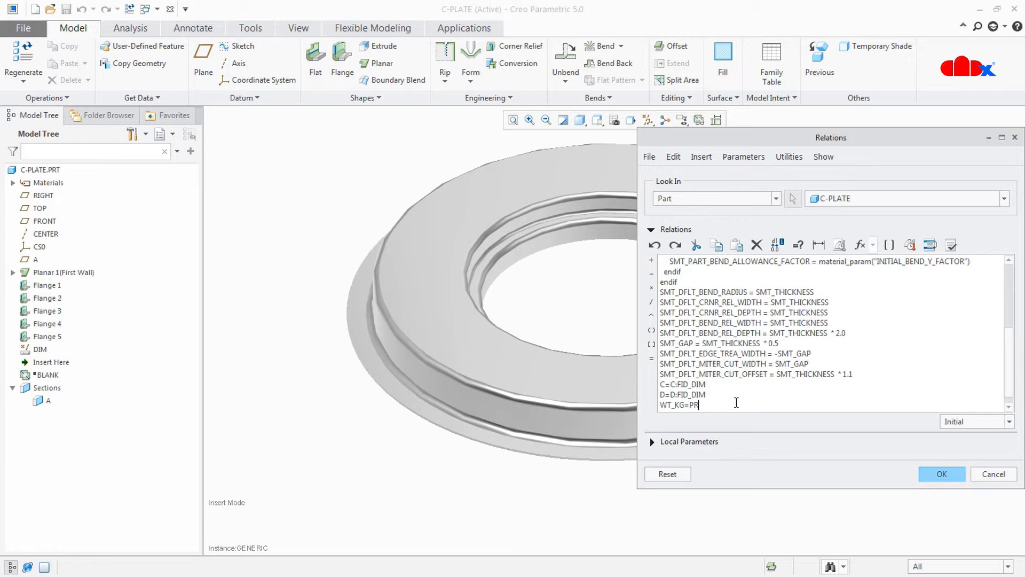
pyautogui.write('O_M')
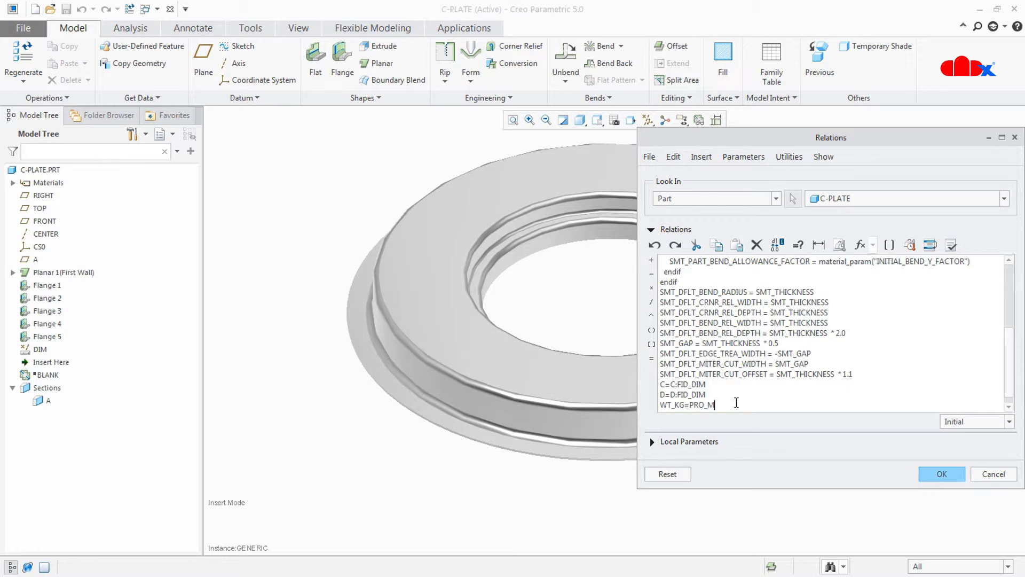
pyautogui.write('P_M')
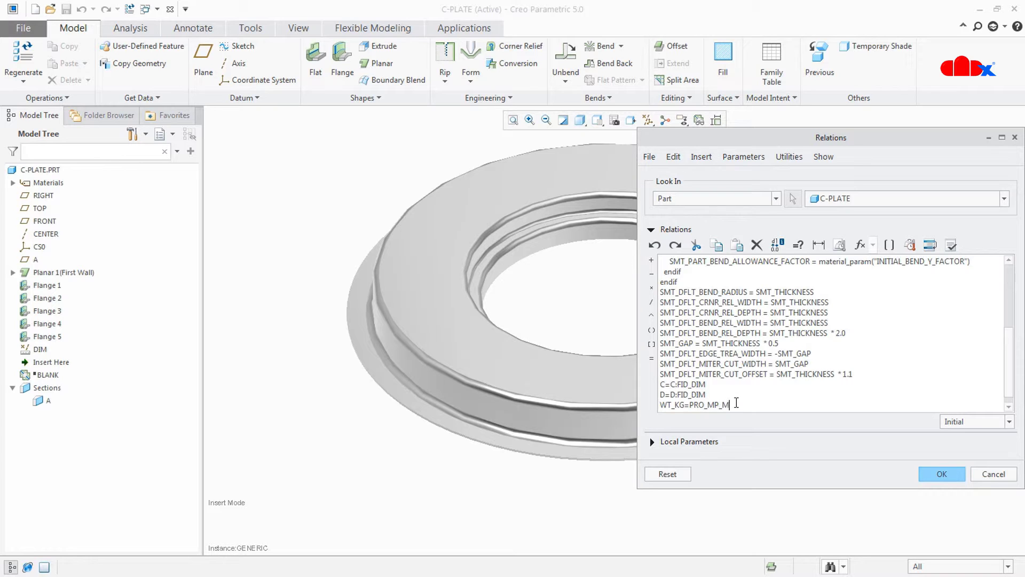
pyautogui.write('ASS')
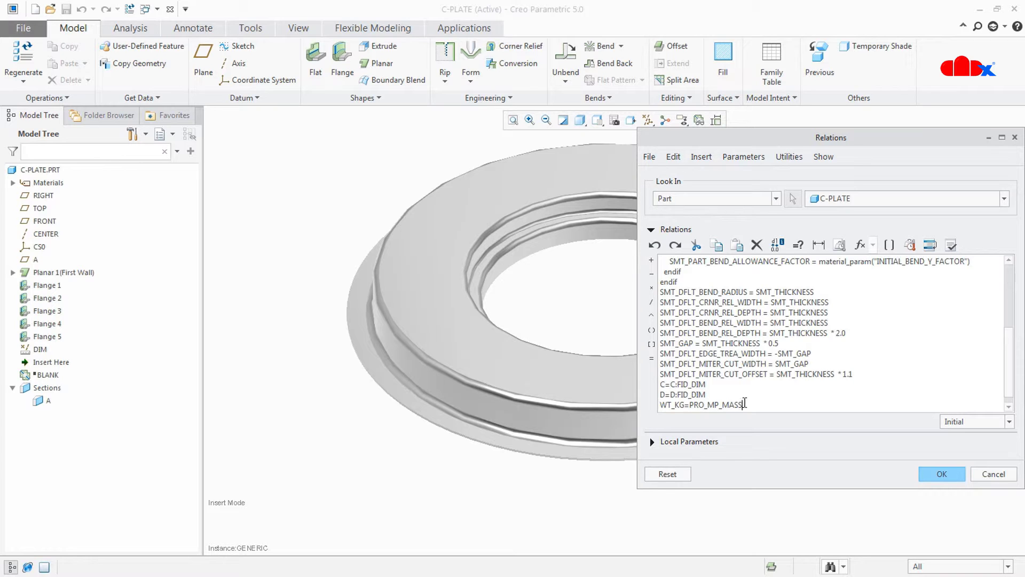
pyautogui.doubleClick(703, 404)
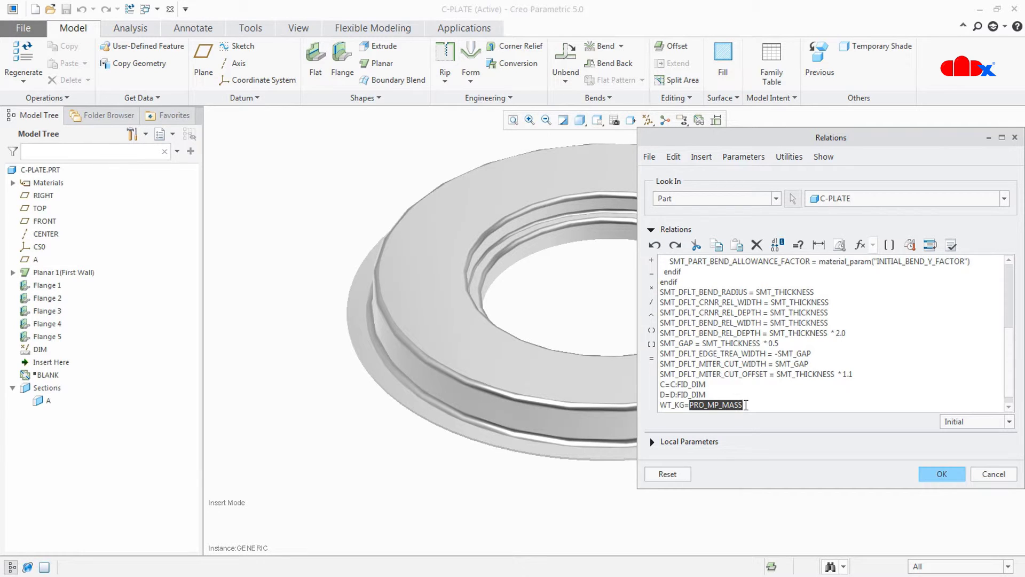
pyautogui.click(743, 405)
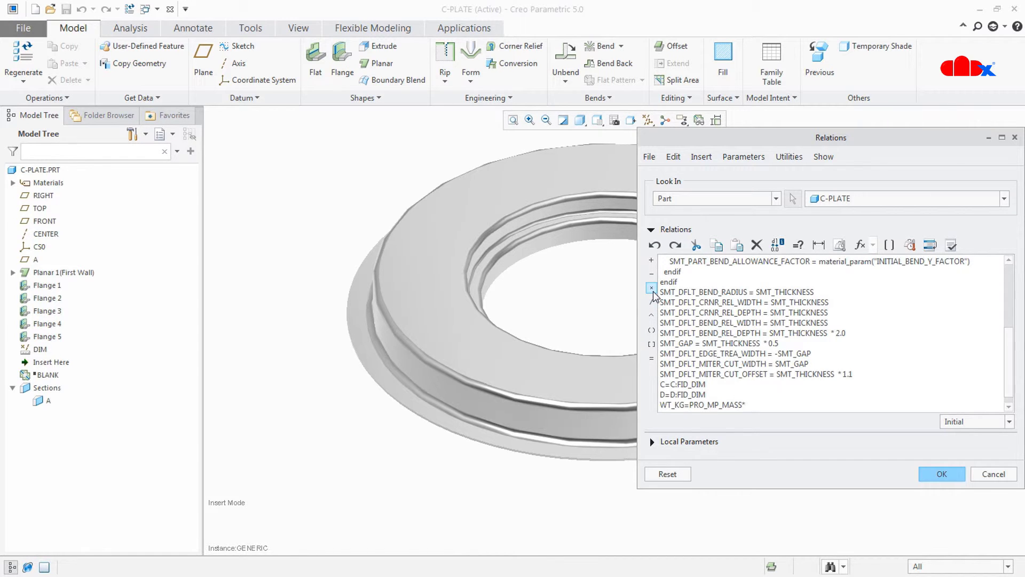
pyautogui.write('*.45359')
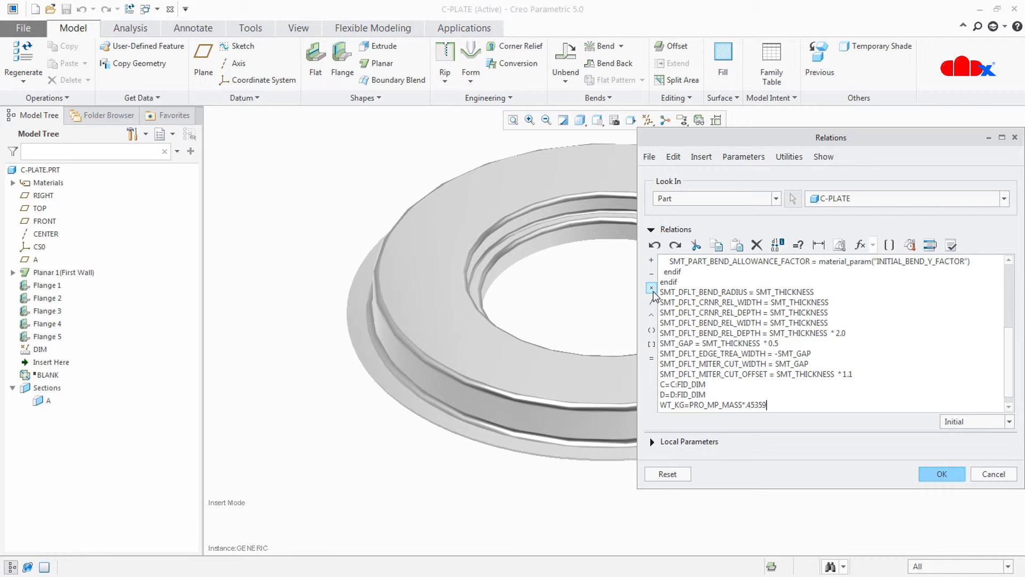
pyautogui.write('237')
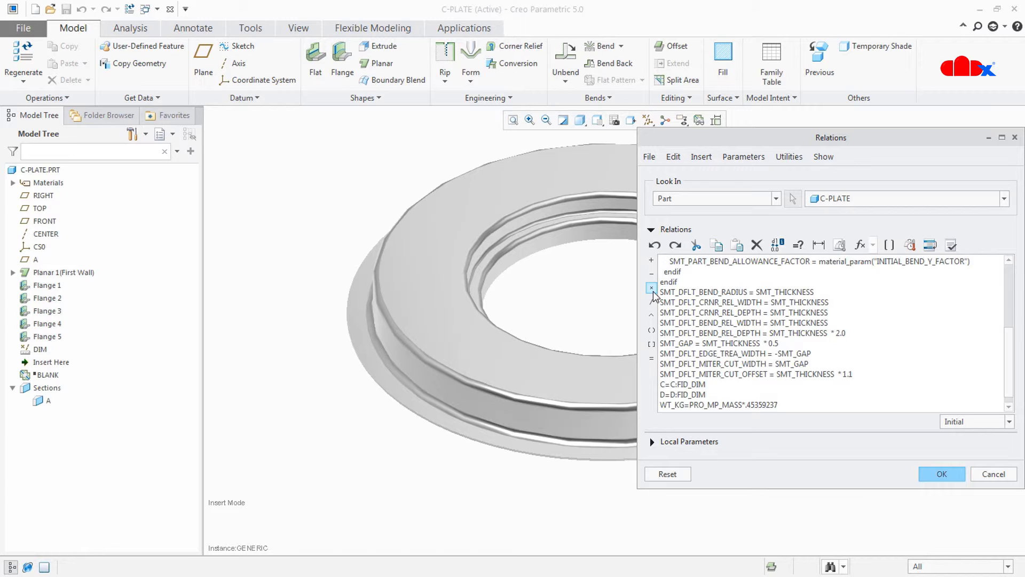
# Verify the relations successfully and dismiss the confirmation
pyautogui.click(776, 405)
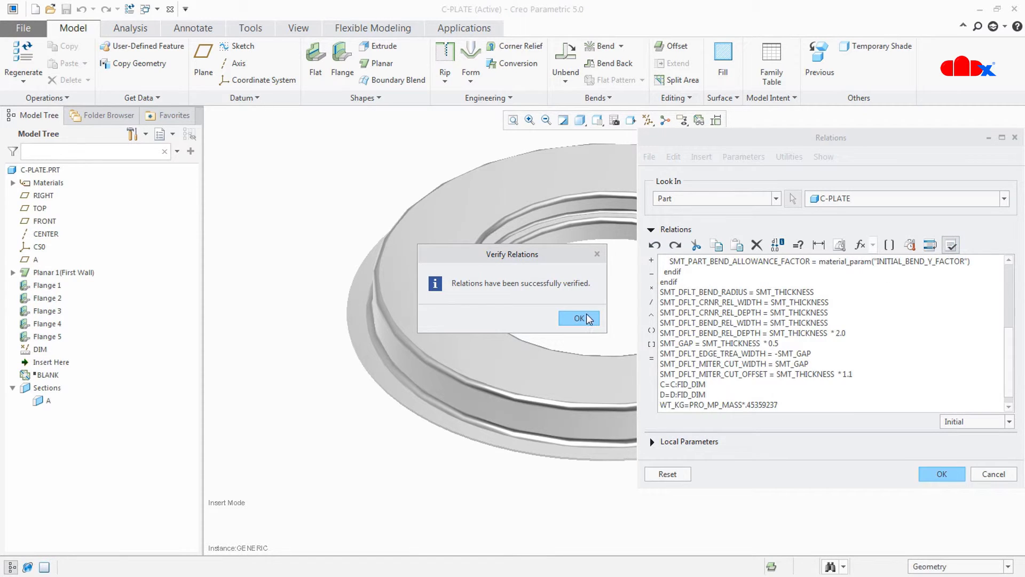
pyautogui.click(578, 318)
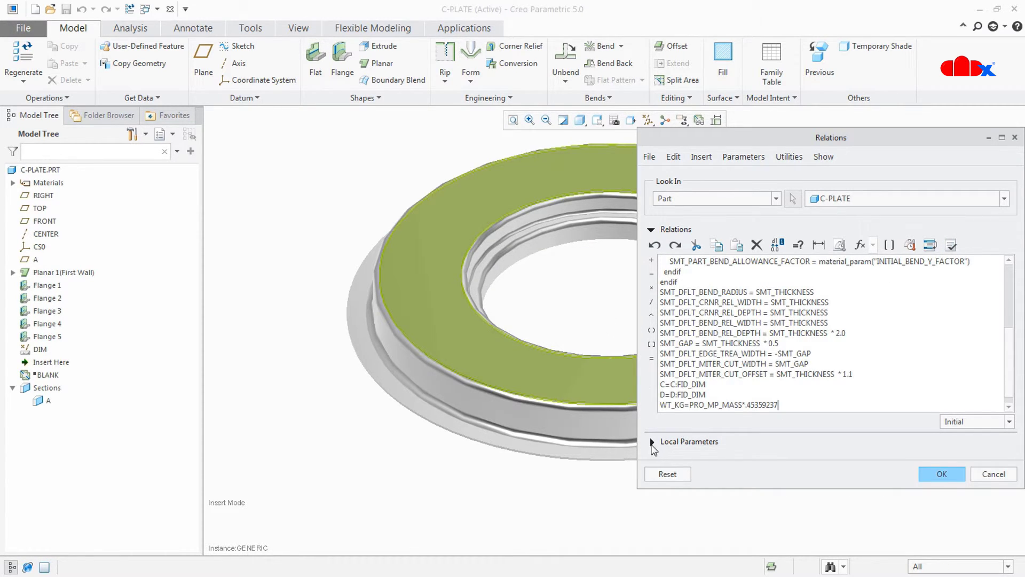
# Check WT_KG = 0.743537 in Local Parameters, then go to the family table
pyautogui.click(652, 443)
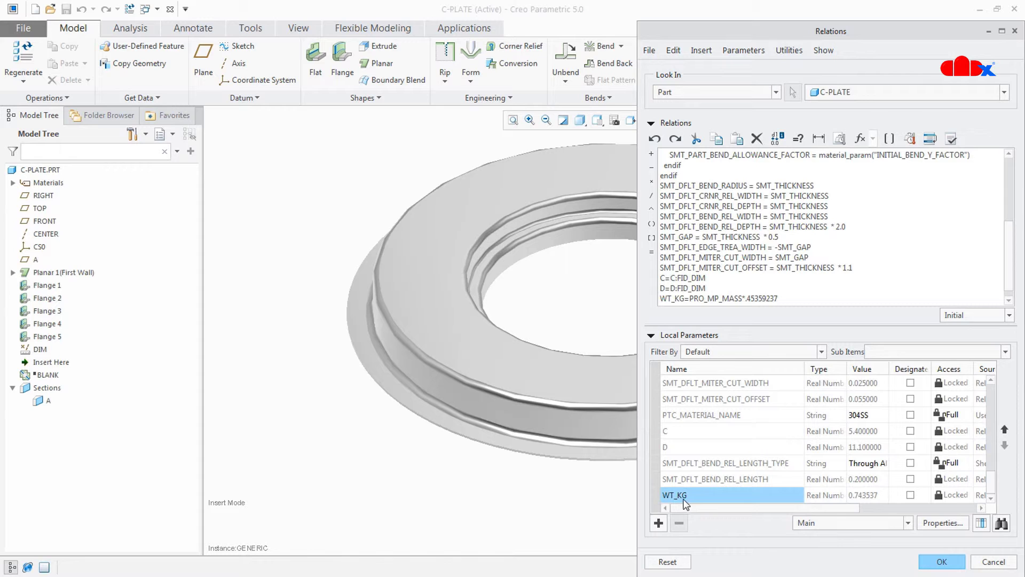
pyautogui.moveTo(905, 425)
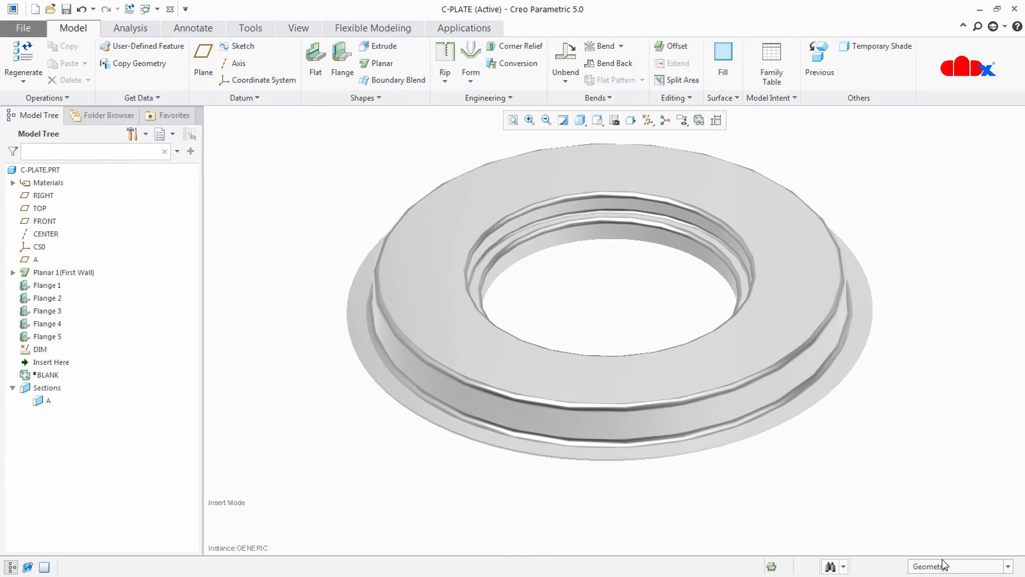
pyautogui.click(771, 59)
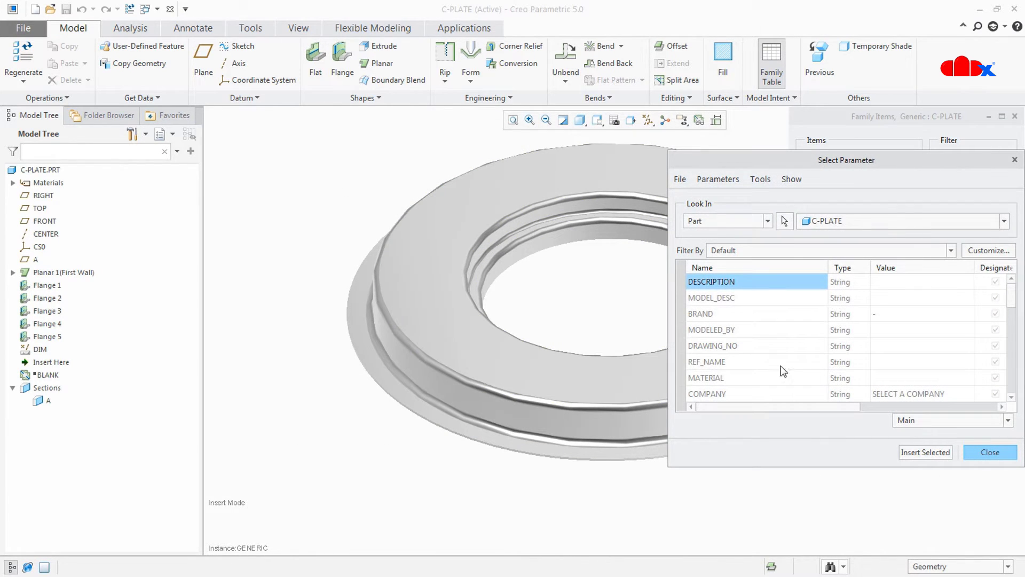
# Add a WT_KG column to the family table and verify all three C-PLATE instances
pyautogui.scroll(-3)
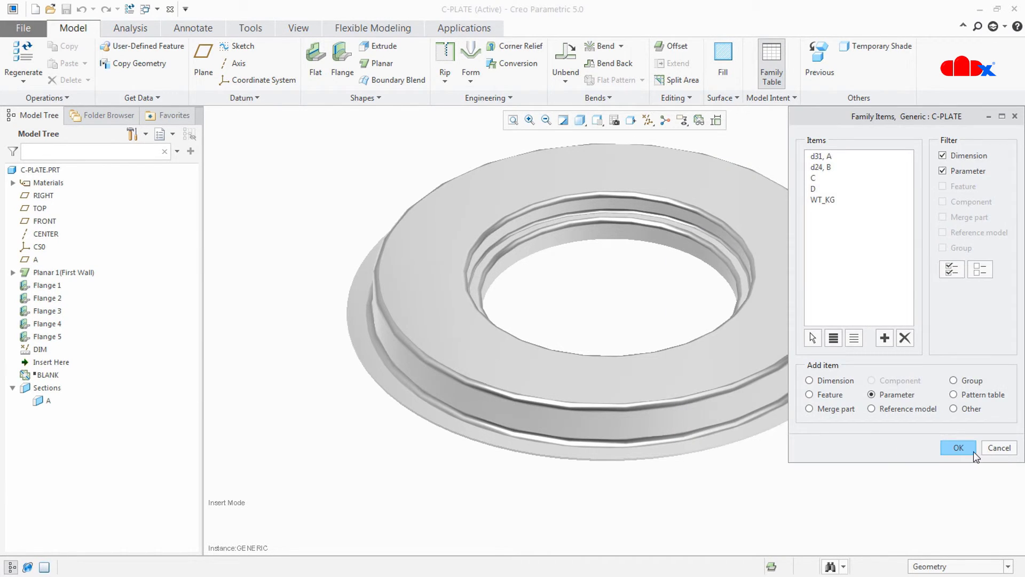
pyautogui.click(956, 447)
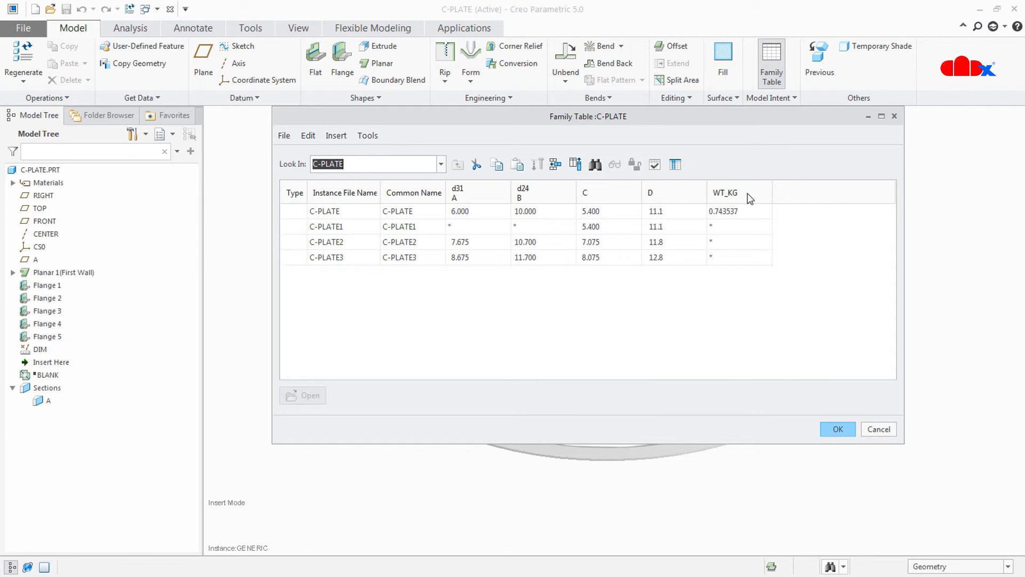
pyautogui.click(655, 163)
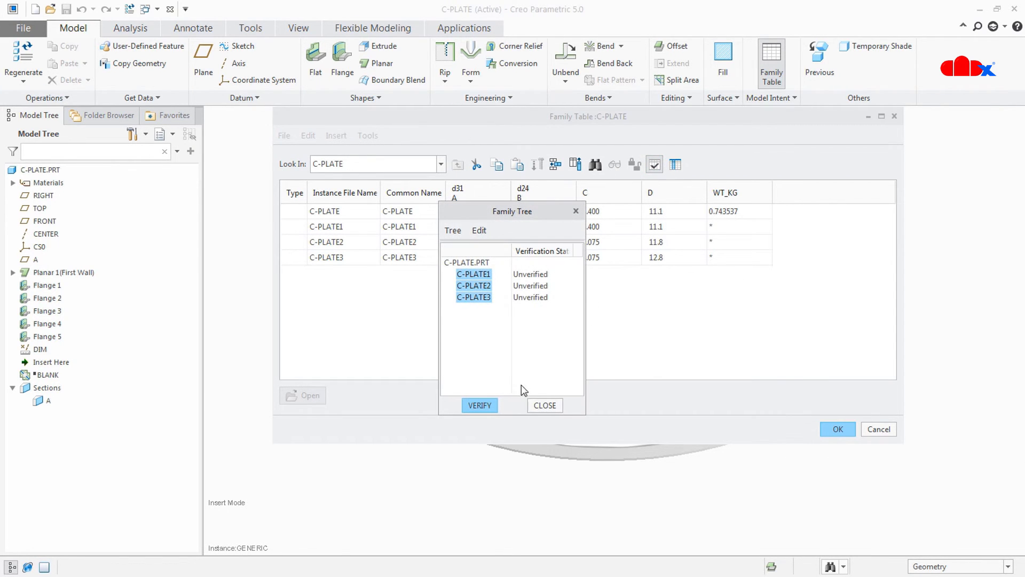
pyautogui.click(479, 405)
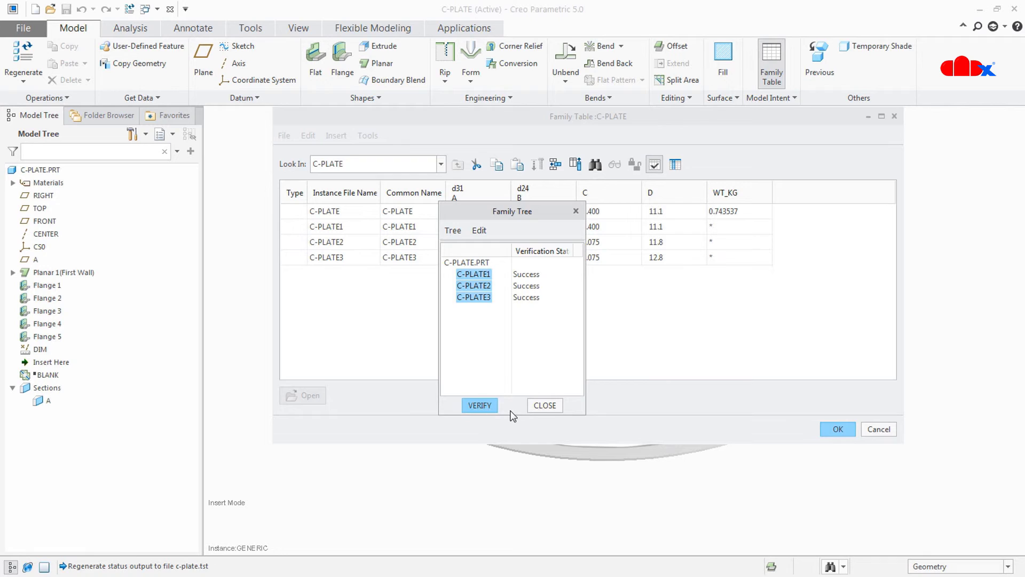
pyautogui.click(543, 404)
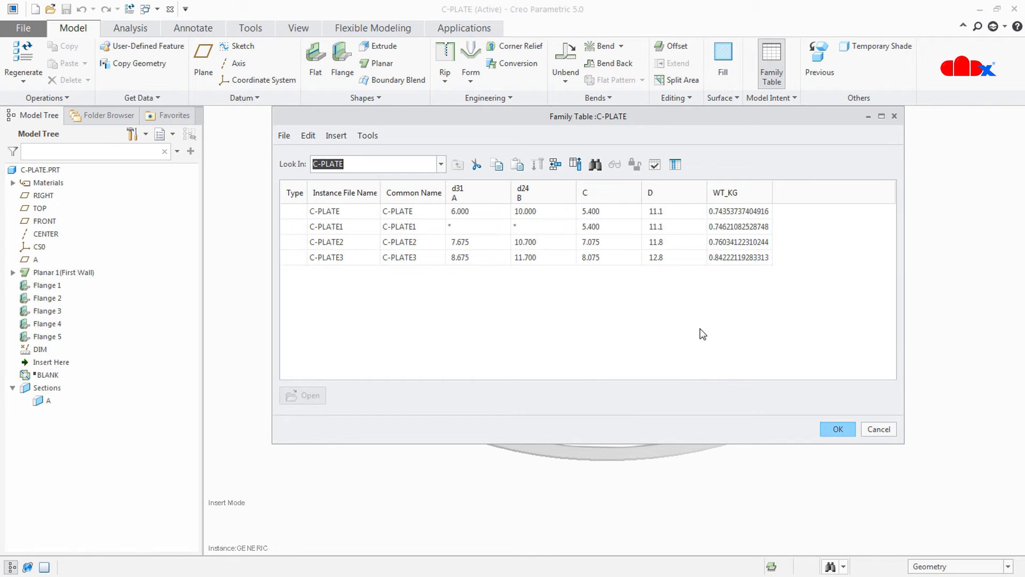
pyautogui.moveTo(730, 261)
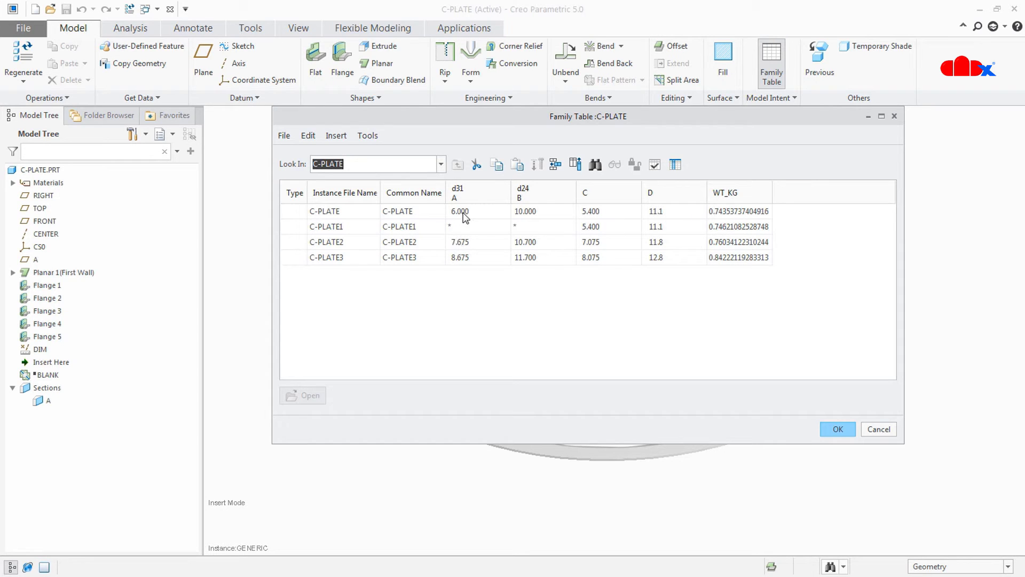
pyautogui.moveTo(734, 233)
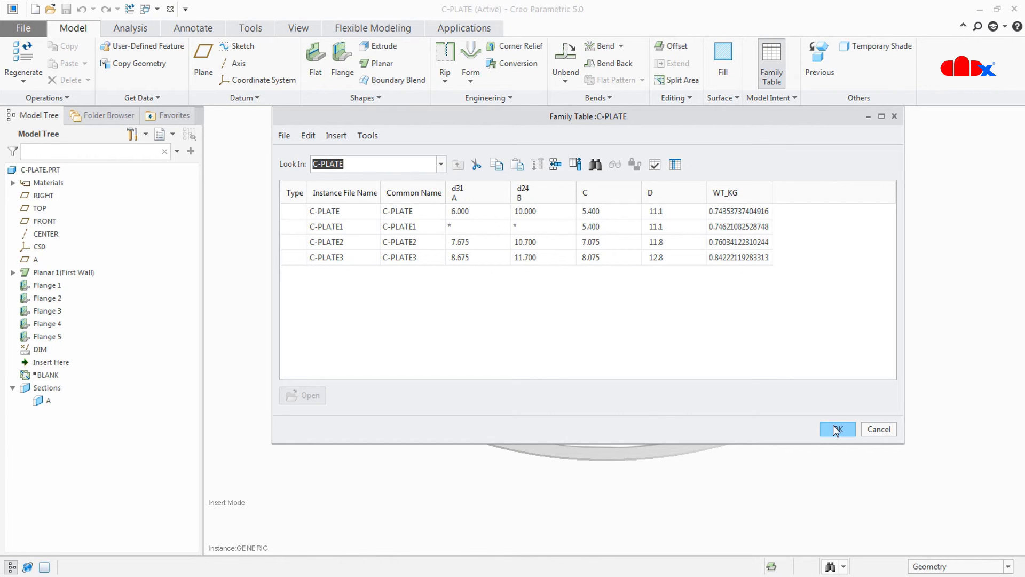
pyautogui.click(836, 429)
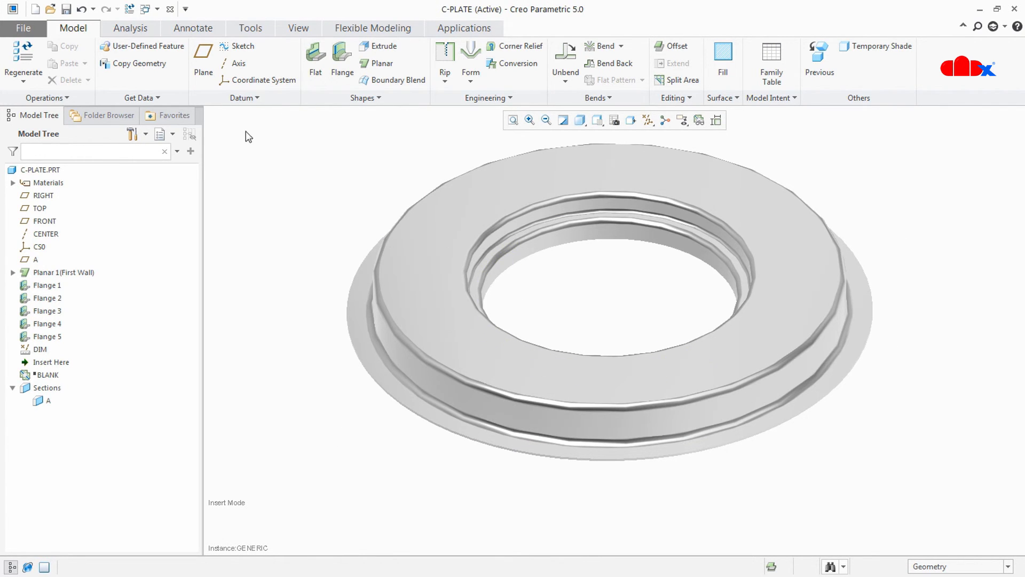
# Switch to C-PLATE.DRW and scroll to the table showing WT_KG 0.746, 0.760, 0.842
pyautogui.click(155, 9)
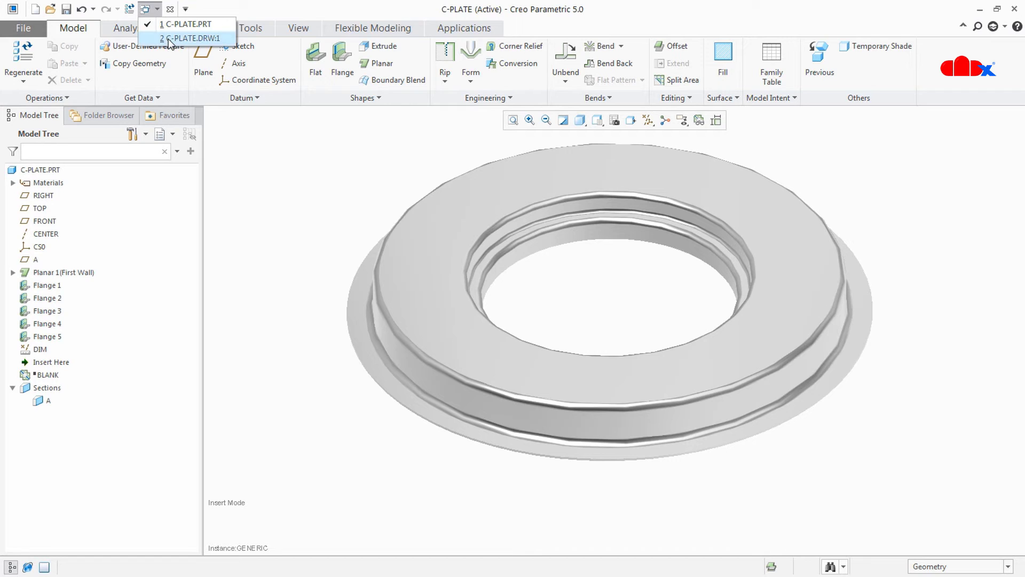
pyautogui.click(187, 39)
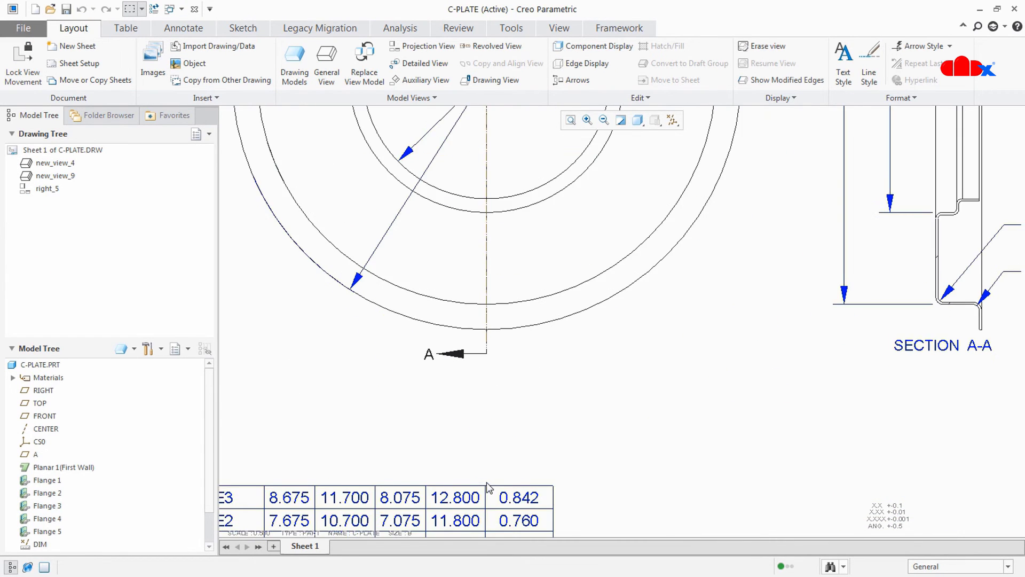
pyautogui.scroll(-3)
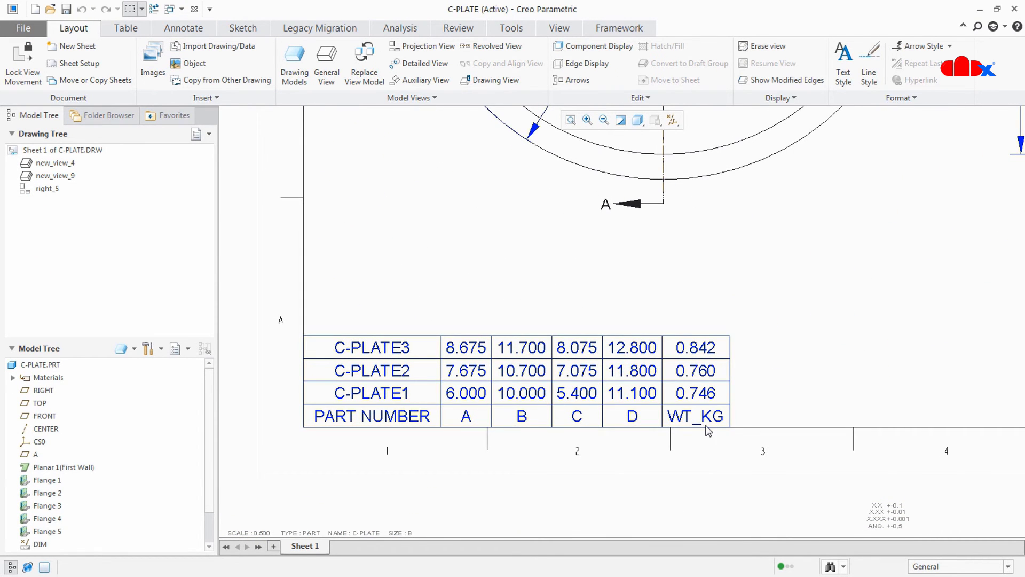